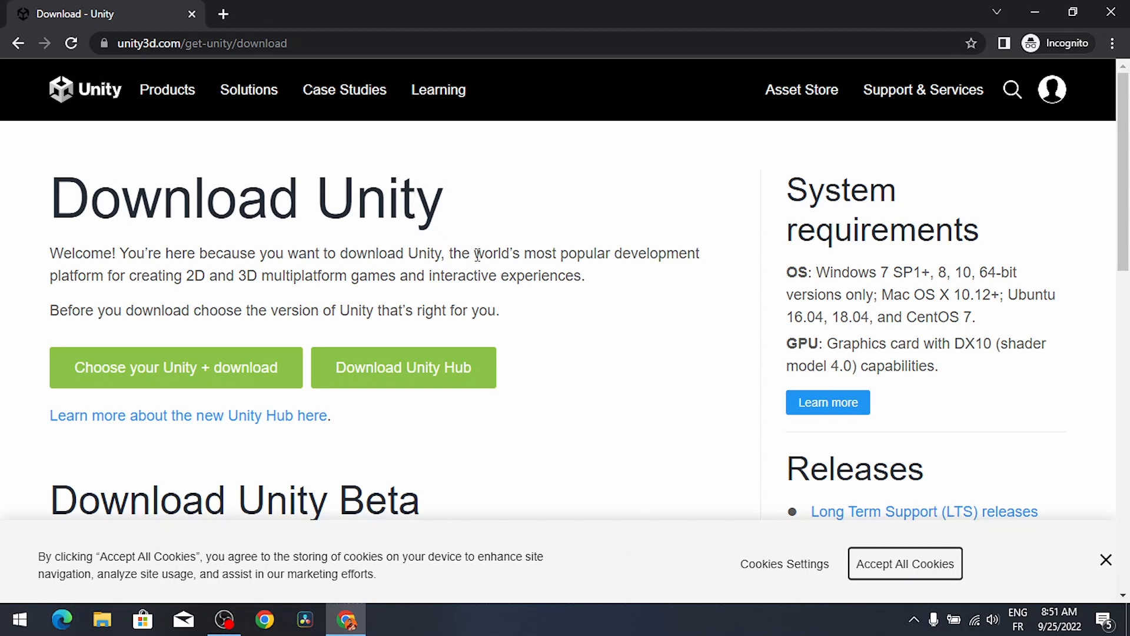
{"action": "mouse_move", "coordinate": [560, 392]}
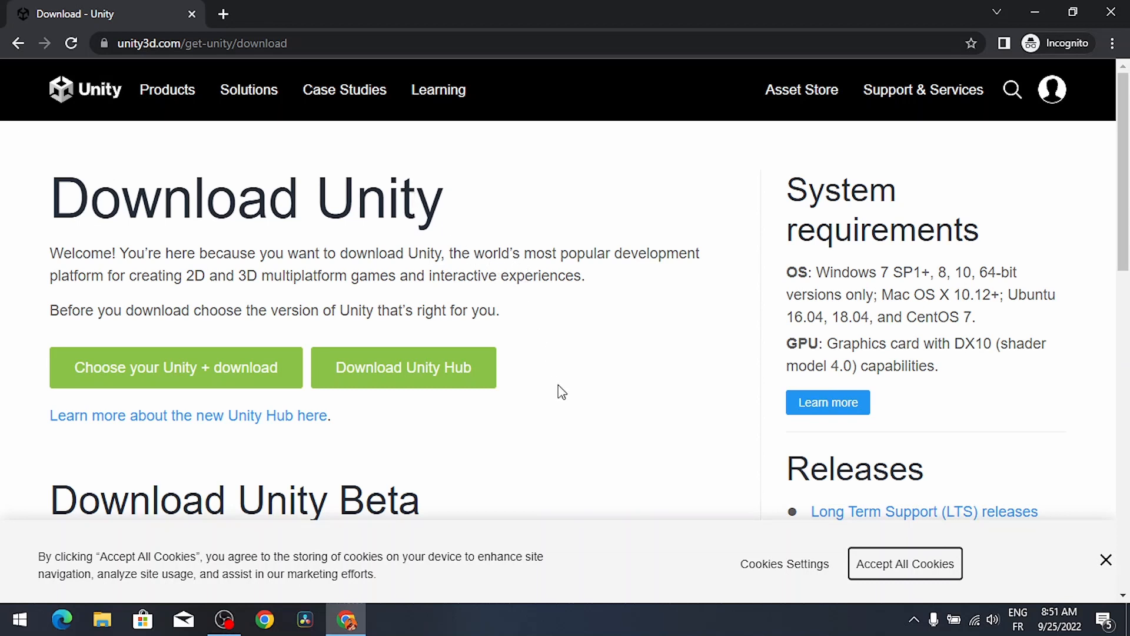
{"action": "mouse_move", "coordinate": [490, 228]}
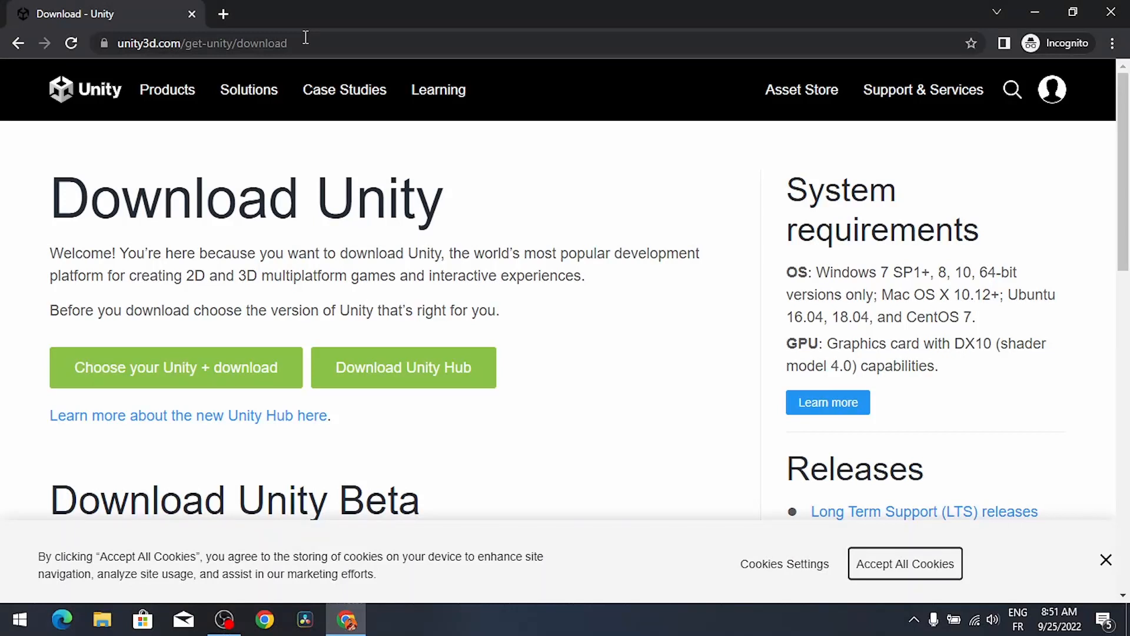
Start downloading the UnityHubSetup.exe installer from the Unity download page
{"action": "left_click", "coordinate": [206, 43]}
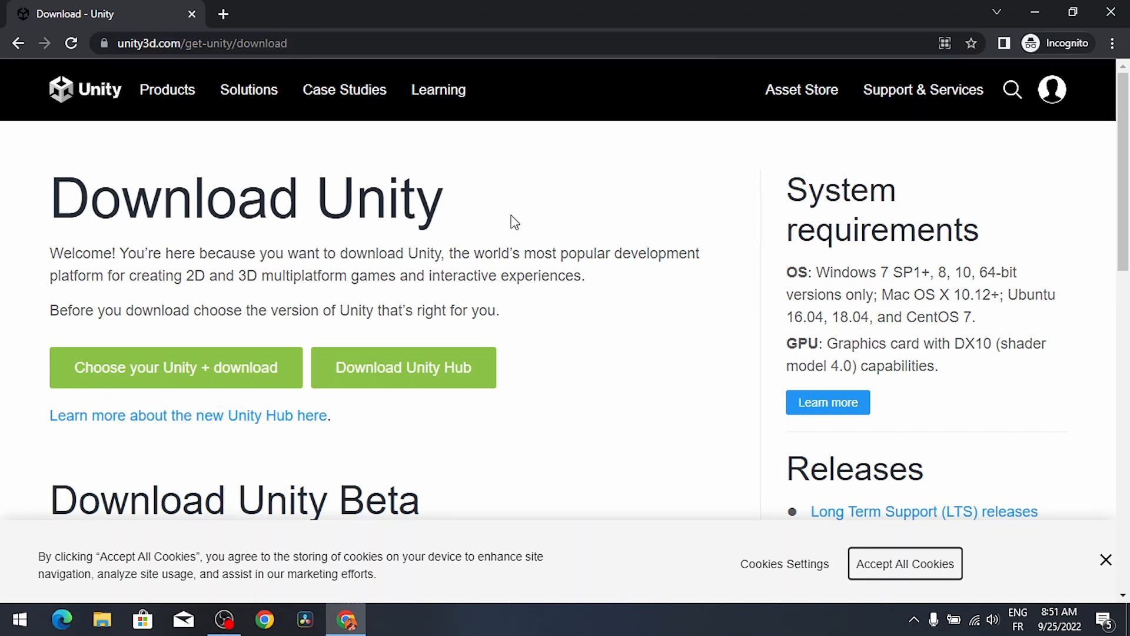
{"action": "mouse_move", "coordinate": [430, 203]}
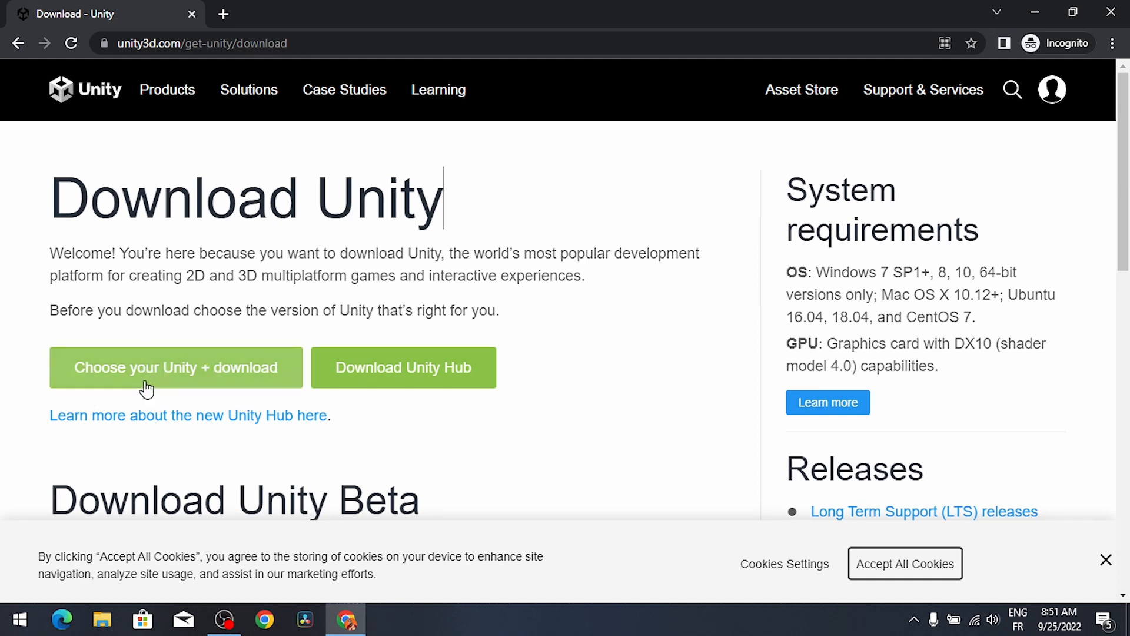
{"action": "mouse_move", "coordinate": [202, 386]}
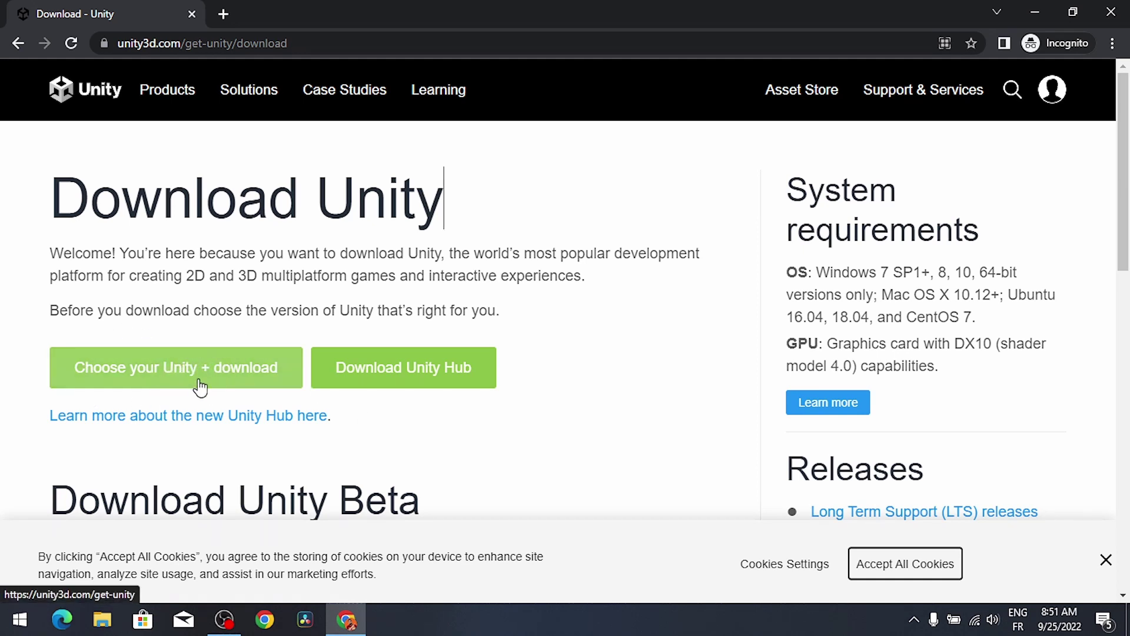
{"action": "mouse_move", "coordinate": [457, 386]}
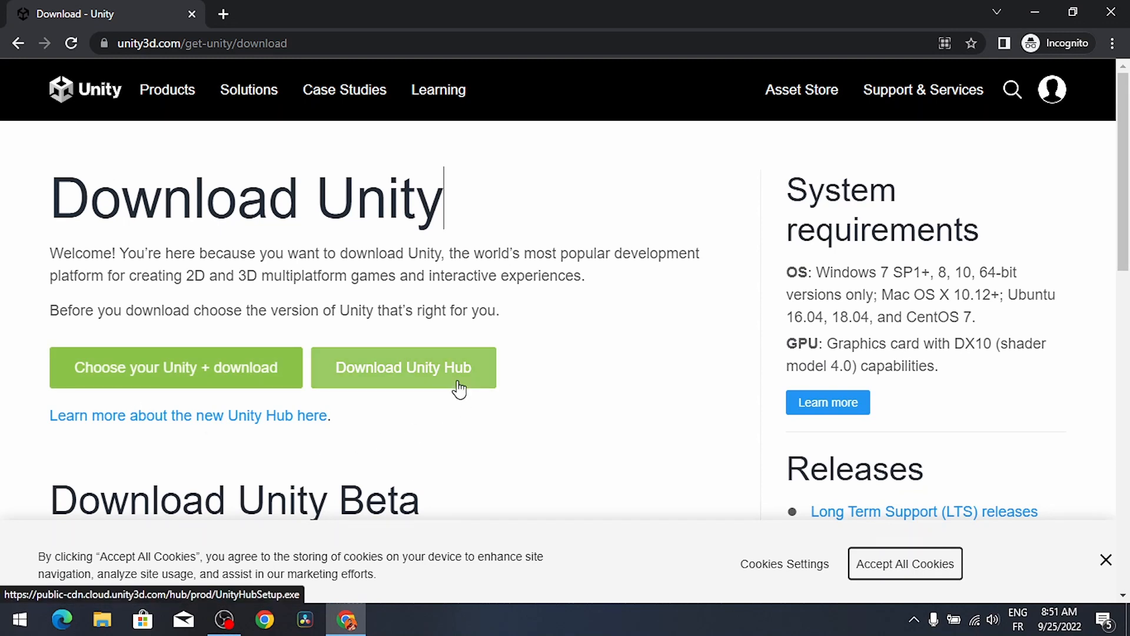
{"action": "mouse_move", "coordinate": [438, 385]}
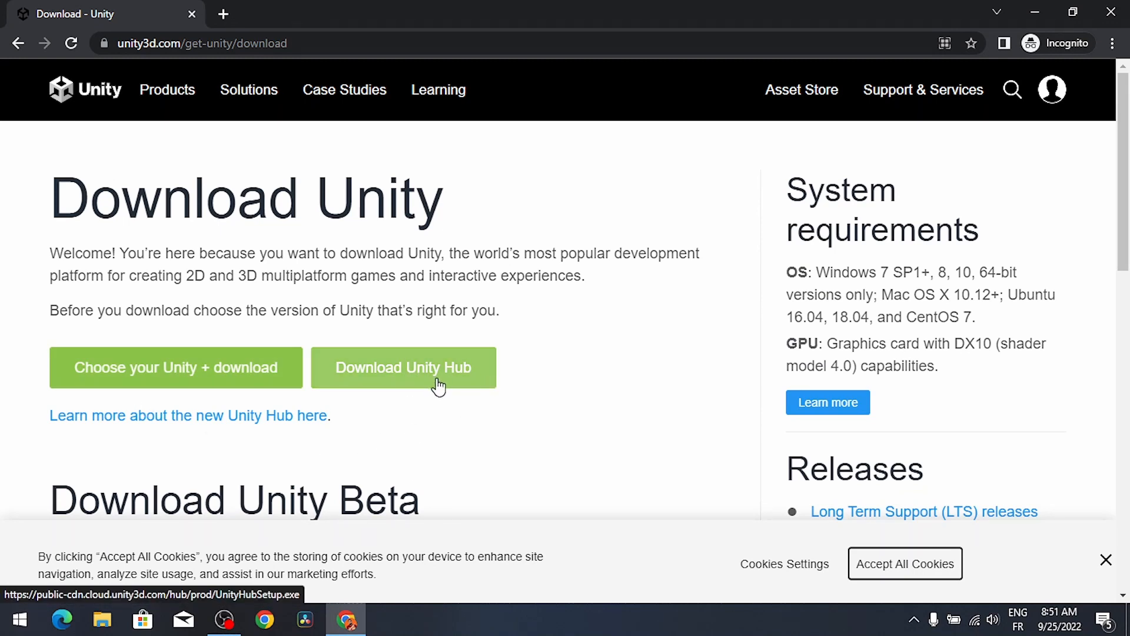
{"action": "mouse_move", "coordinate": [428, 349]}
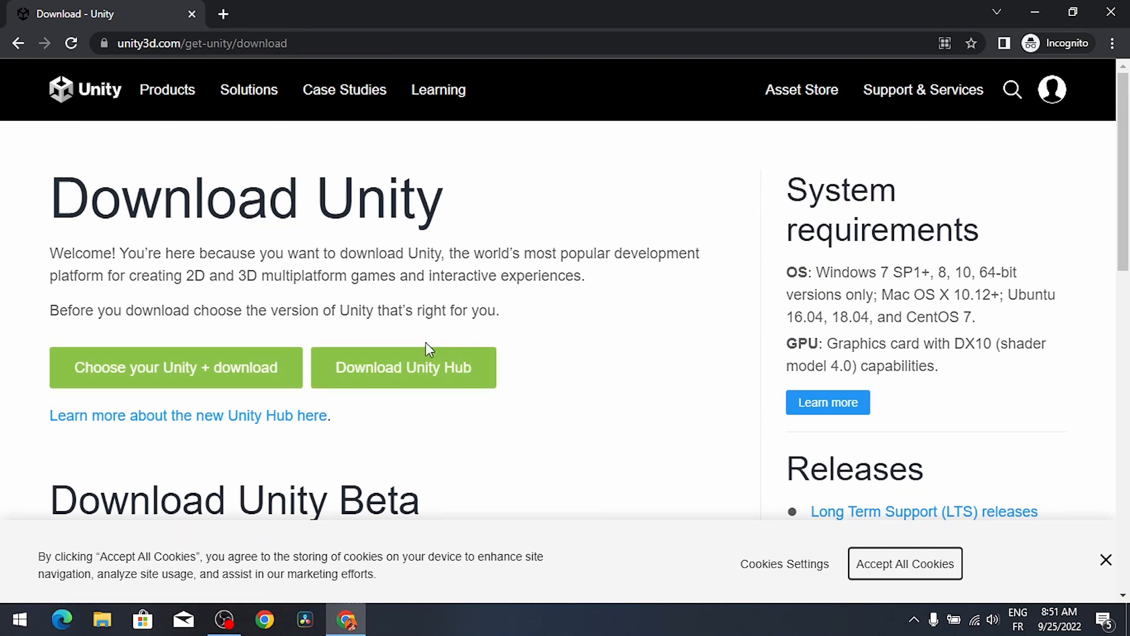
{"action": "mouse_move", "coordinate": [405, 387]}
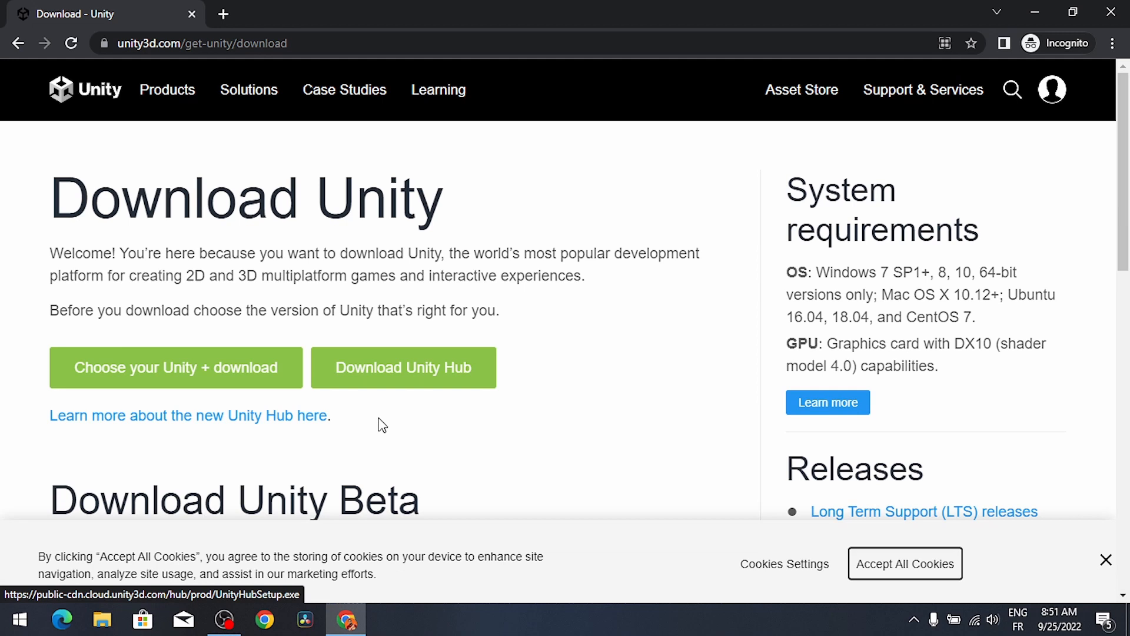
{"action": "mouse_move", "coordinate": [408, 378]}
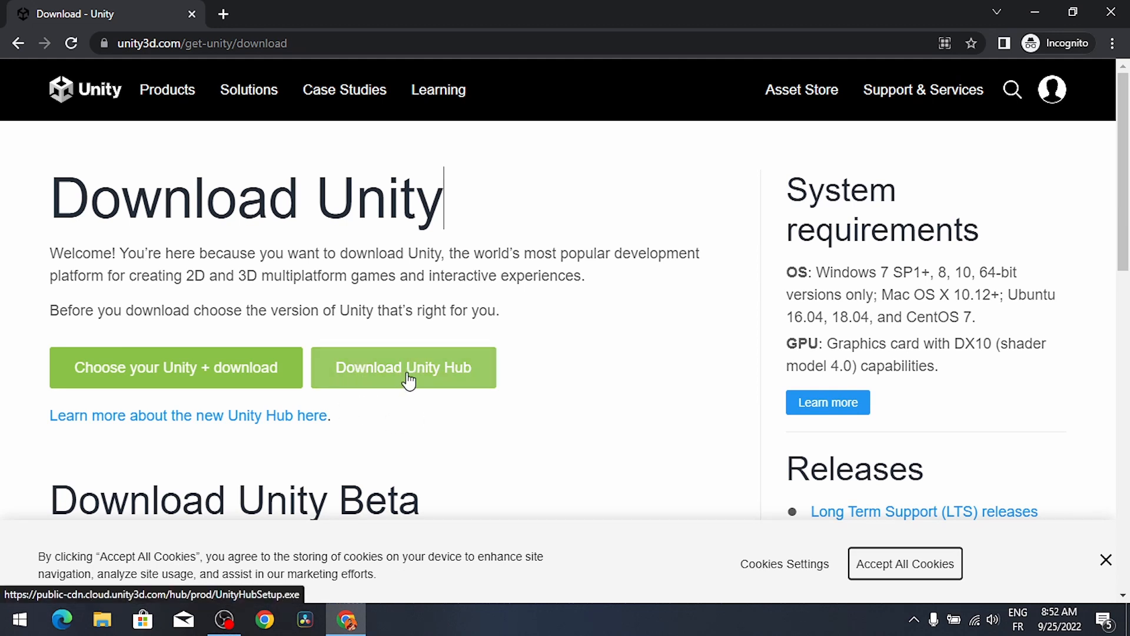
{"action": "left_click", "coordinate": [429, 367]}
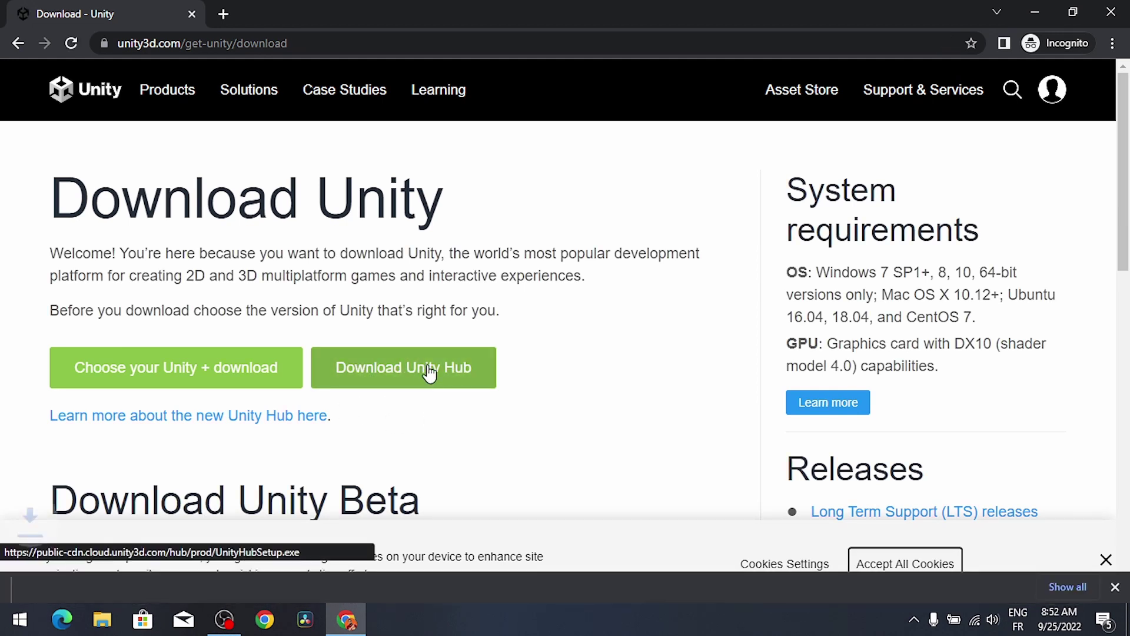
{"action": "left_click", "coordinate": [402, 367]}
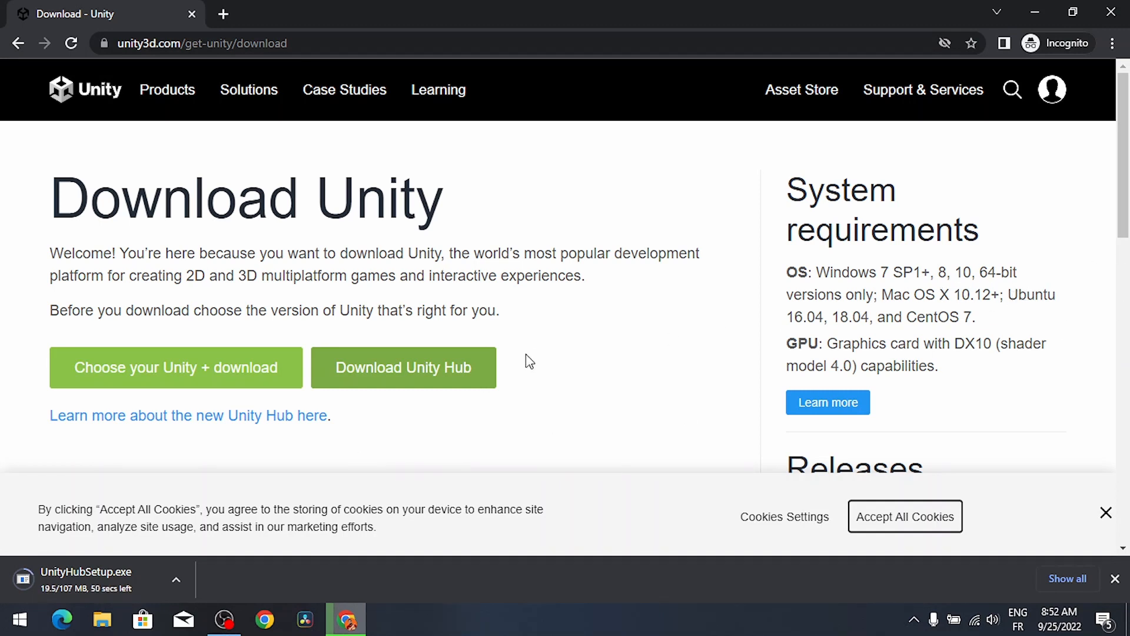
{"action": "mouse_move", "coordinate": [400, 459]}
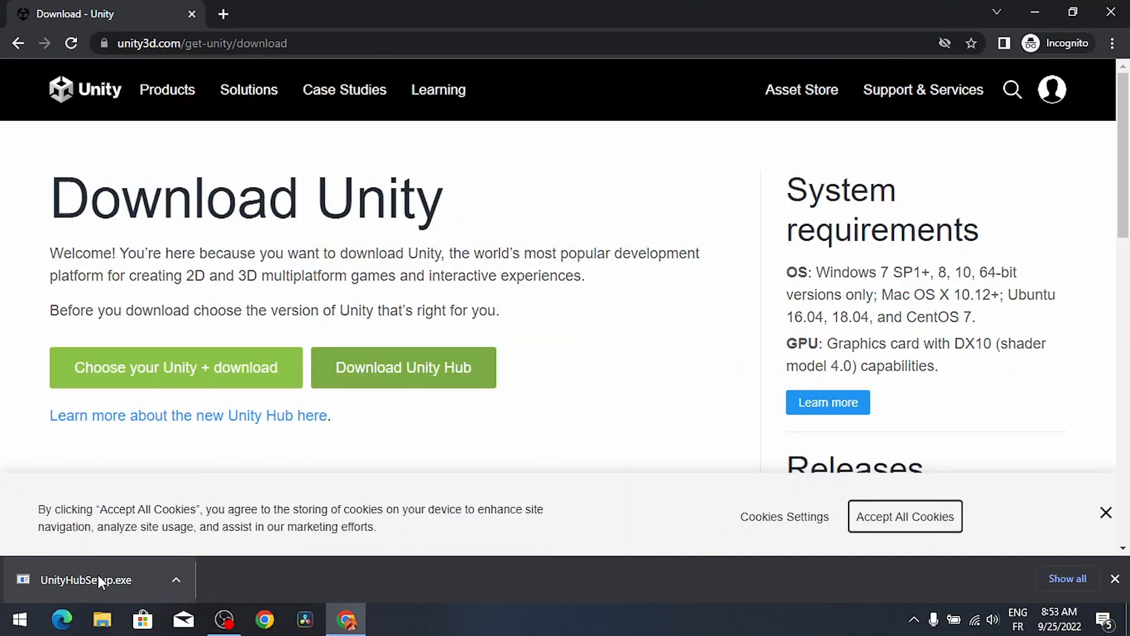
{"action": "mouse_move", "coordinate": [128, 599]}
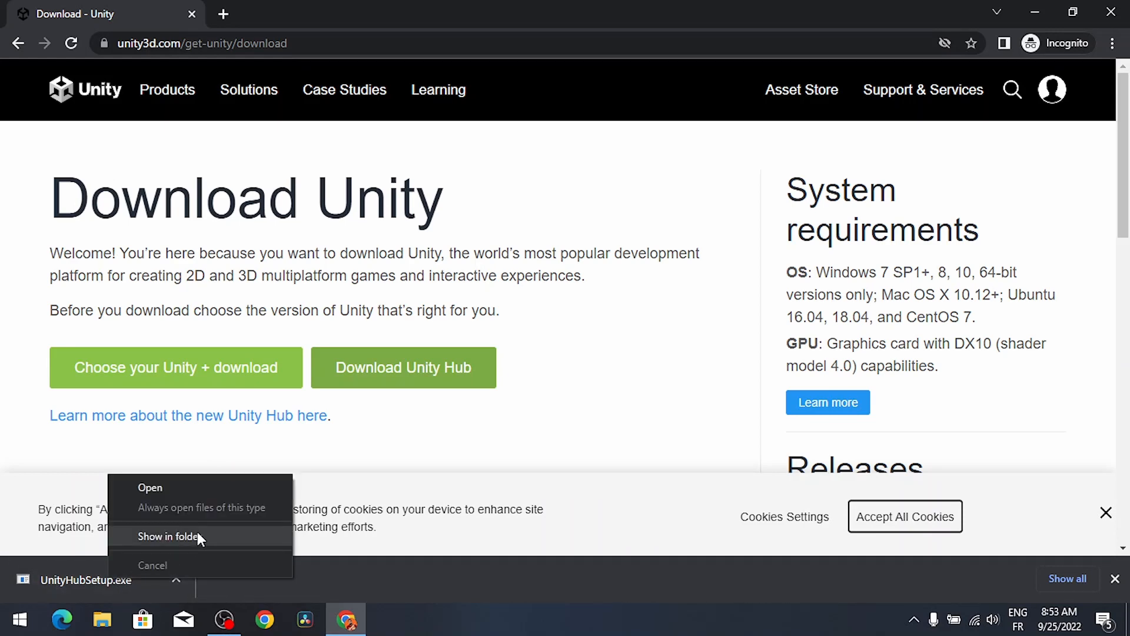
Reveal the downloaded UnityHubSetup.exe in the Downloads folder
{"action": "left_click", "coordinate": [168, 537]}
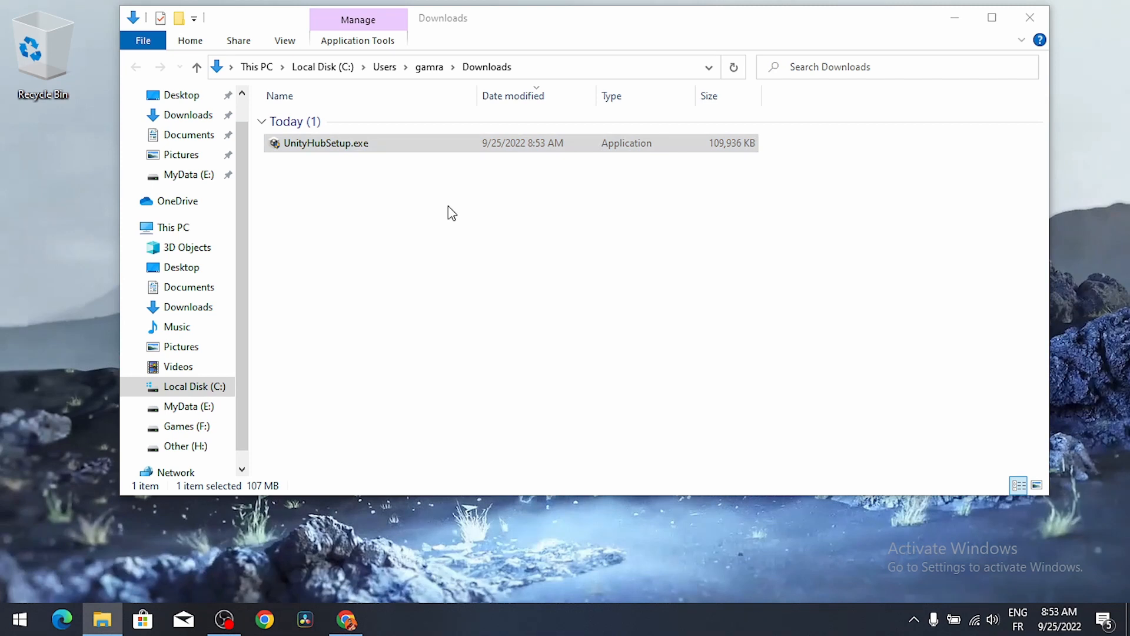
{"action": "mouse_move", "coordinate": [485, 420]}
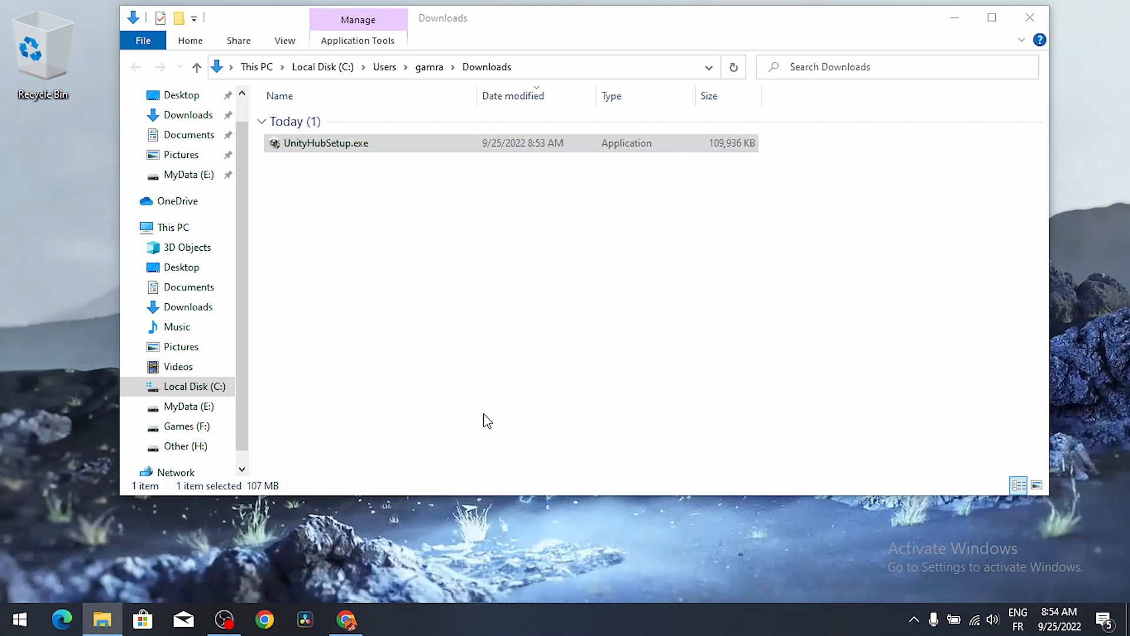
Run UnityHubSetup.exe, agree to the license, install to the default folder and finish with Run Unity Hub checked
{"action": "double_click", "coordinate": [325, 143]}
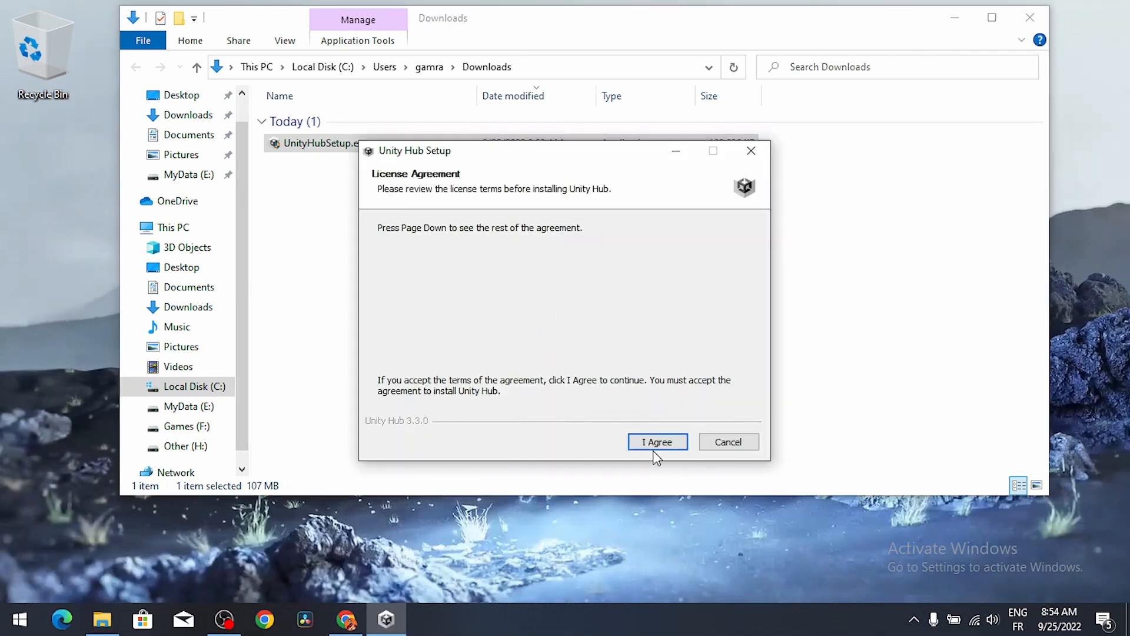
{"action": "left_click", "coordinate": [657, 442]}
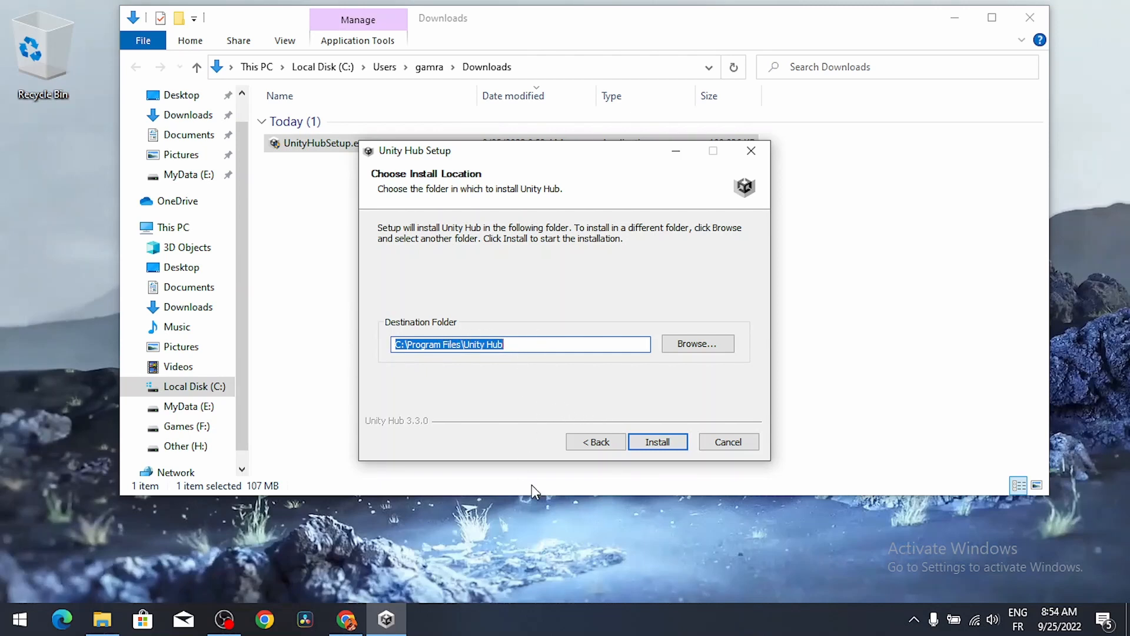
{"action": "left_click", "coordinate": [657, 441]}
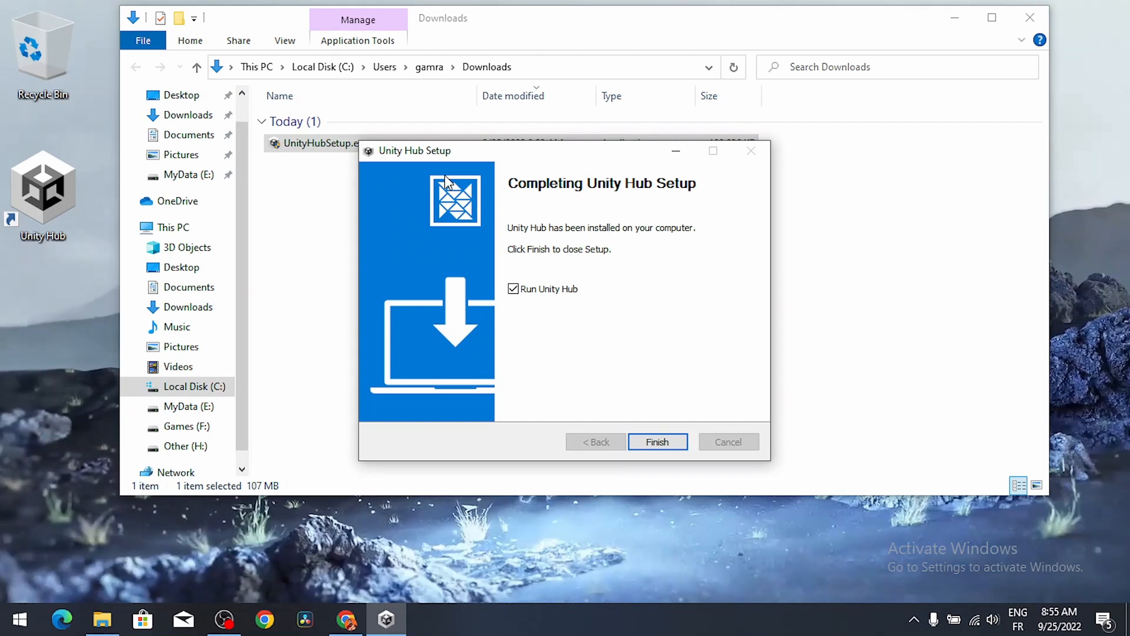
{"action": "mouse_move", "coordinate": [444, 194]}
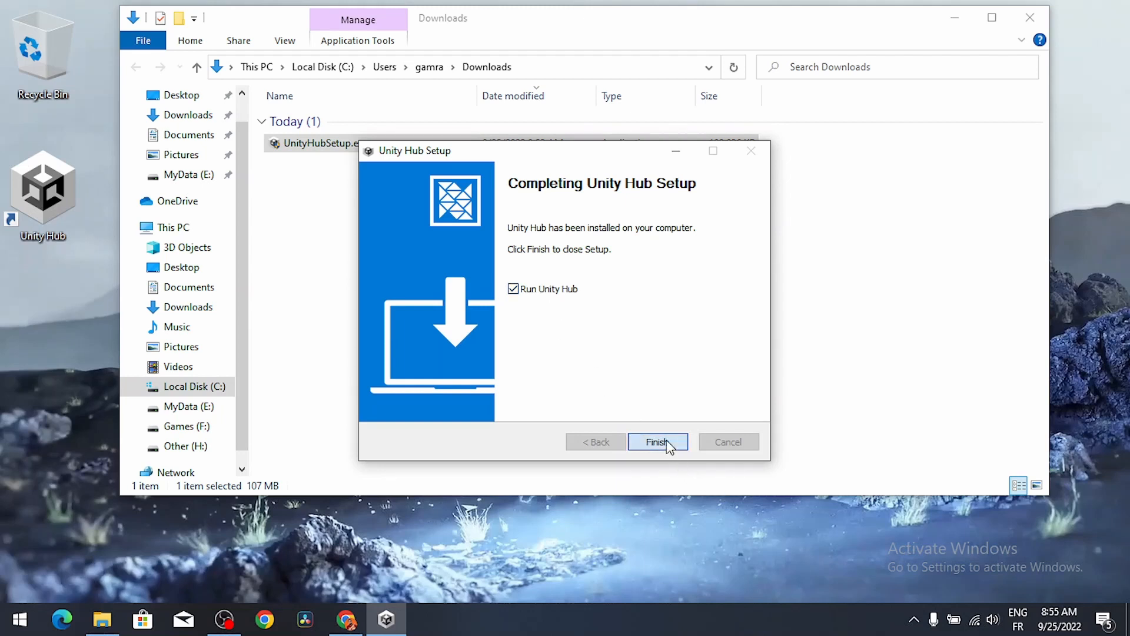
{"action": "left_click", "coordinate": [656, 441]}
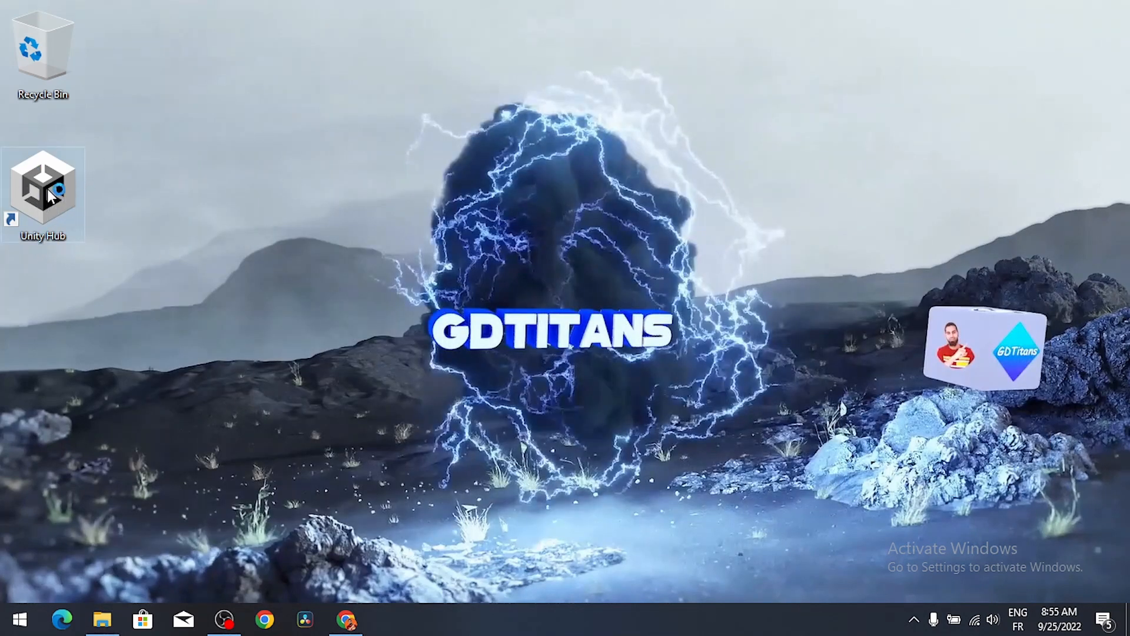
{"action": "mouse_move", "coordinate": [71, 231]}
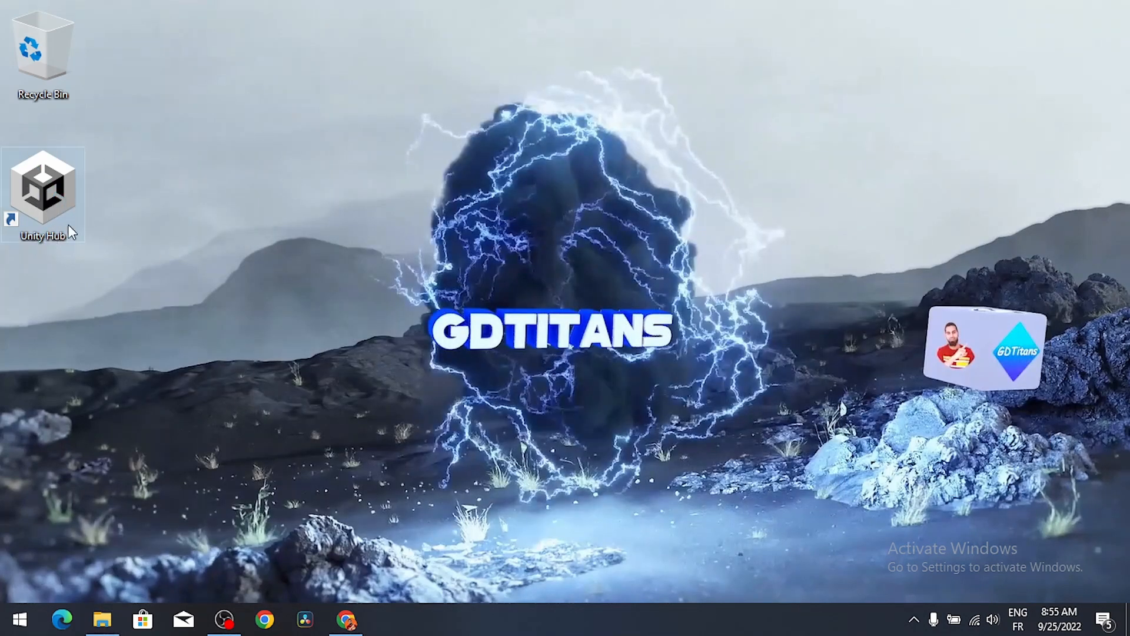
Launch Unity Hub from the desktop and allow it through the Windows firewall
{"action": "double_click", "coordinate": [45, 188]}
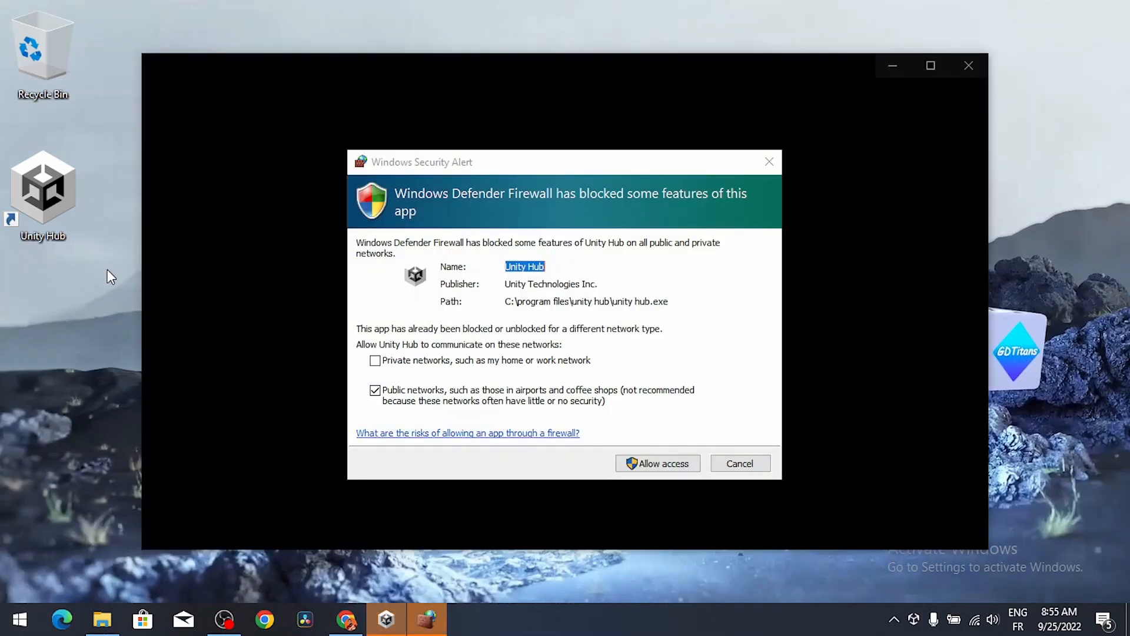
{"action": "left_click", "coordinate": [657, 461]}
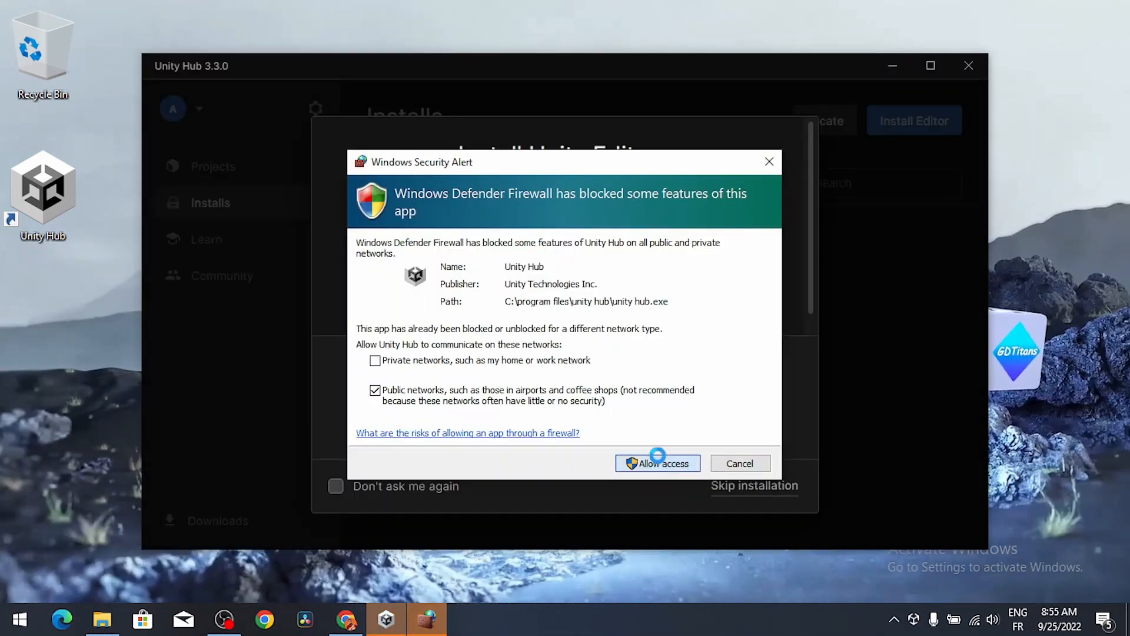
{"action": "left_click", "coordinate": [657, 463]}
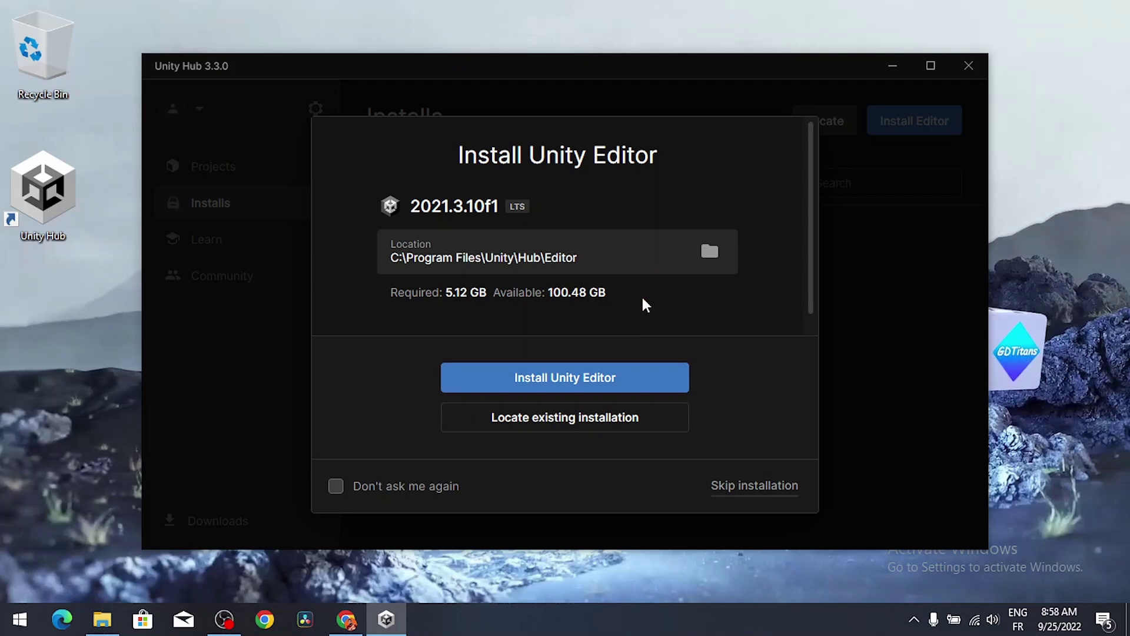
{"action": "mouse_move", "coordinate": [622, 167]}
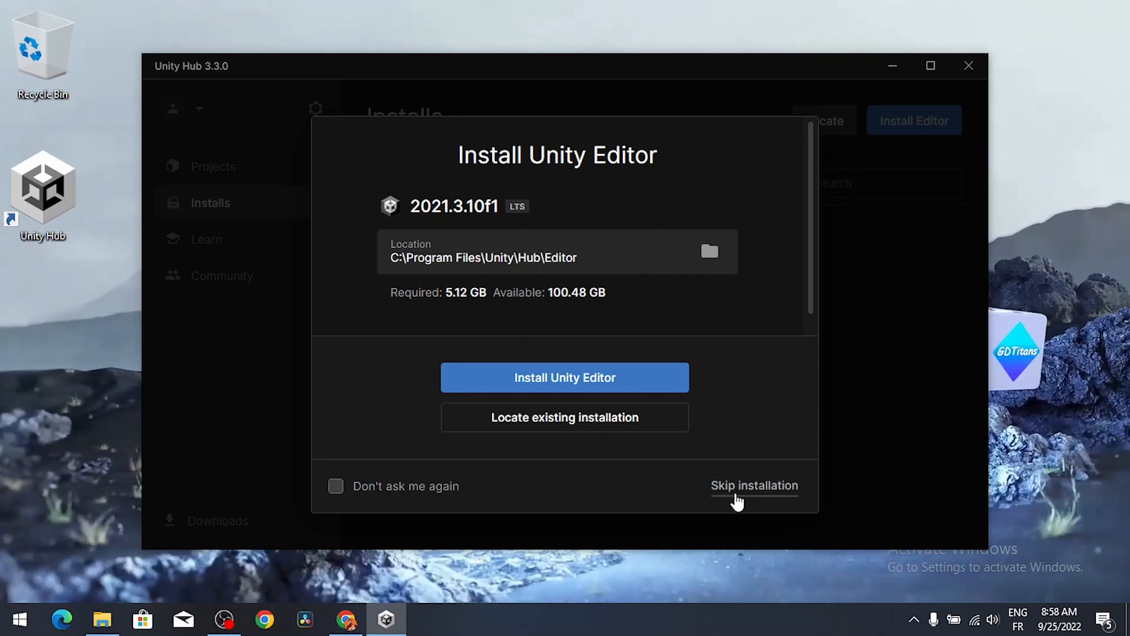
{"action": "mouse_move", "coordinate": [765, 497]}
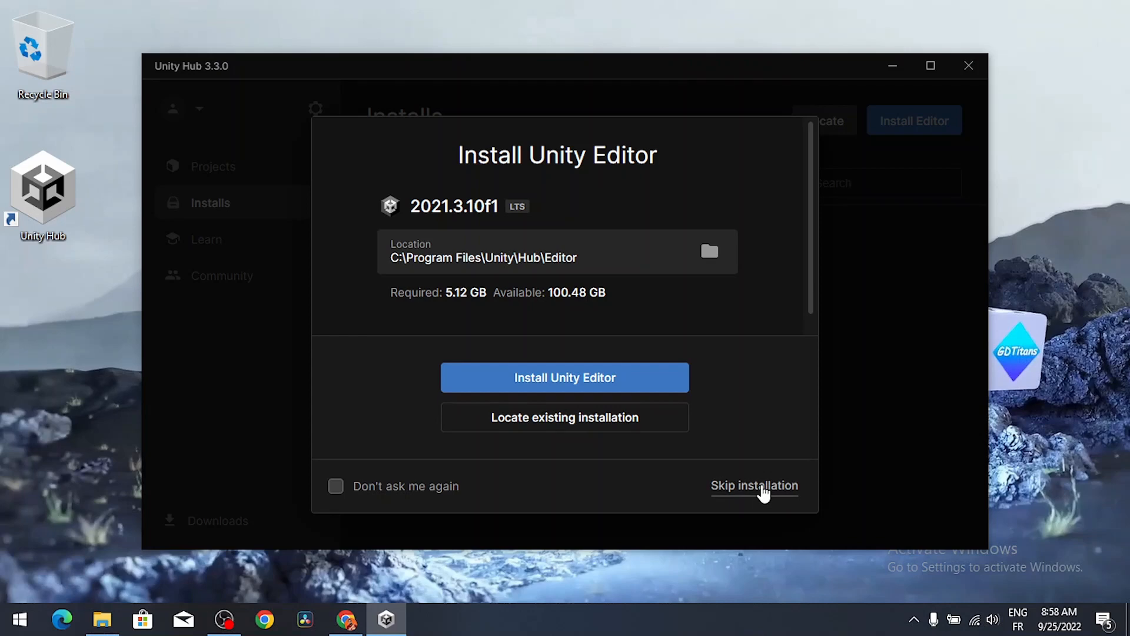
{"action": "mouse_move", "coordinate": [219, 55]}
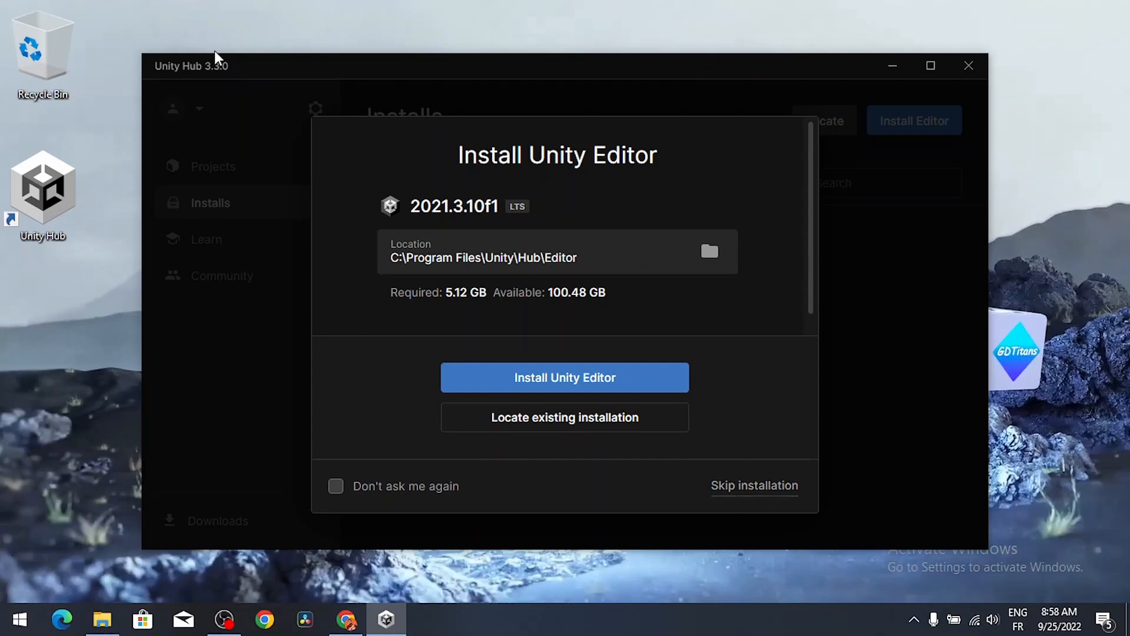
Skip the 2021.3.10f1 editor install and choose Sign in from the account menu
{"action": "left_click", "coordinate": [753, 485]}
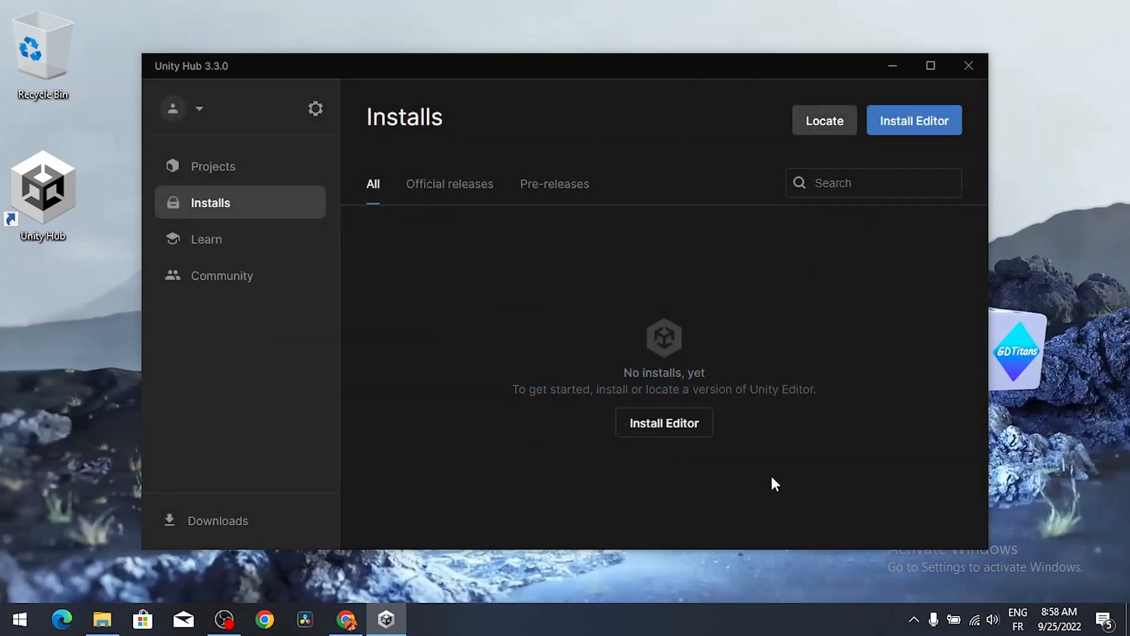
{"action": "mouse_move", "coordinate": [494, 280]}
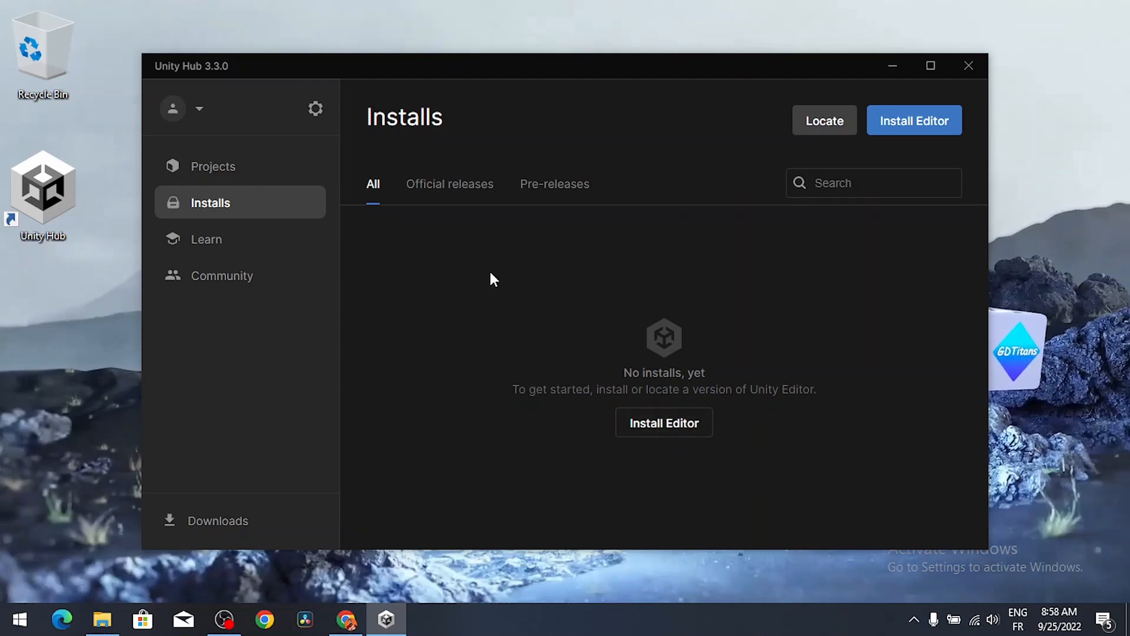
{"action": "mouse_move", "coordinate": [224, 136]}
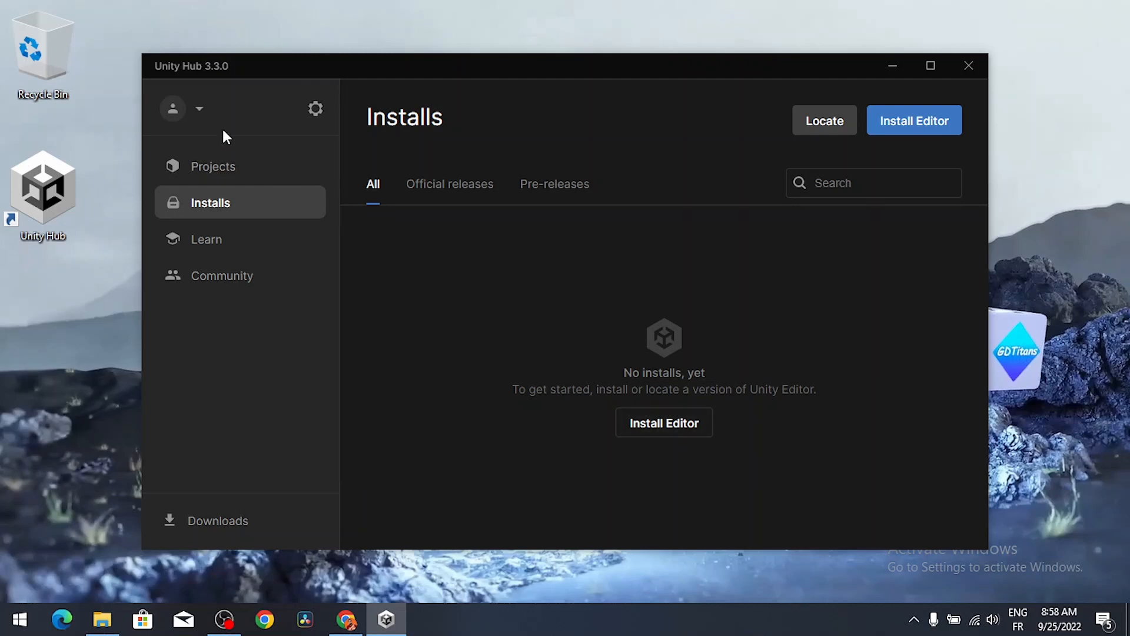
{"action": "left_click", "coordinate": [199, 109]}
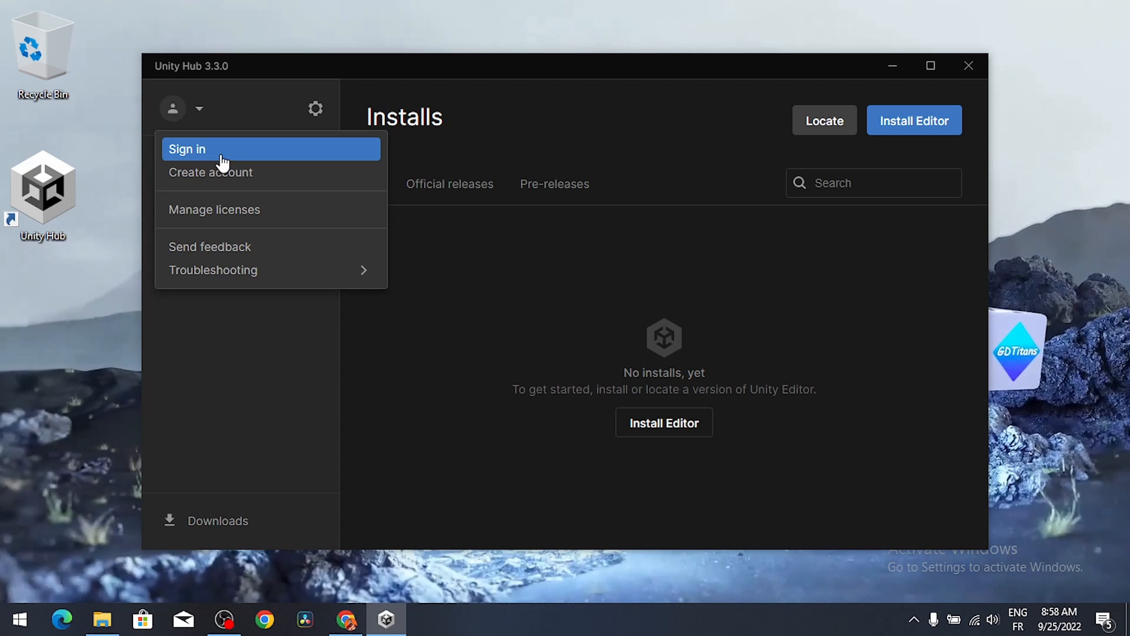
{"action": "mouse_move", "coordinate": [202, 150]}
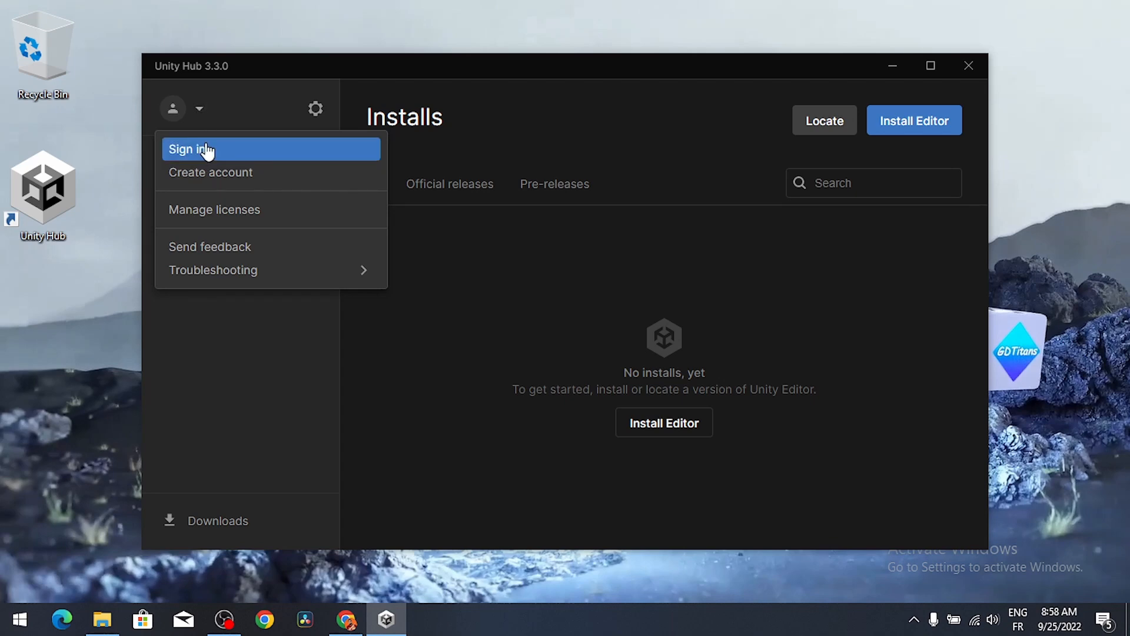
{"action": "left_click", "coordinate": [190, 148]}
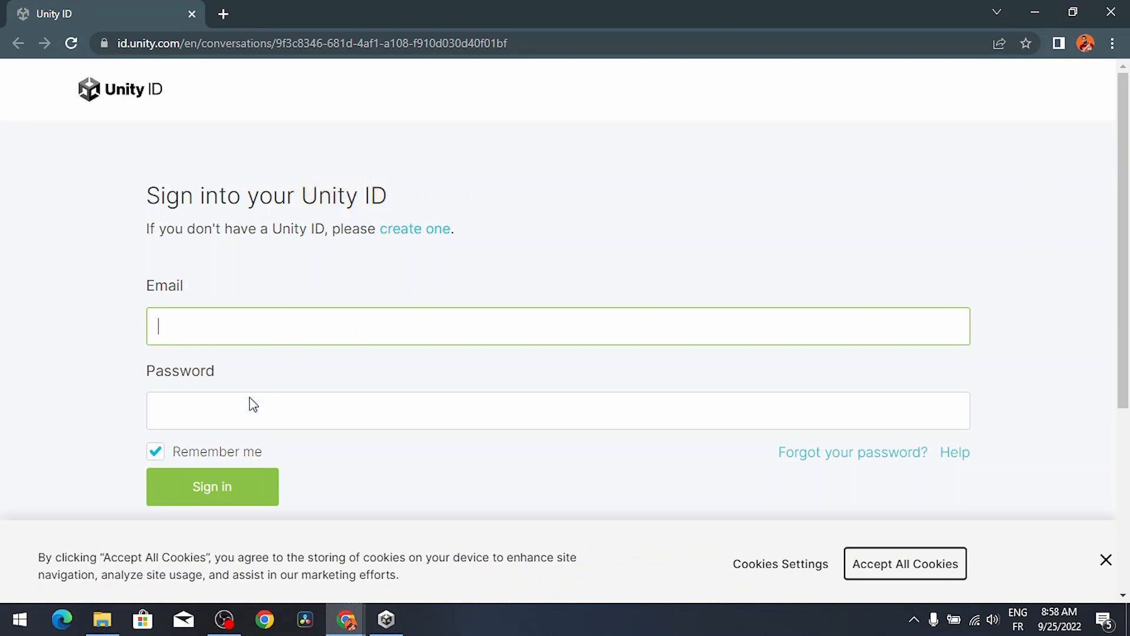
Go to the create Unity ID form, tick the Terms of Service and Privacy Policy boxes, and focus the Email field
{"action": "left_click", "coordinate": [415, 228]}
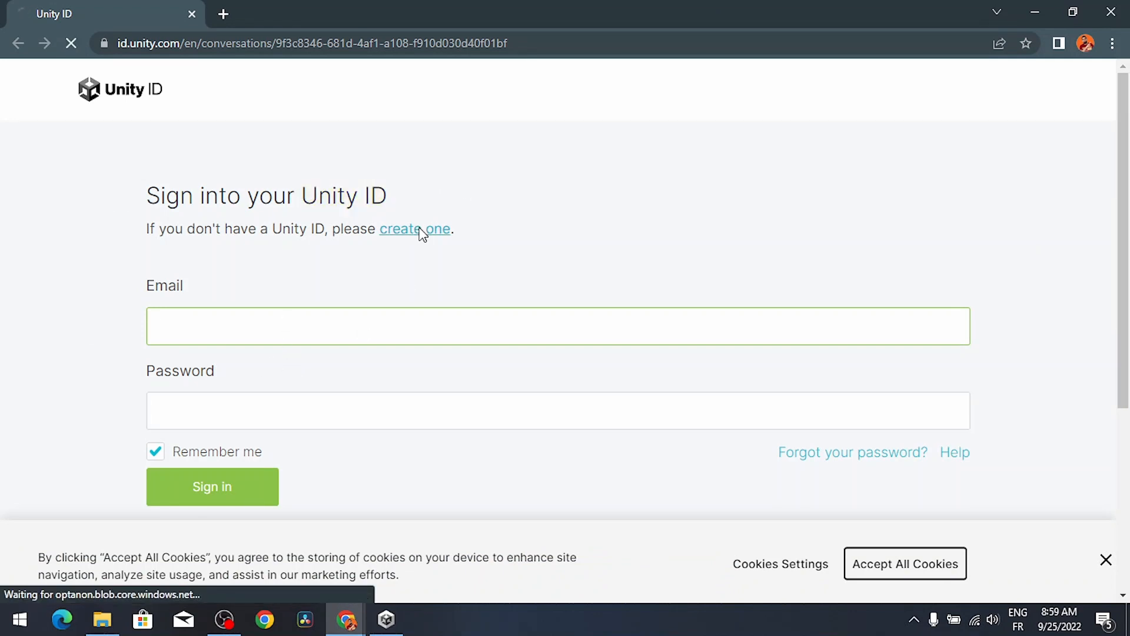
{"action": "mouse_move", "coordinate": [417, 233]}
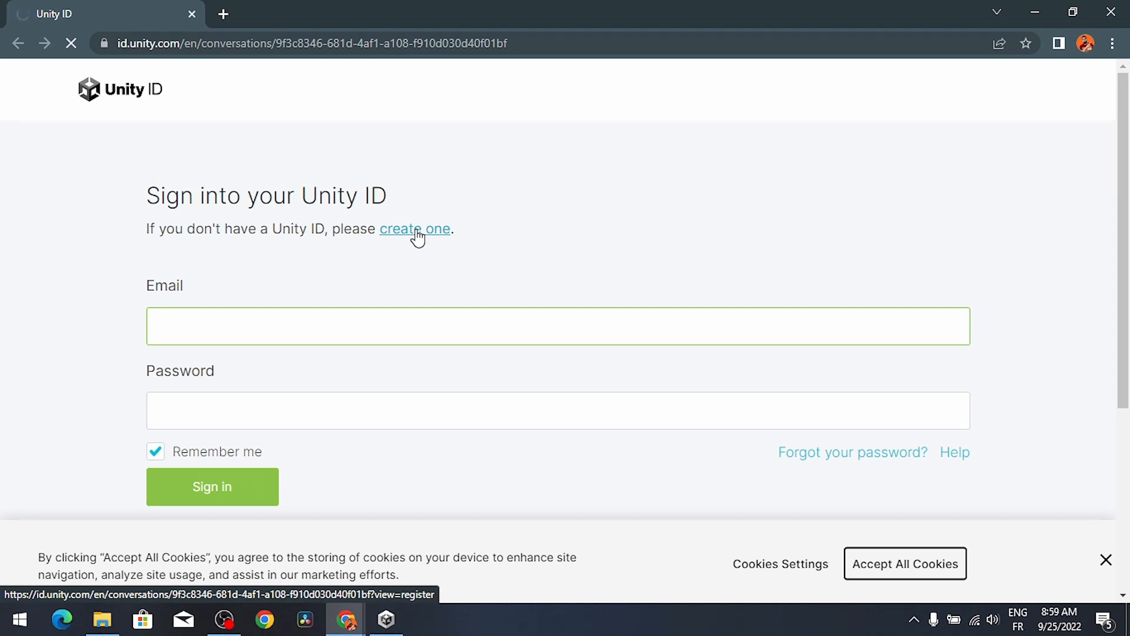
{"action": "left_click", "coordinate": [414, 229]}
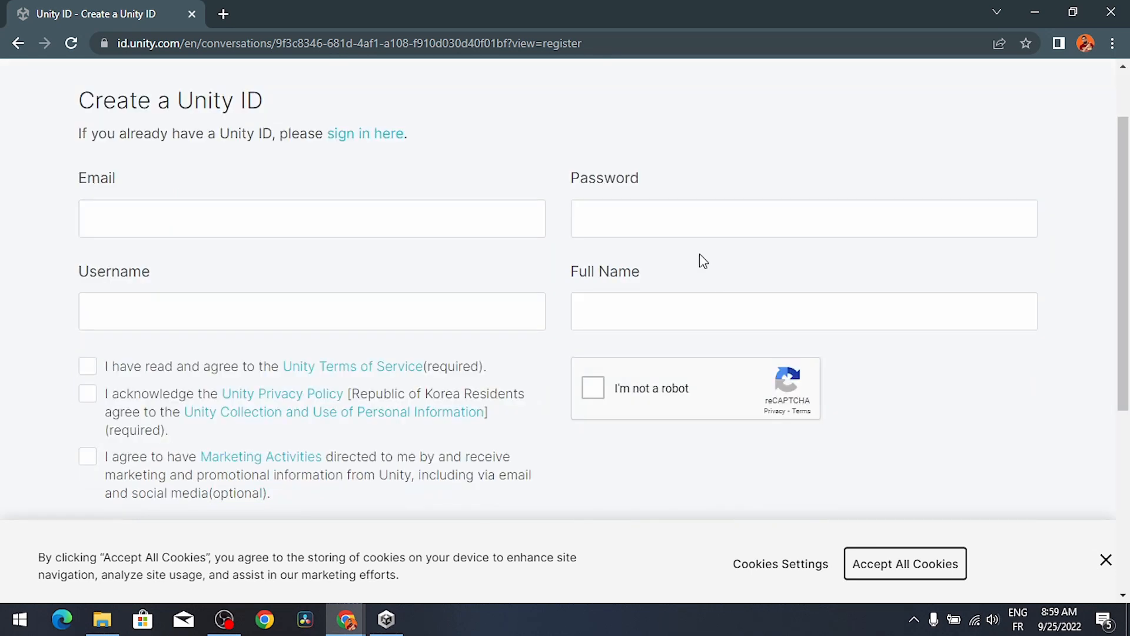
{"action": "mouse_move", "coordinate": [439, 277]}
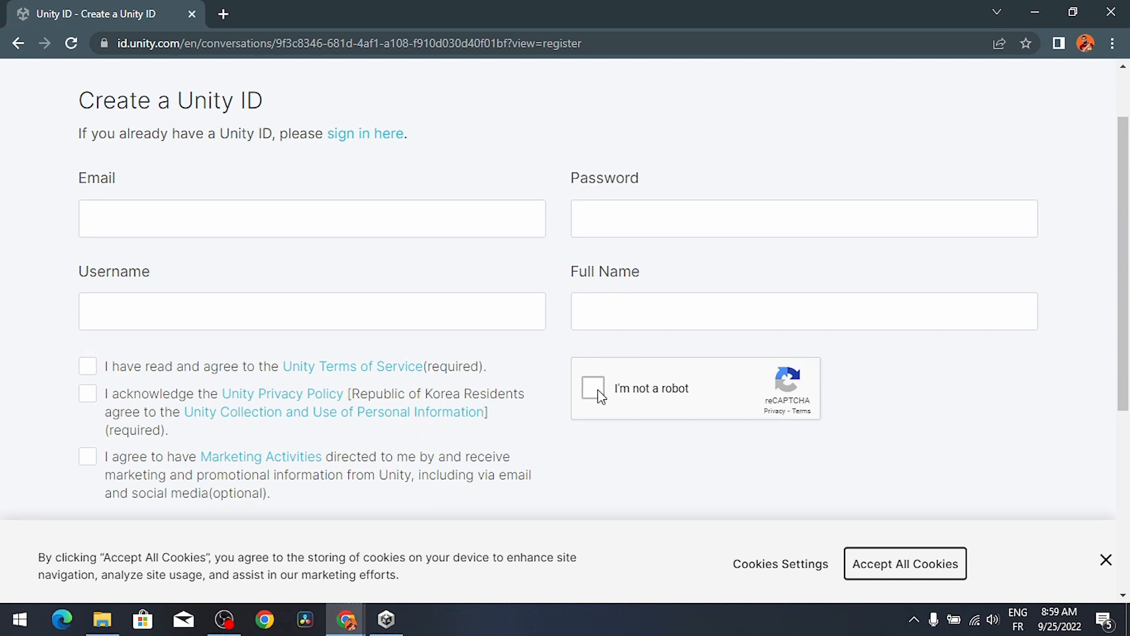
{"action": "left_click", "coordinate": [87, 393]}
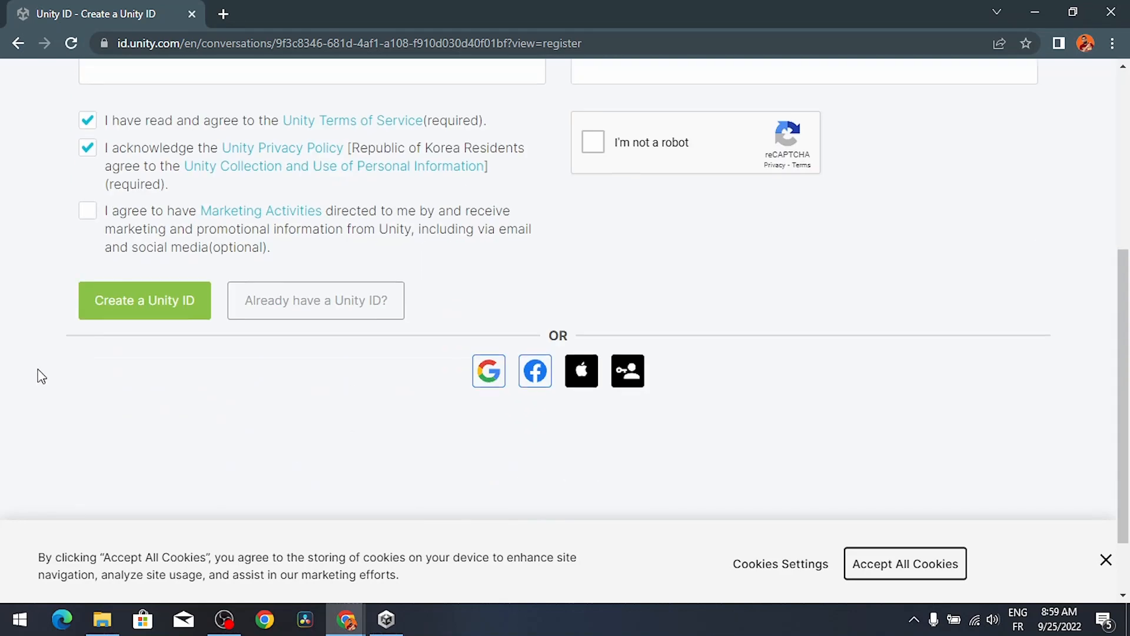
{"action": "scroll", "scroll_direction": "down", "scroll_amount": 3}
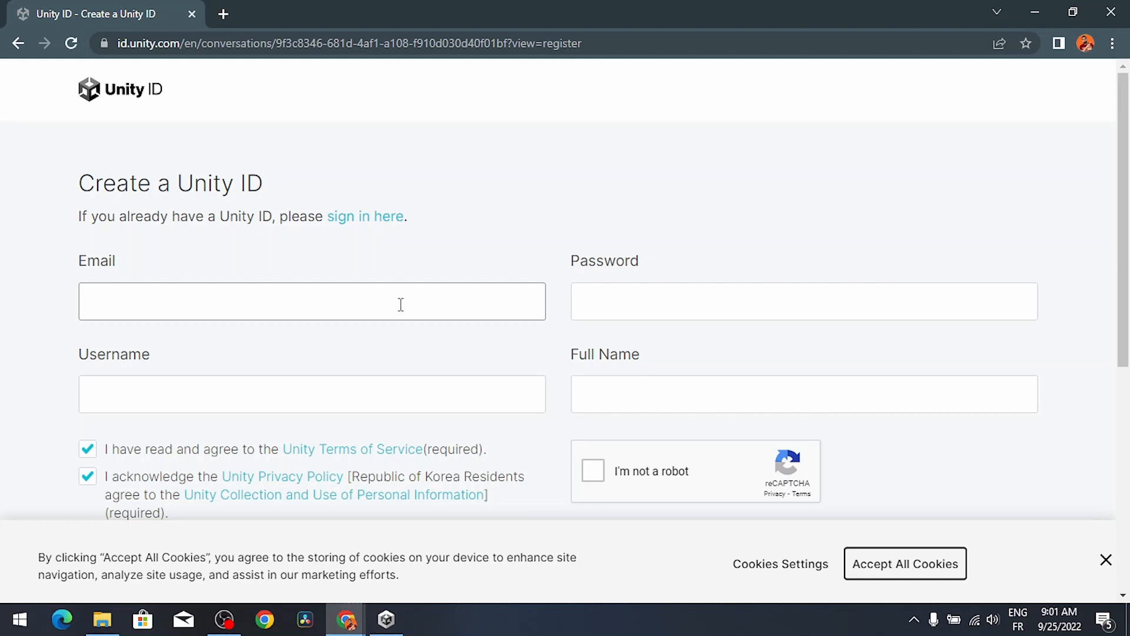
{"action": "mouse_move", "coordinate": [354, 291]}
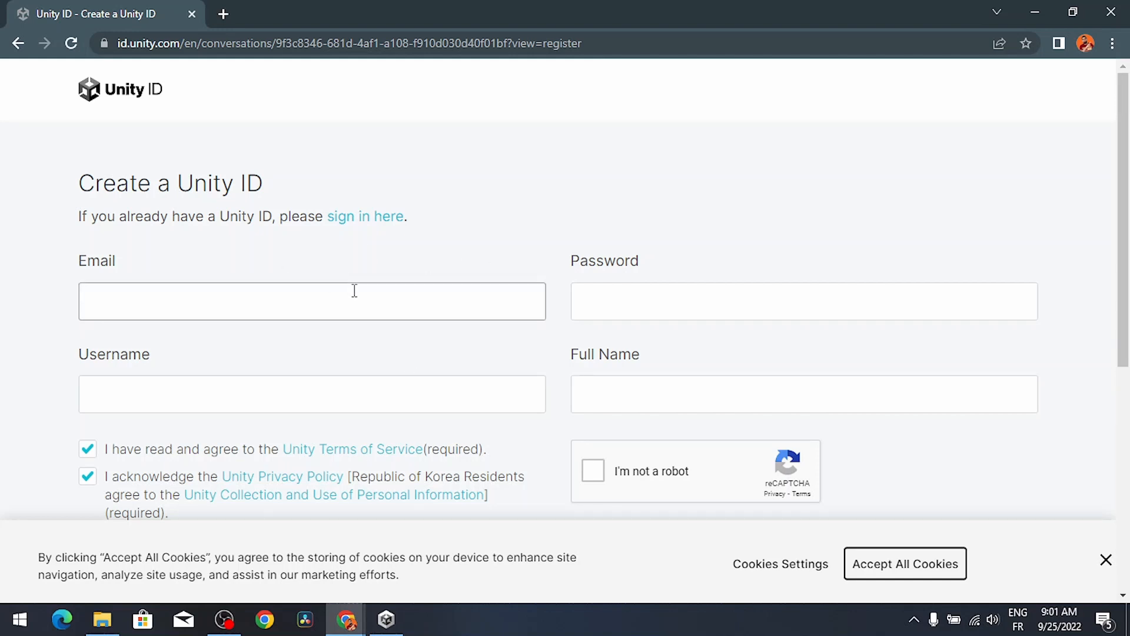
{"action": "left_click", "coordinate": [310, 301]}
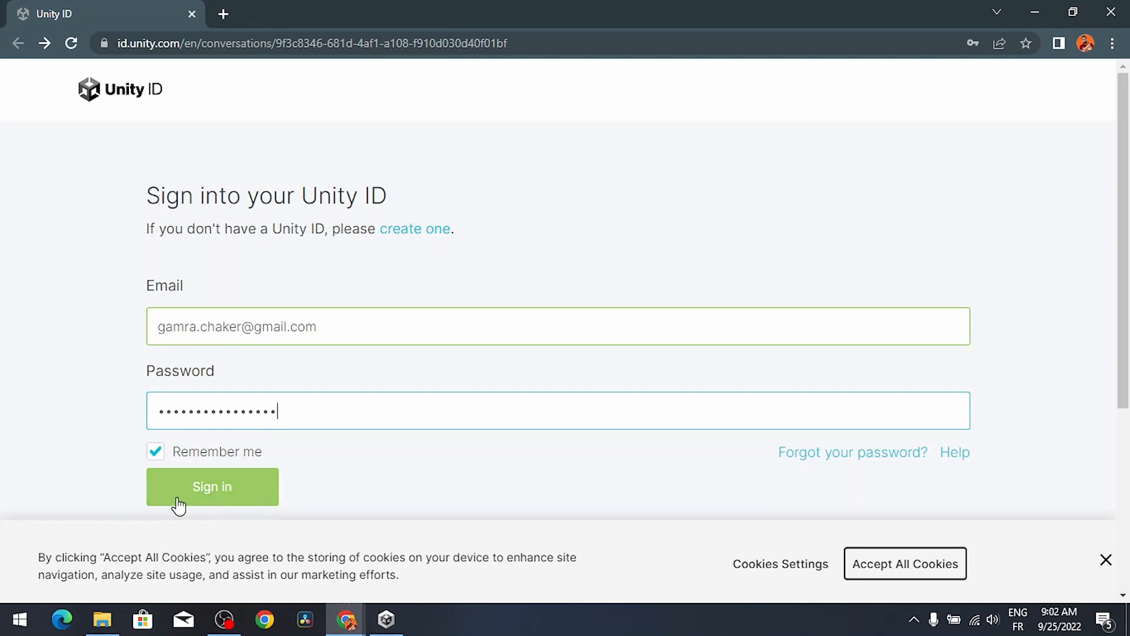
Submit the Unity ID sign-in and let the browser hand the login back to Unity Hub
{"action": "left_click", "coordinate": [212, 486]}
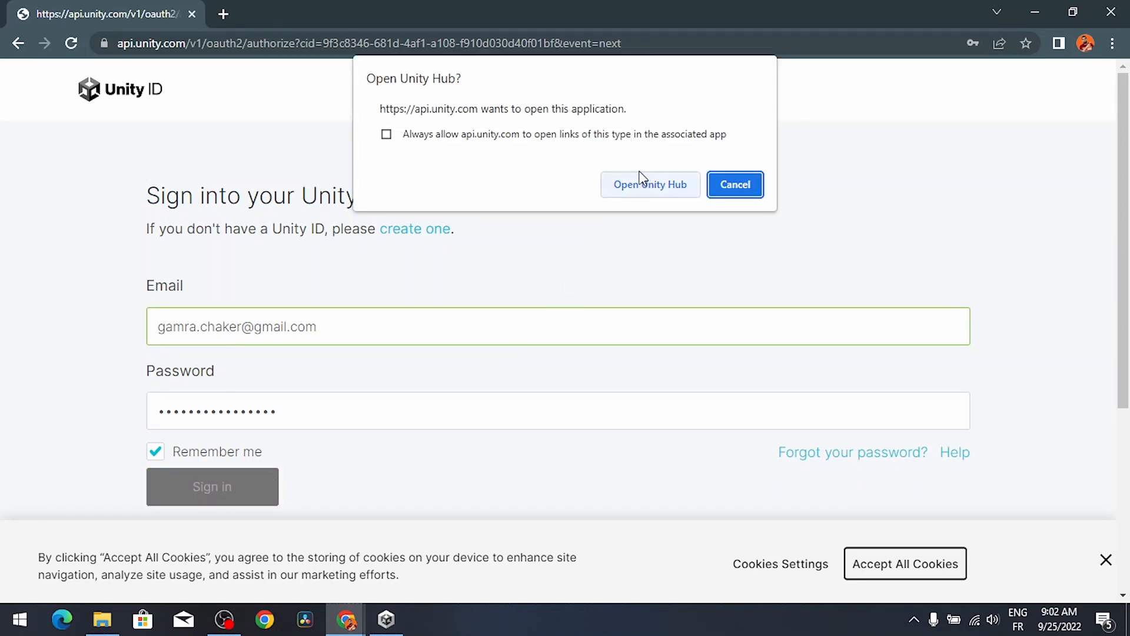
{"action": "left_click", "coordinate": [650, 184]}
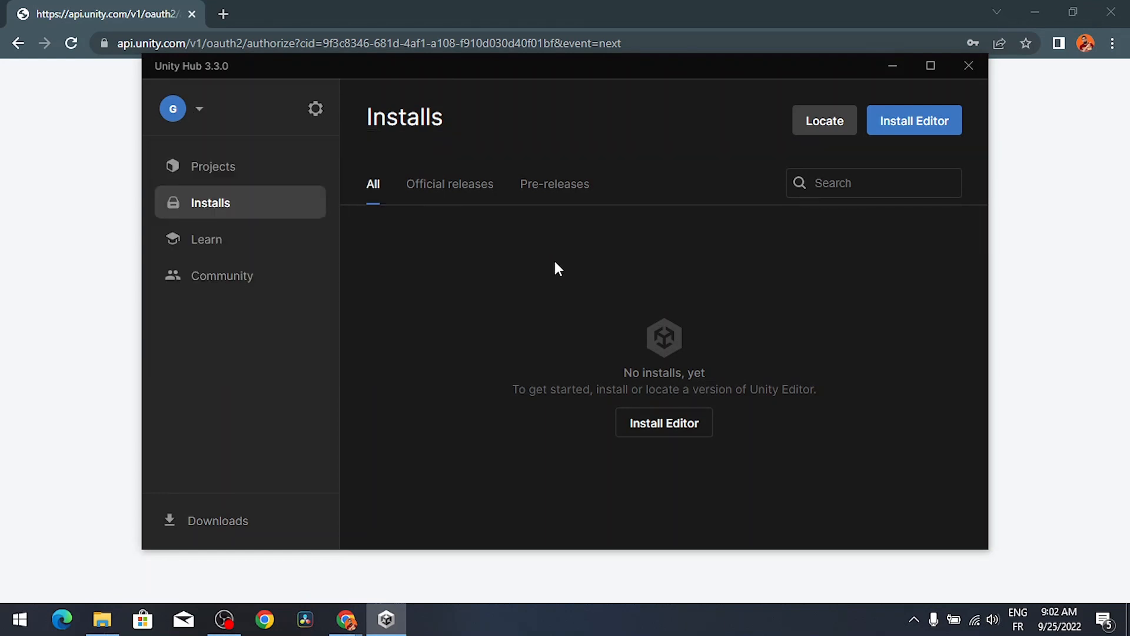
{"action": "mouse_move", "coordinate": [610, 277]}
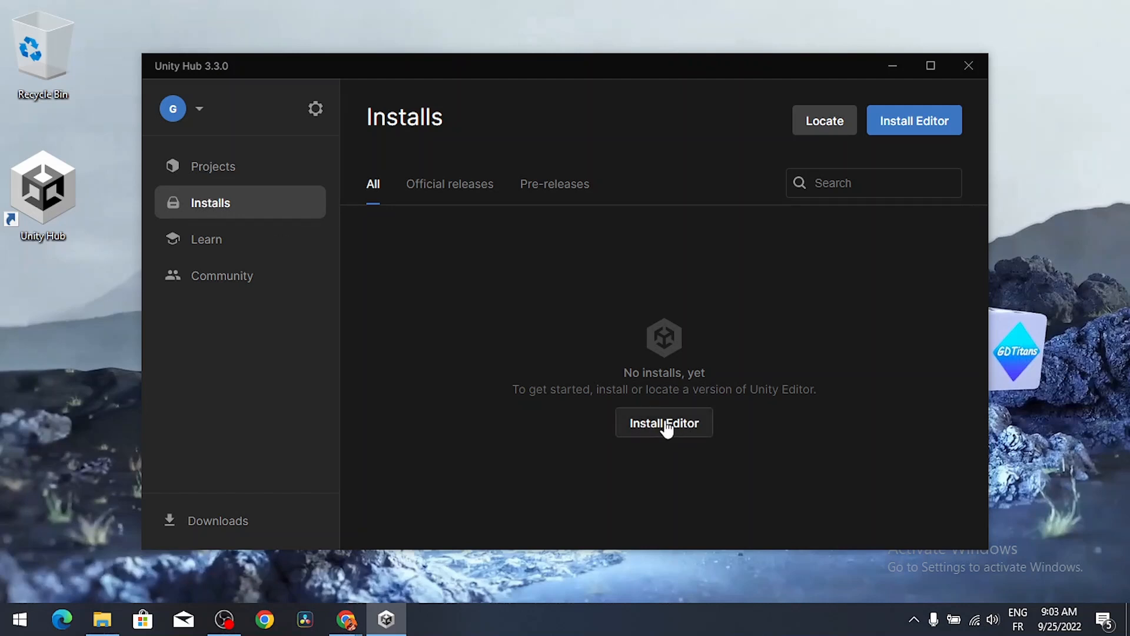
Bring up the Install Unity Editor list of official releases with 2021.3.10f1 LTS recommended
{"action": "left_click", "coordinate": [664, 423]}
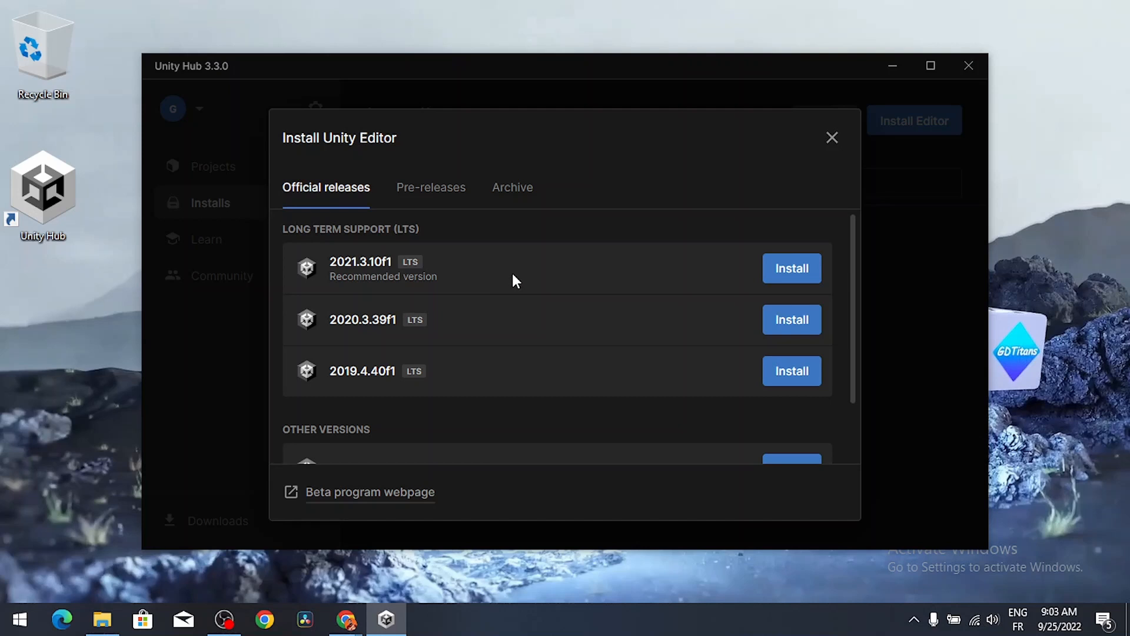
{"action": "mouse_move", "coordinate": [419, 271]}
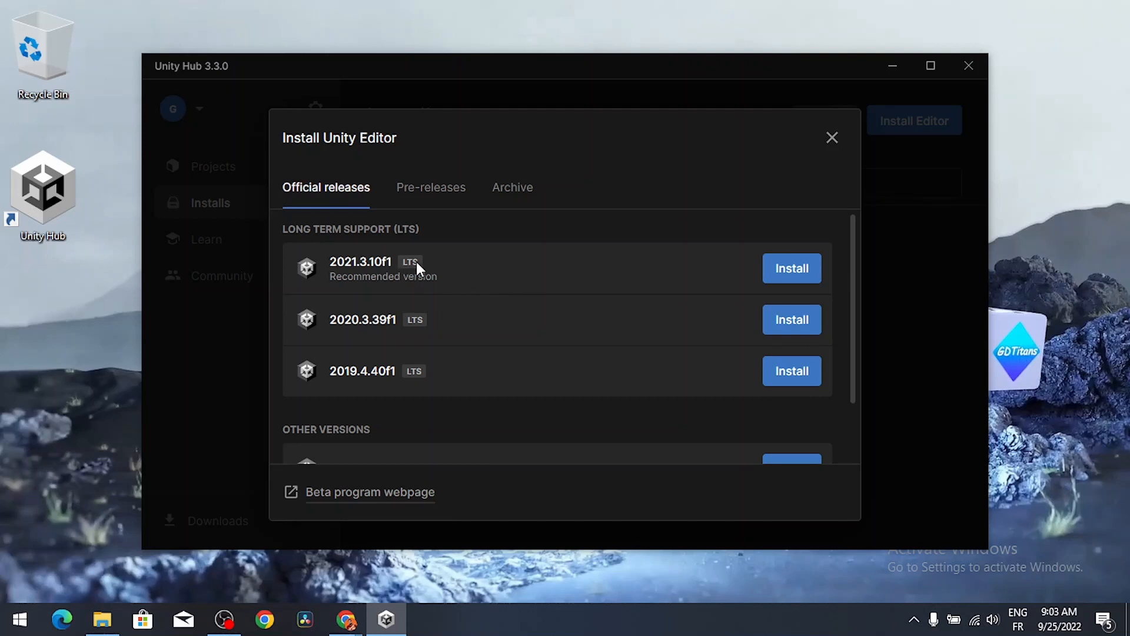
{"action": "mouse_move", "coordinate": [363, 249]}
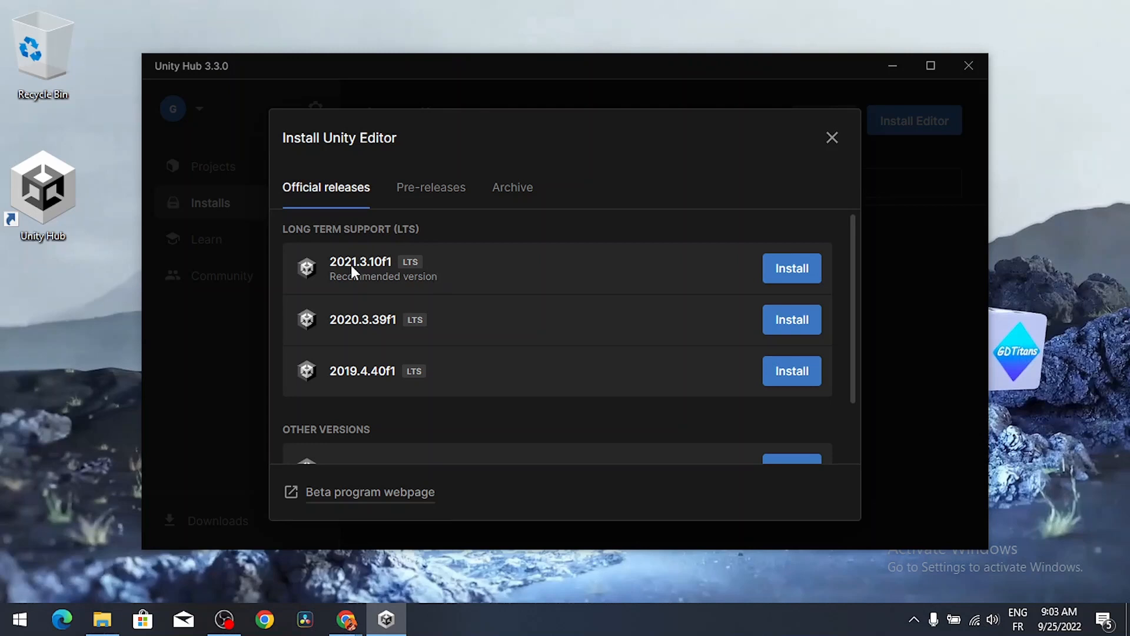
{"action": "mouse_move", "coordinate": [377, 260]}
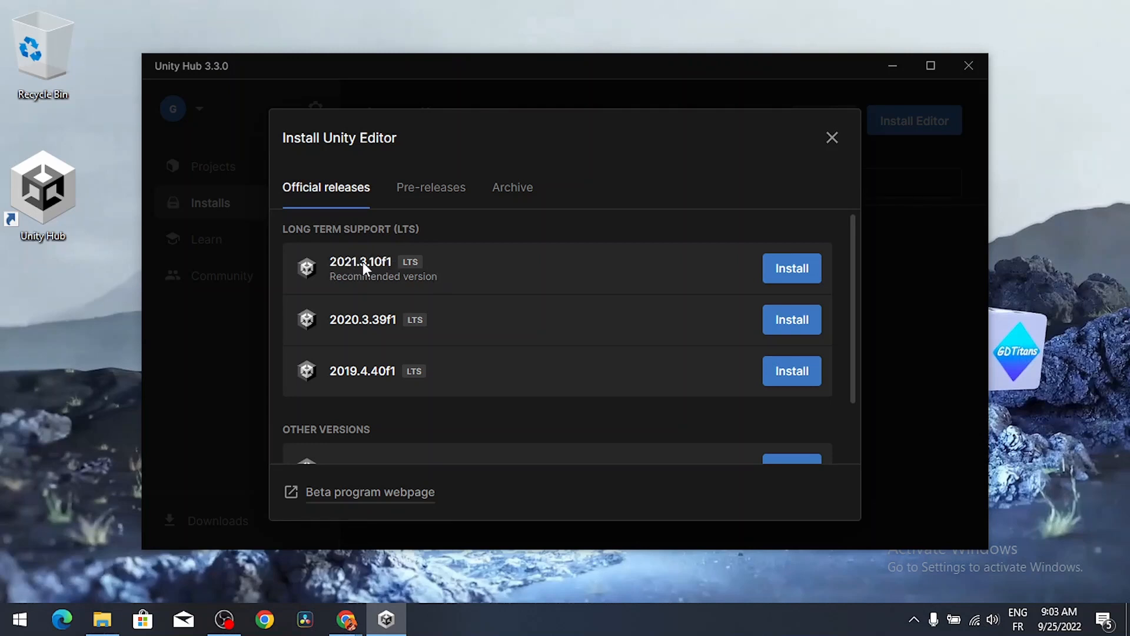
{"action": "scroll", "scroll_direction": "down", "scroll_amount": 3}
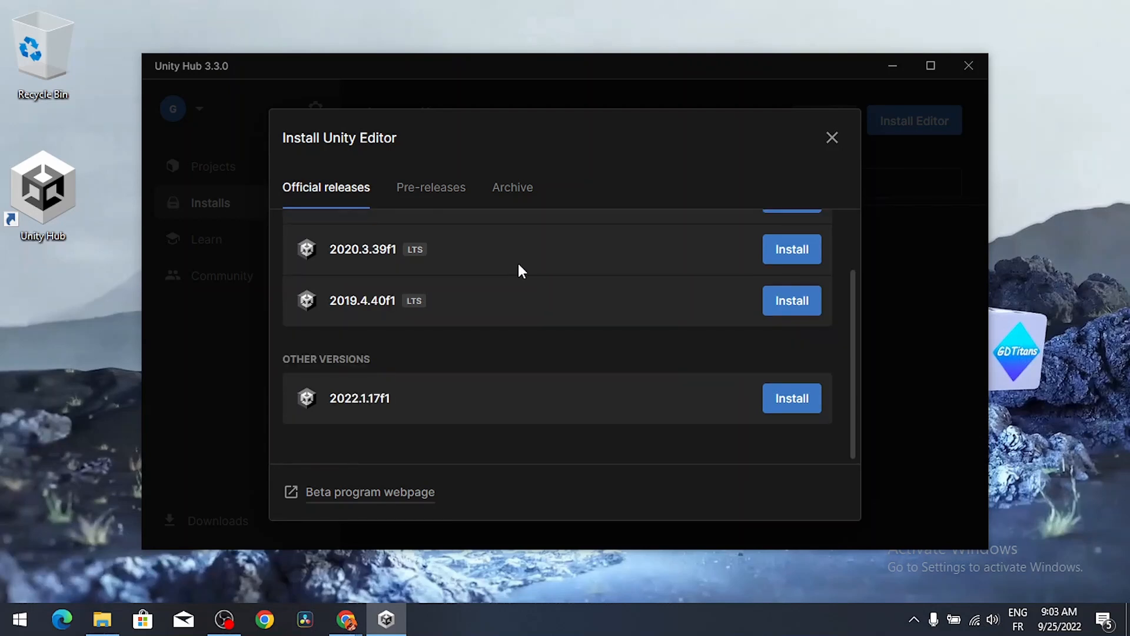
{"action": "mouse_move", "coordinate": [375, 406]}
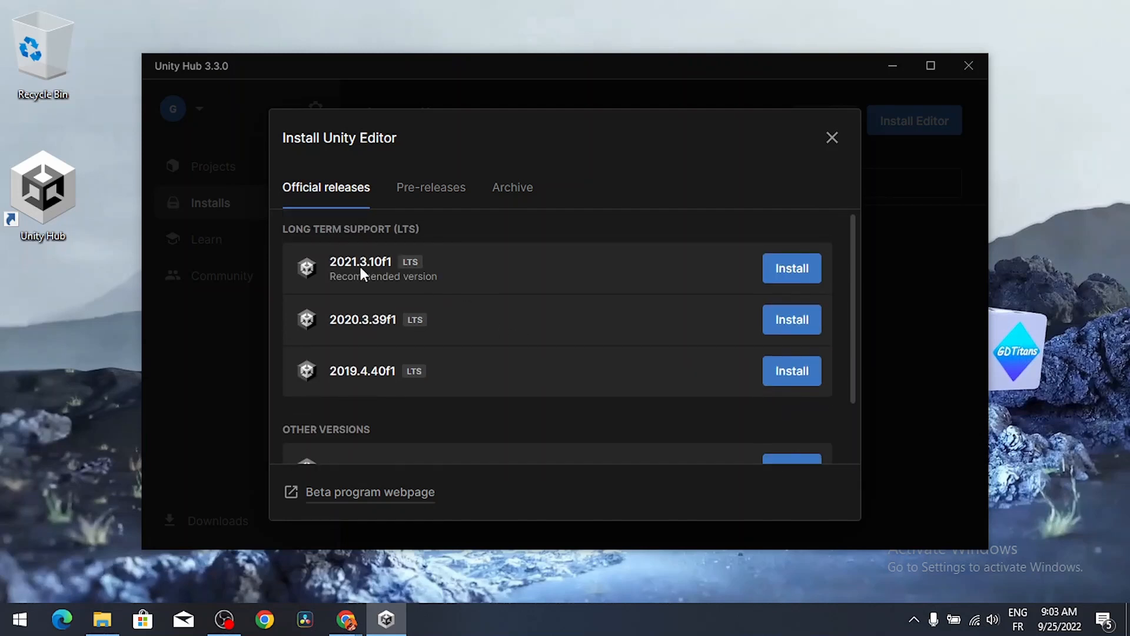
{"action": "mouse_move", "coordinate": [797, 277]}
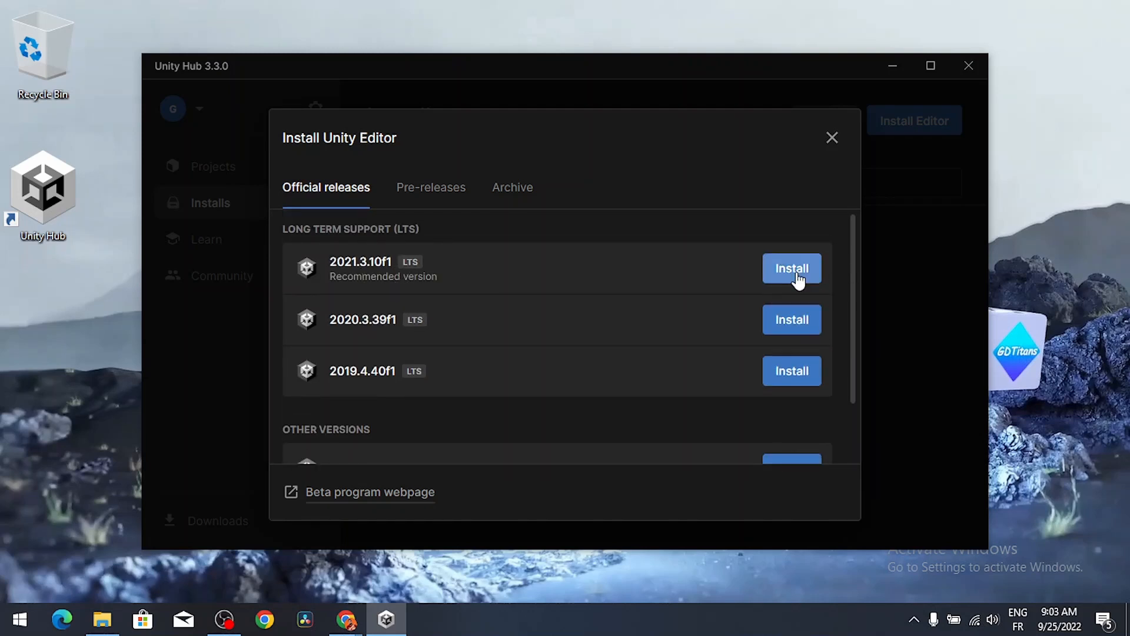
Choose 2021.3.10f1 LTS, add Android Build Support and leave the Documentation module unticked
{"action": "left_click", "coordinate": [791, 269]}
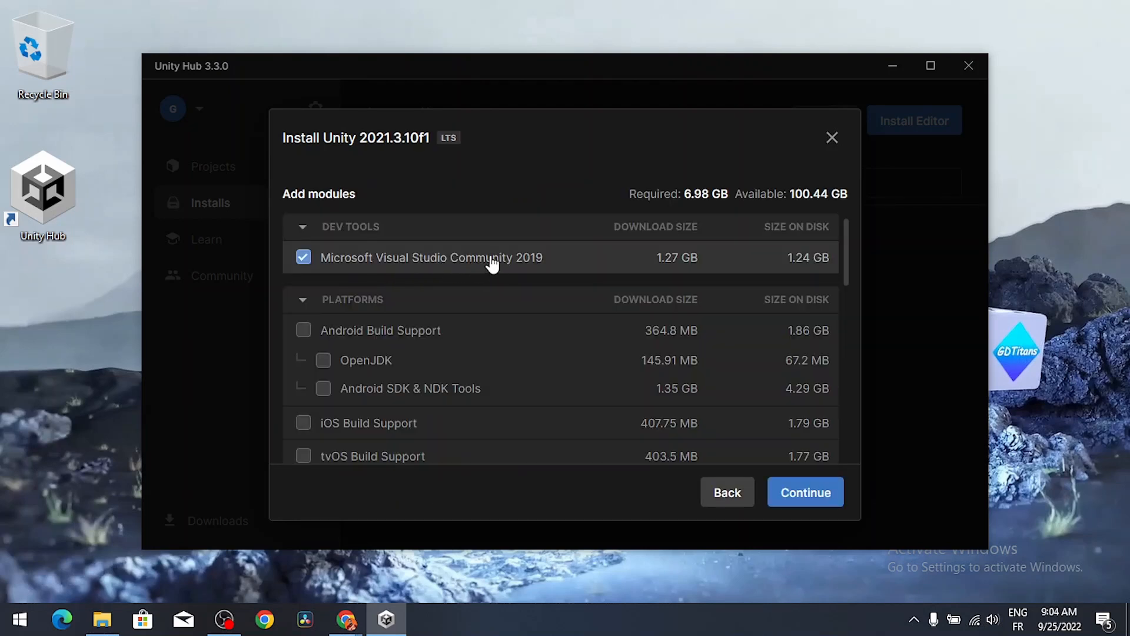
{"action": "mouse_move", "coordinate": [367, 266]}
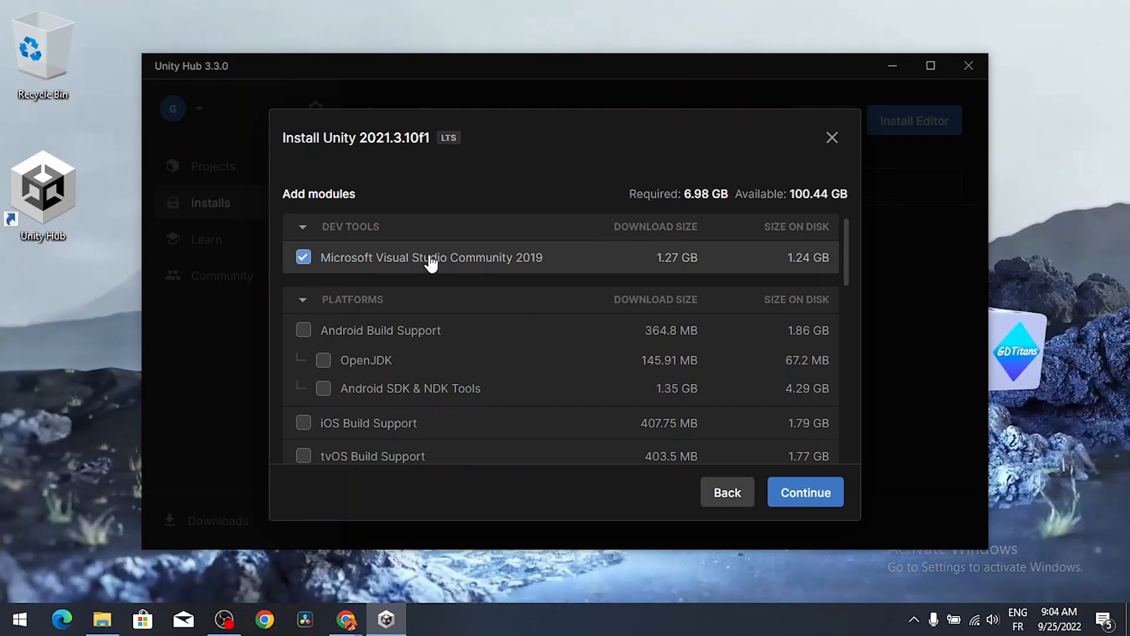
{"action": "mouse_move", "coordinate": [417, 266]}
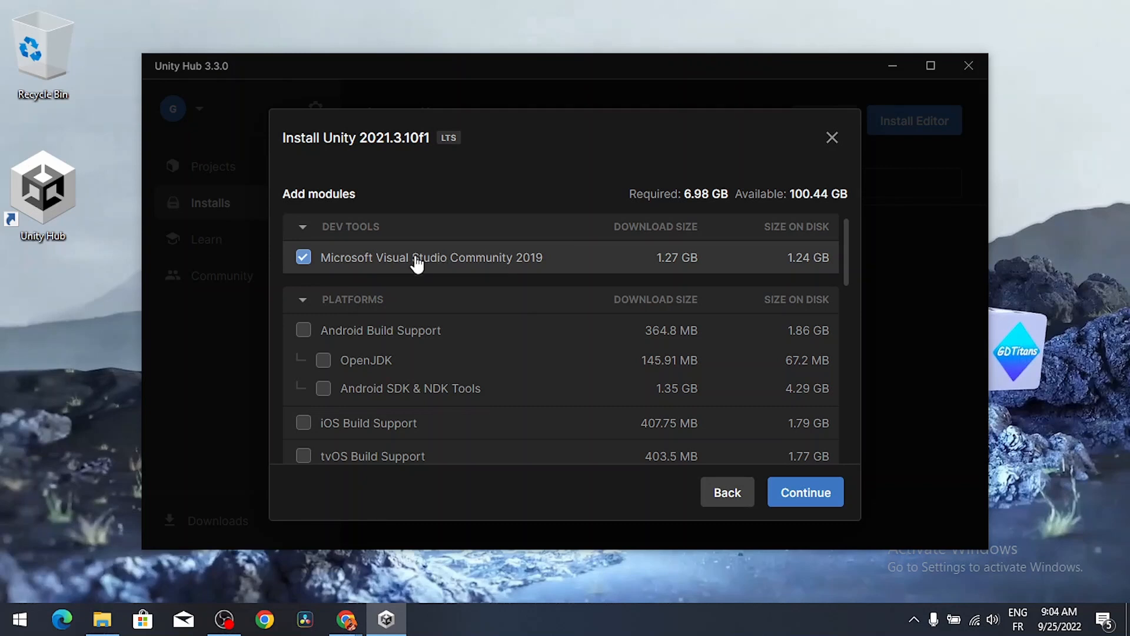
{"action": "mouse_move", "coordinate": [480, 351]}
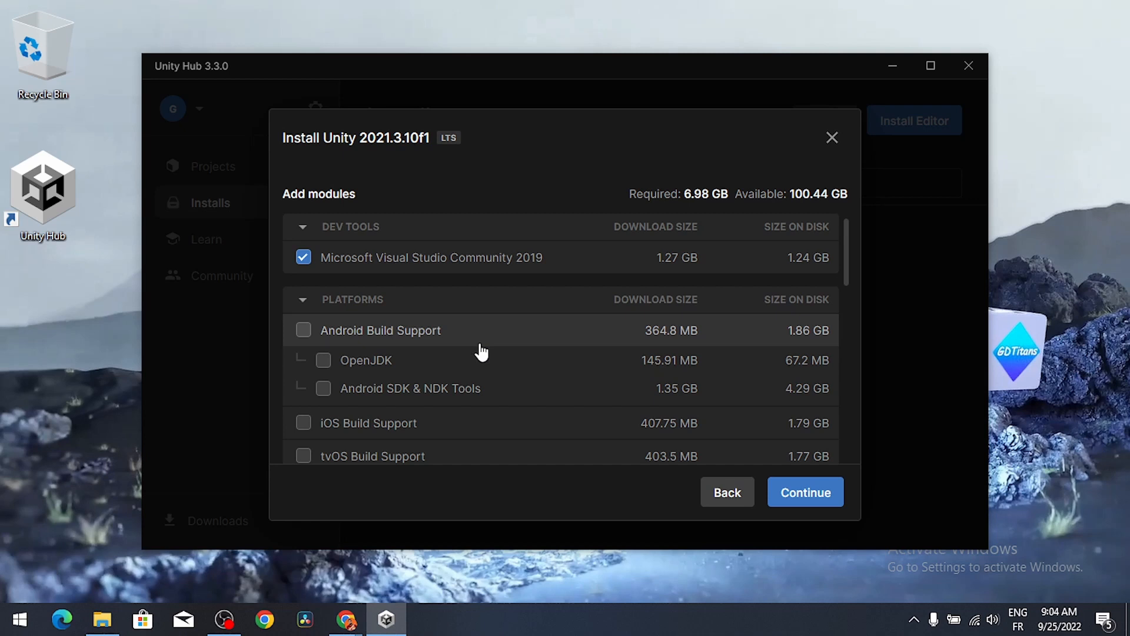
{"action": "mouse_move", "coordinate": [384, 356]}
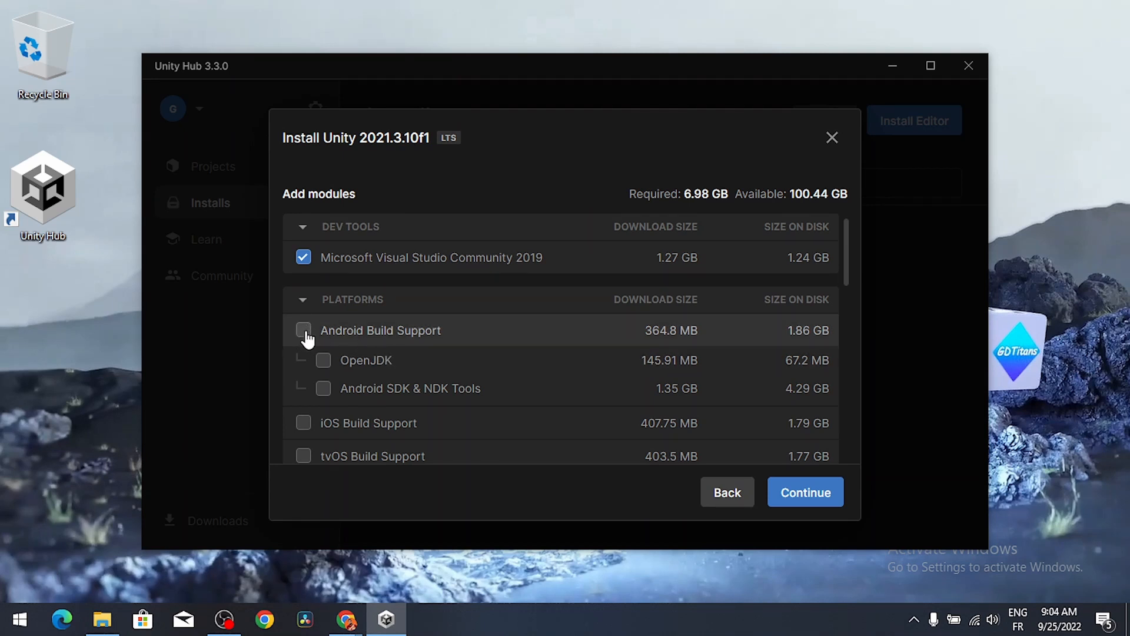
{"action": "left_click", "coordinate": [303, 330]}
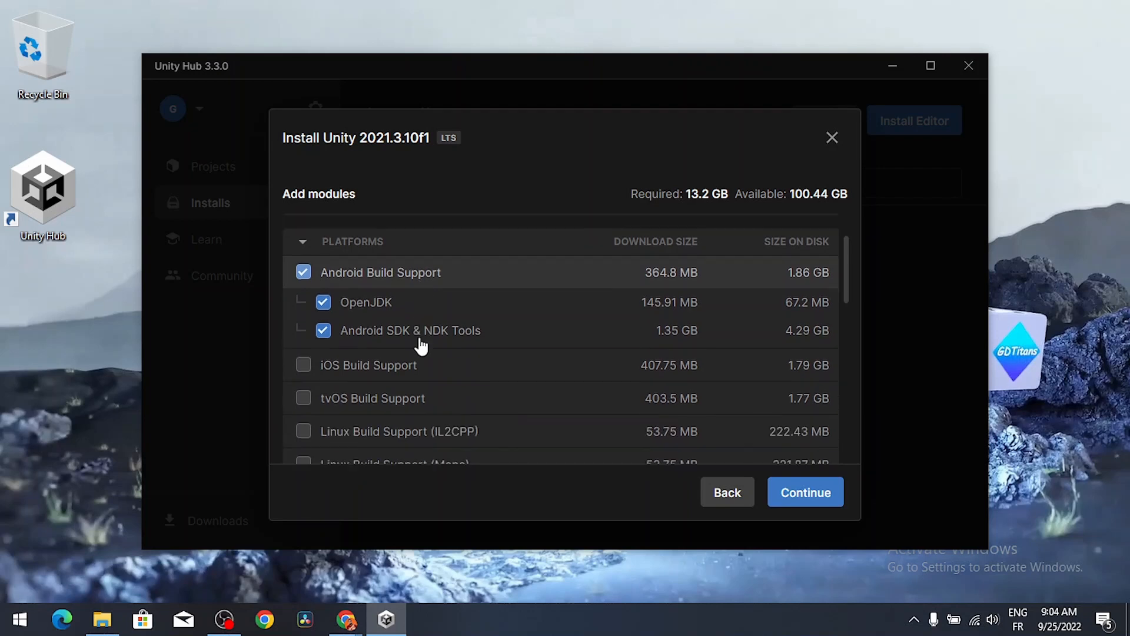
{"action": "scroll", "scroll_direction": "down", "scroll_amount": 3}
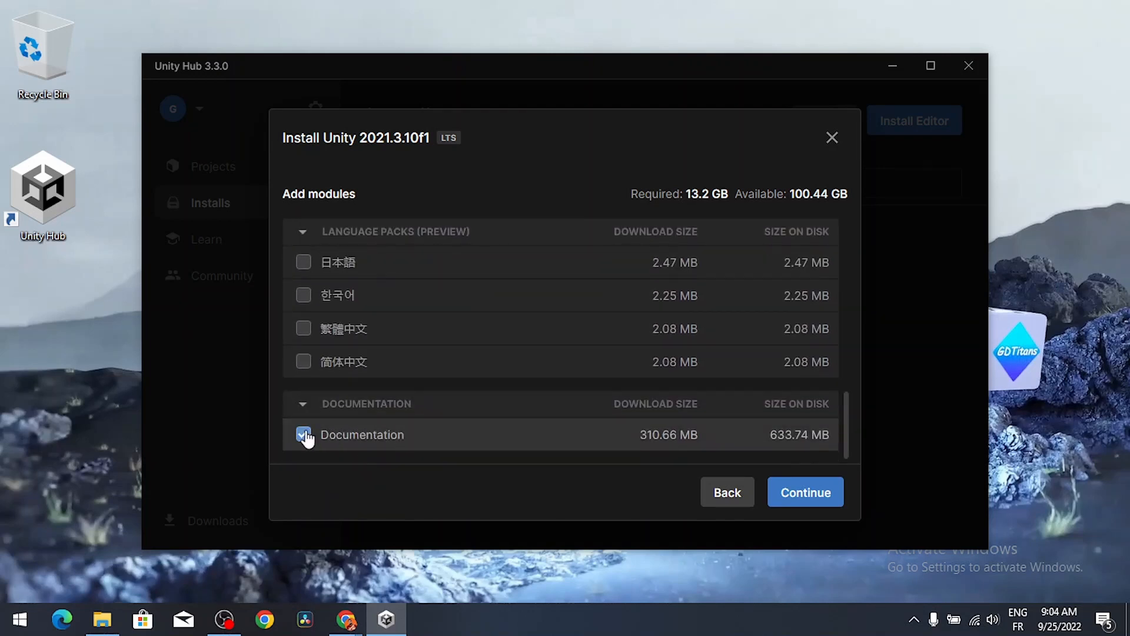
{"action": "left_click", "coordinate": [302, 435]}
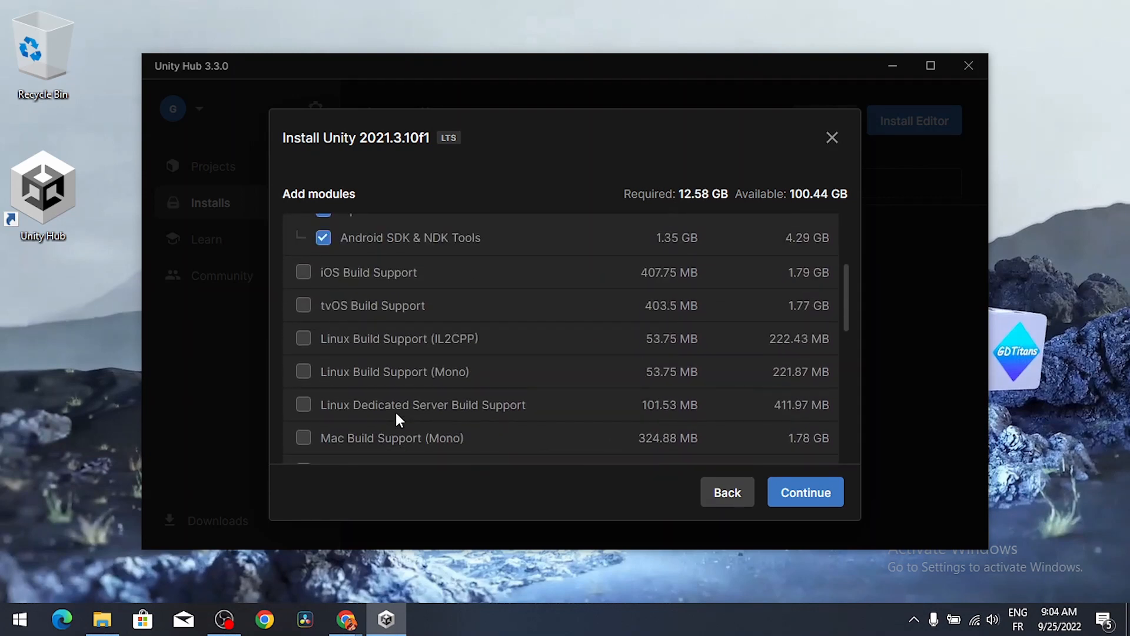
{"action": "mouse_move", "coordinate": [309, 349]}
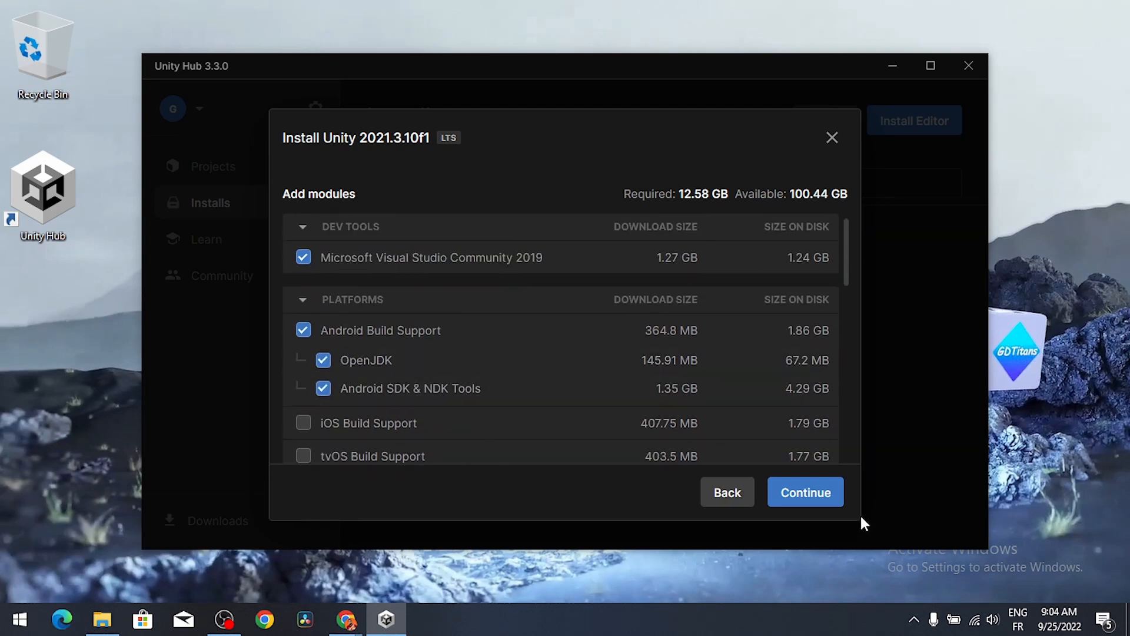
Accept the Visual Studio 2019 and Android SDK/NDK terms and start installing Unity 2021.3.10f1
{"action": "left_click", "coordinate": [806, 492]}
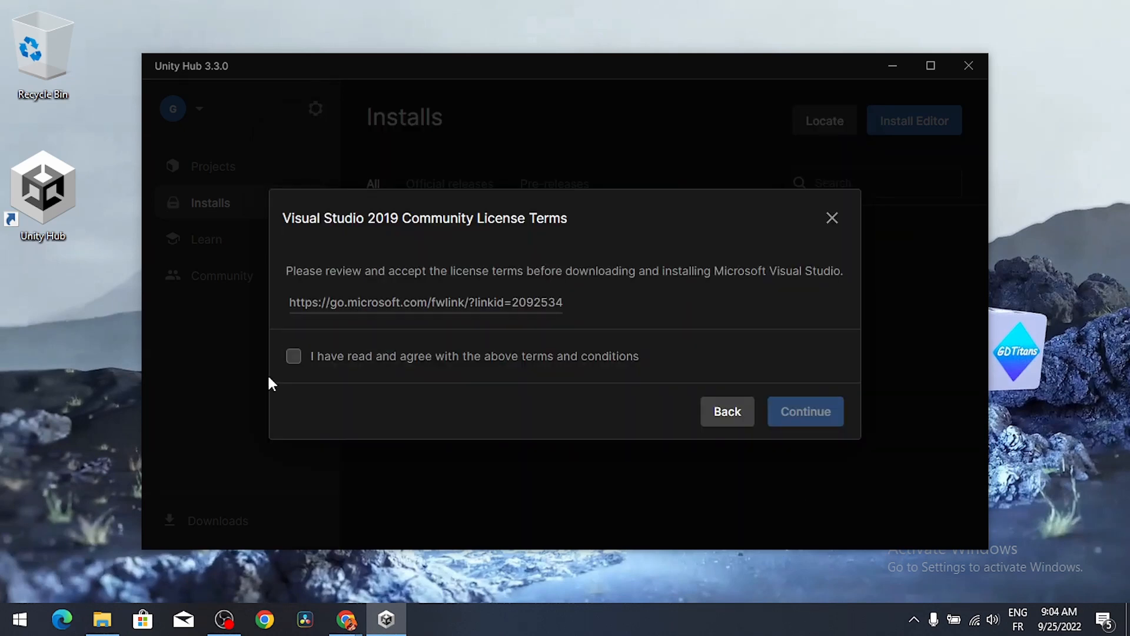
{"action": "left_click", "coordinate": [294, 355]}
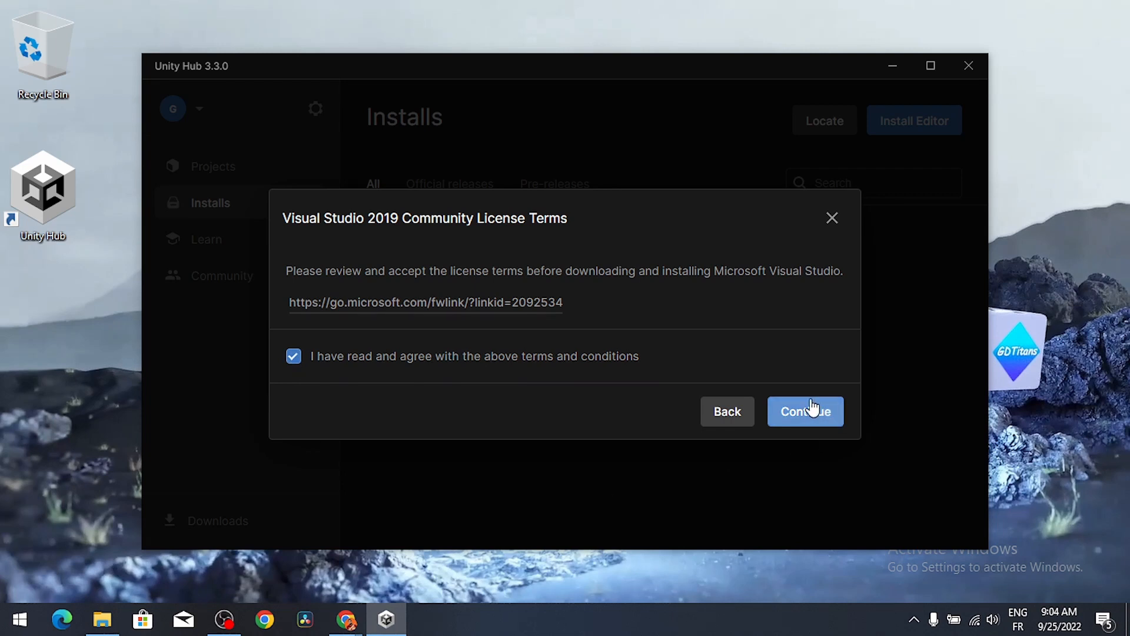
{"action": "left_click", "coordinate": [805, 412]}
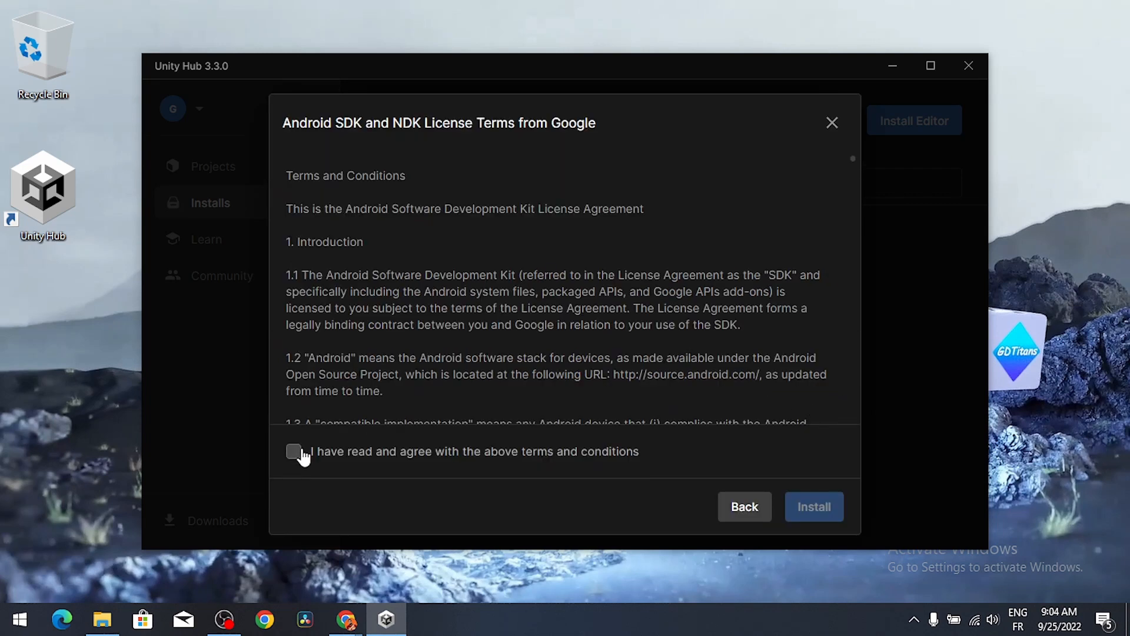
{"action": "left_click", "coordinate": [293, 452]}
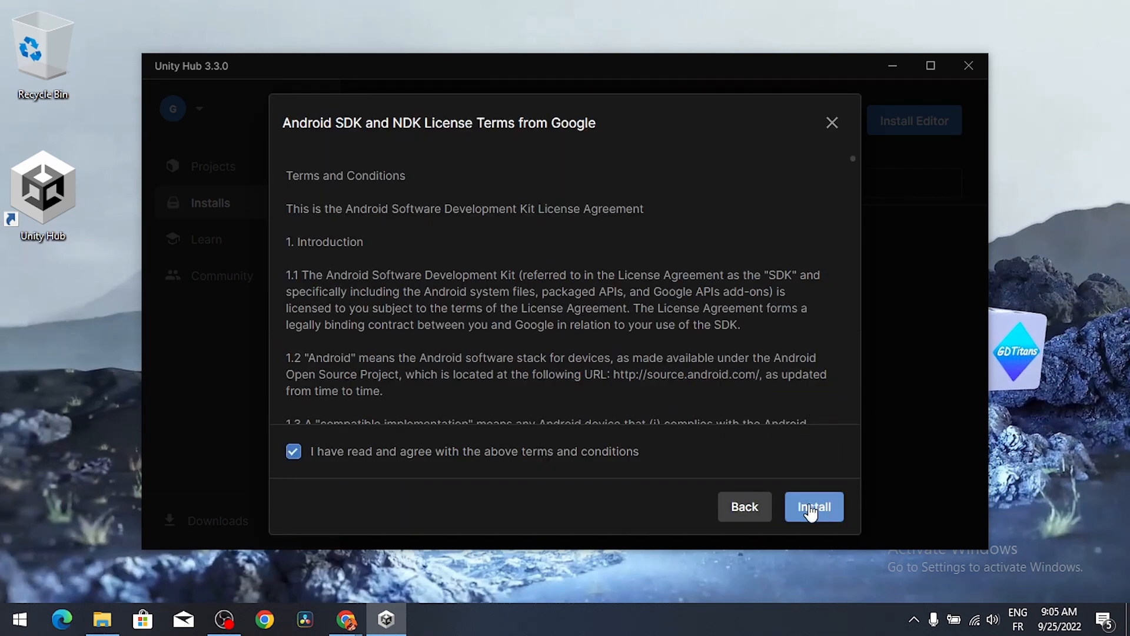
{"action": "left_click", "coordinate": [815, 507]}
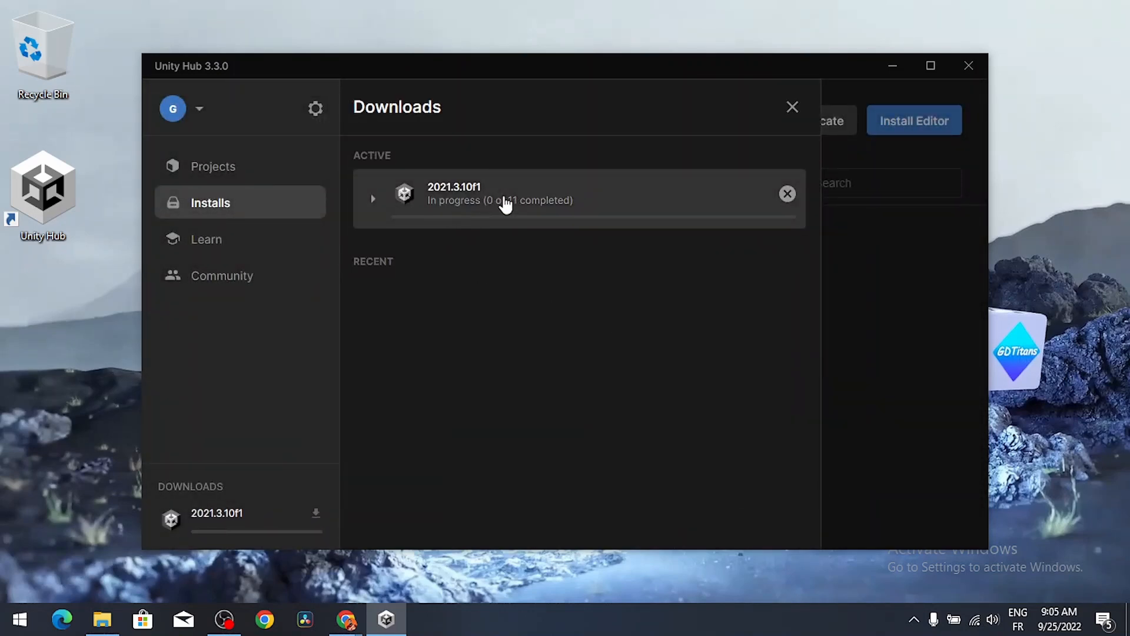
{"action": "mouse_move", "coordinate": [511, 230]}
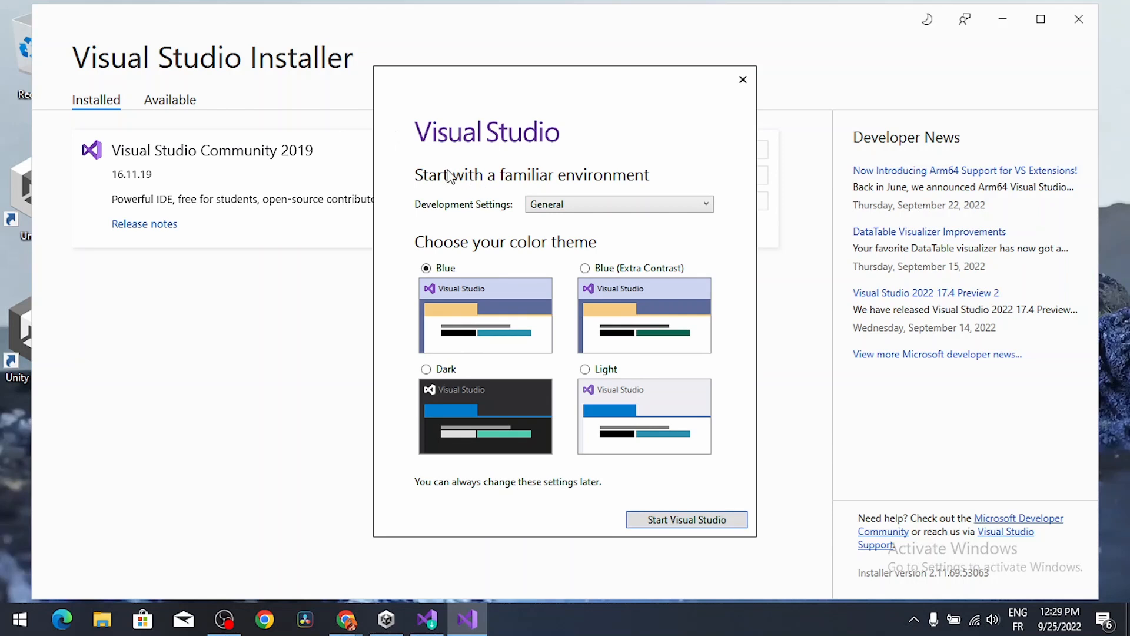
{"action": "mouse_move", "coordinate": [537, 375]}
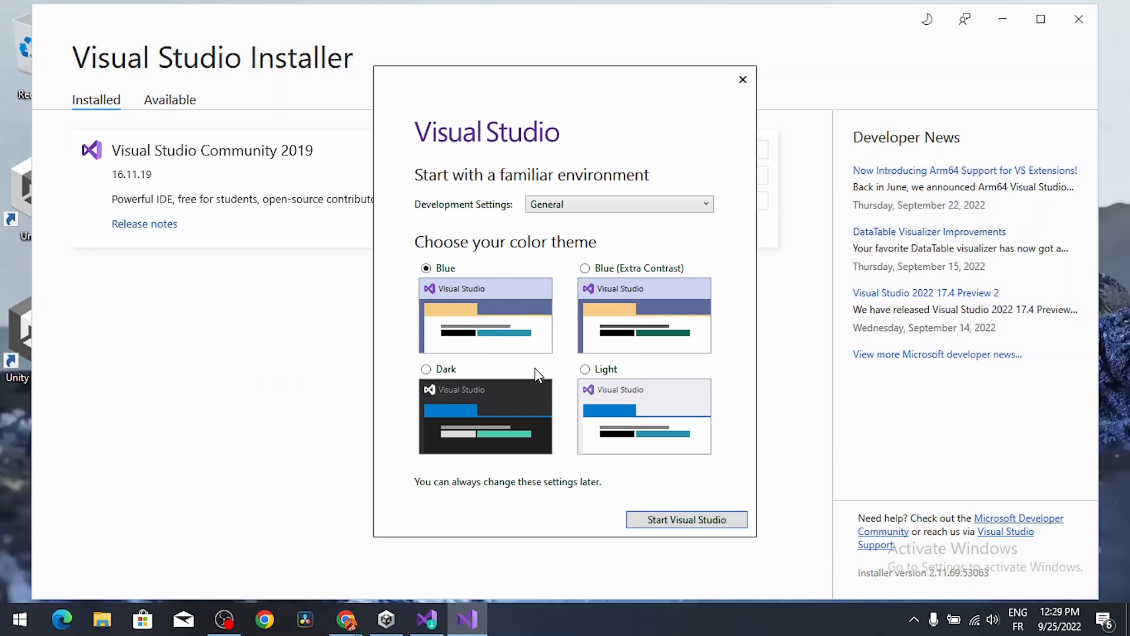
{"action": "mouse_move", "coordinate": [462, 295]}
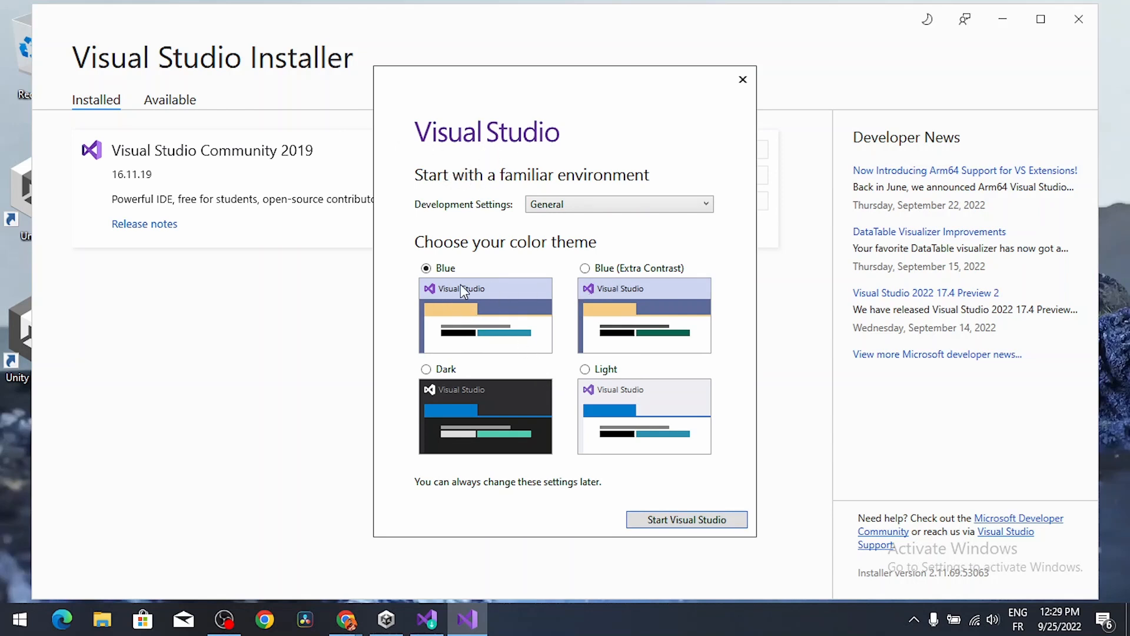
{"action": "mouse_move", "coordinate": [462, 394]}
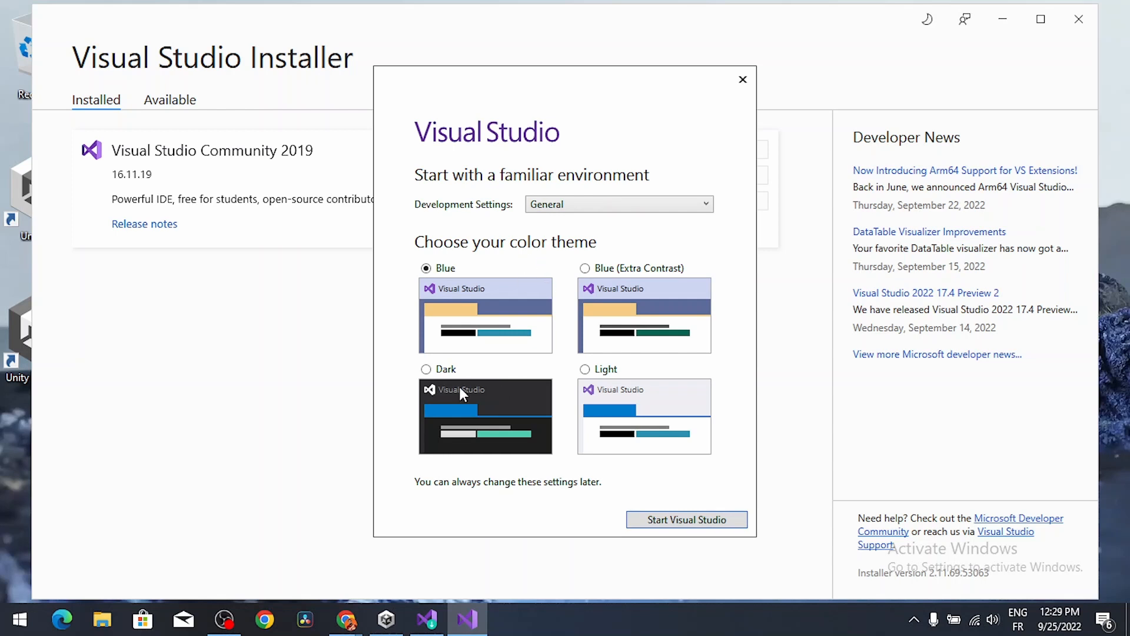
Start Visual Studio 2019 with General development settings and the Dark colour theme
{"action": "left_click", "coordinate": [425, 369]}
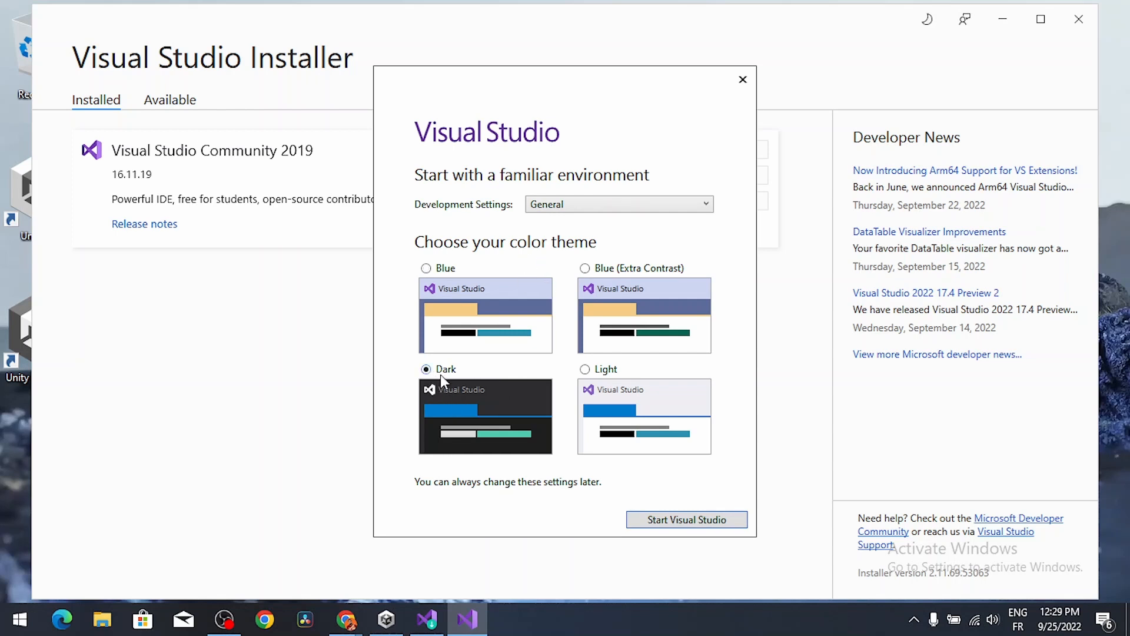
{"action": "mouse_move", "coordinate": [688, 525]}
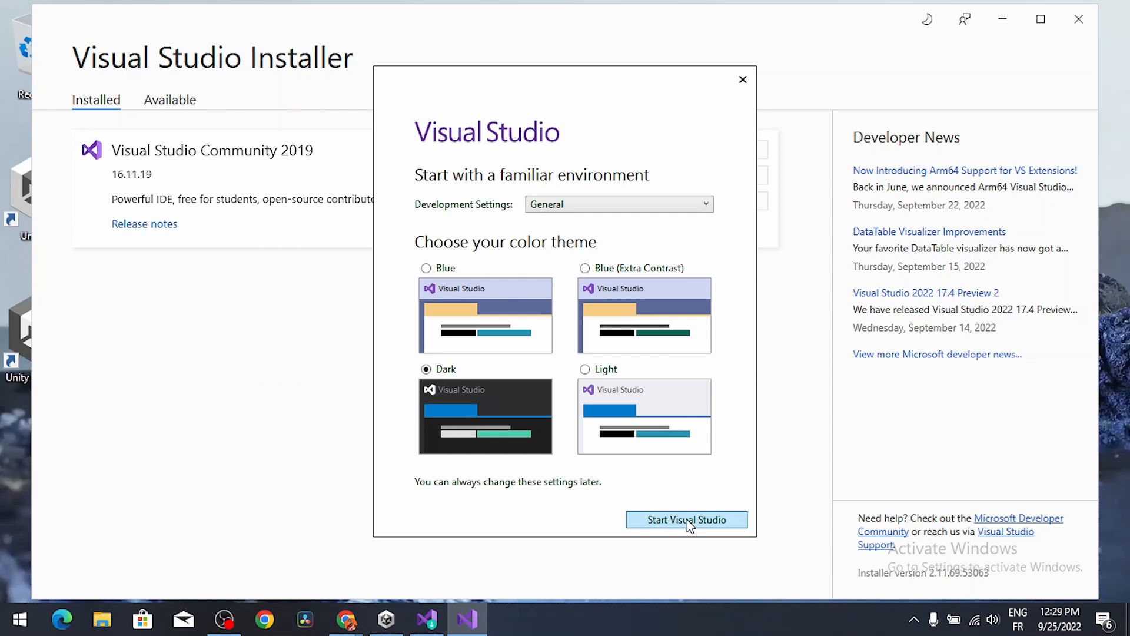
{"action": "left_click", "coordinate": [688, 519]}
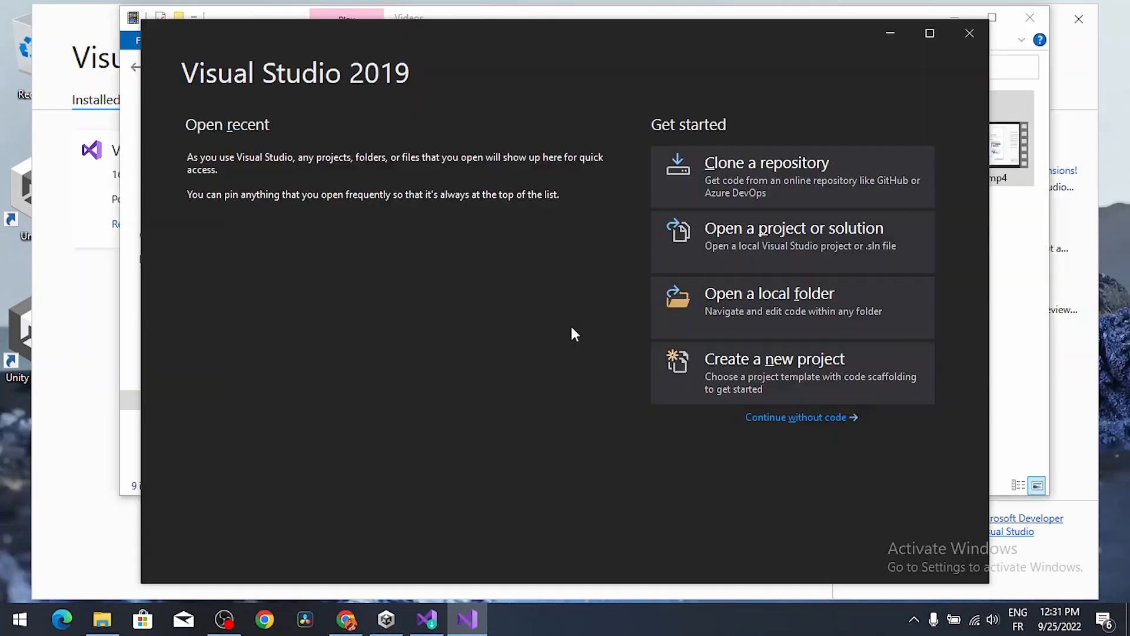
{"action": "mouse_move", "coordinate": [969, 33]}
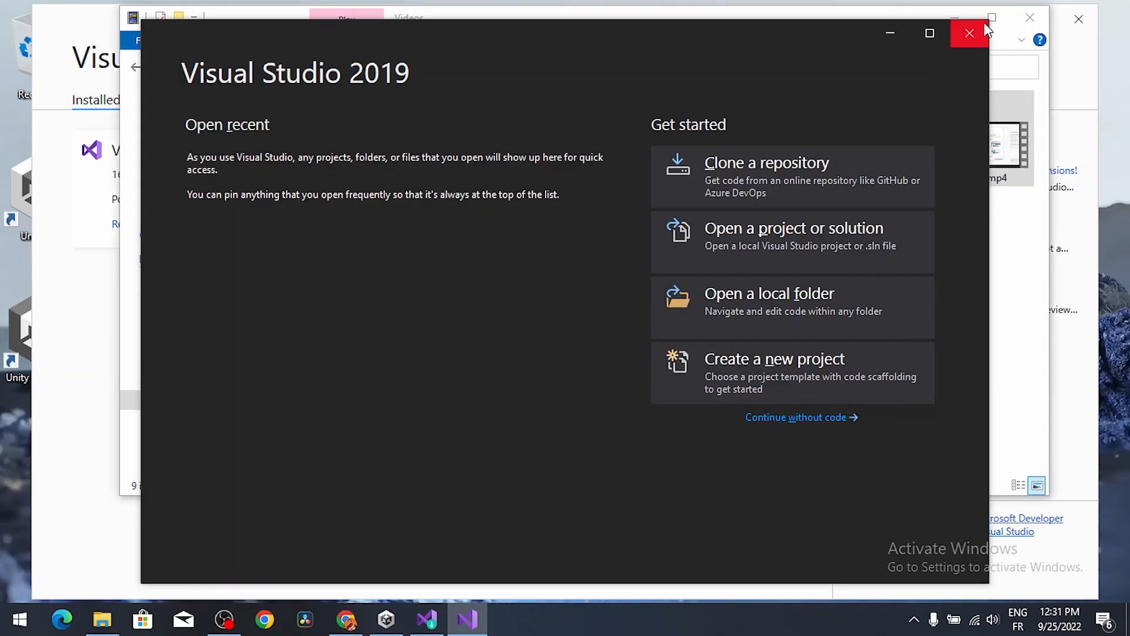
Close the Visual Studio 2019 start window without opening a project
{"action": "left_click", "coordinate": [969, 33]}
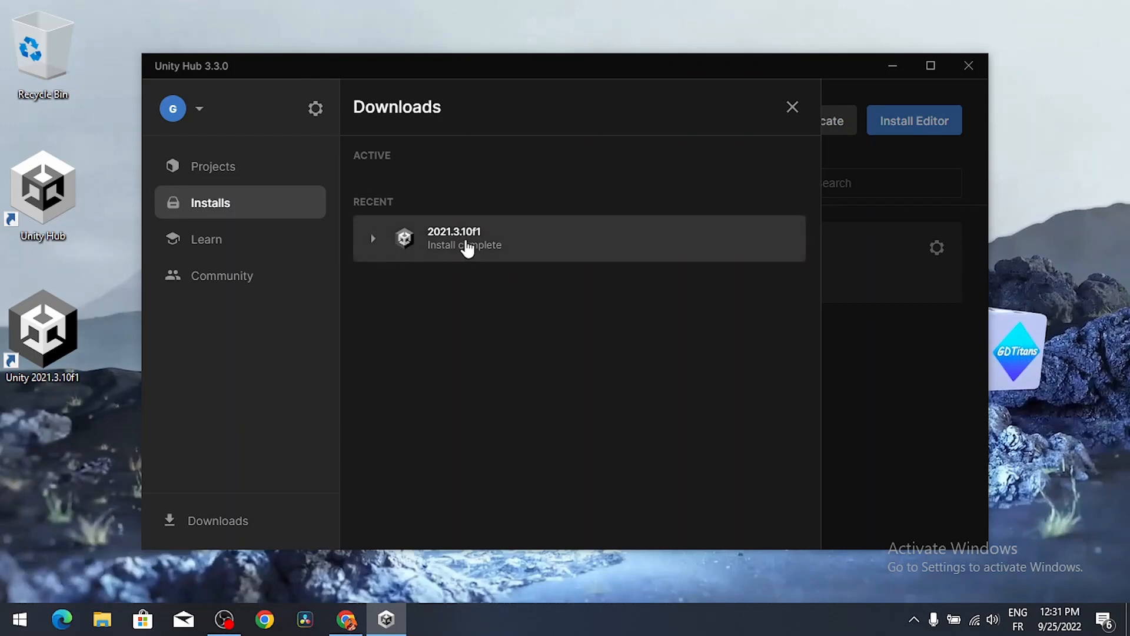
Switch Unity Hub from Downloads to the empty Projects page
{"action": "left_click", "coordinate": [213, 166]}
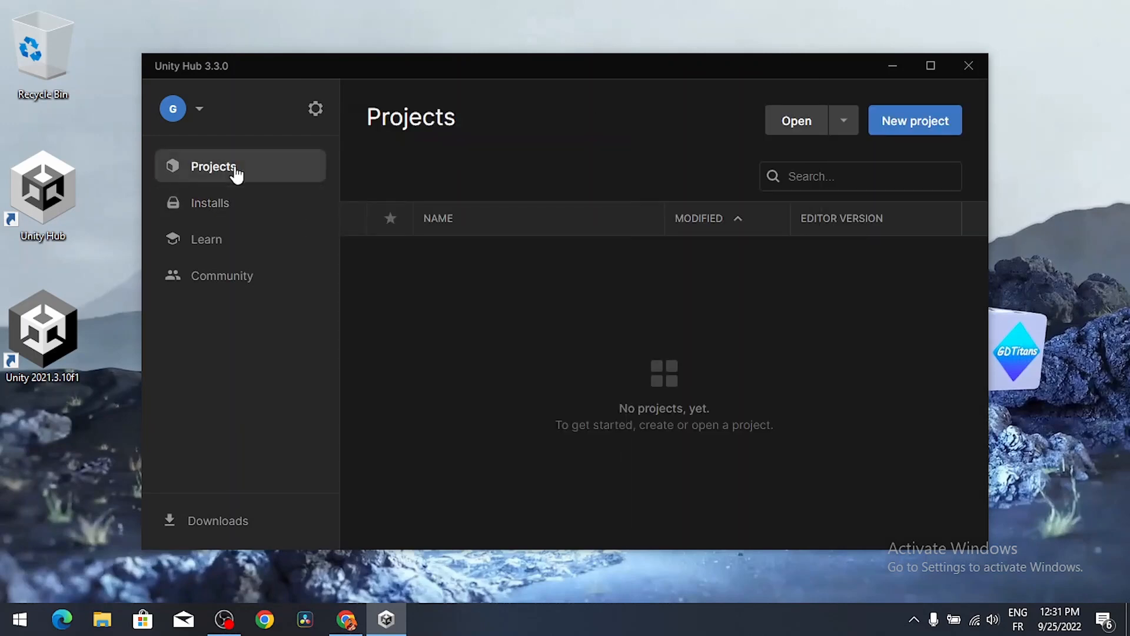
{"action": "mouse_move", "coordinate": [226, 202]}
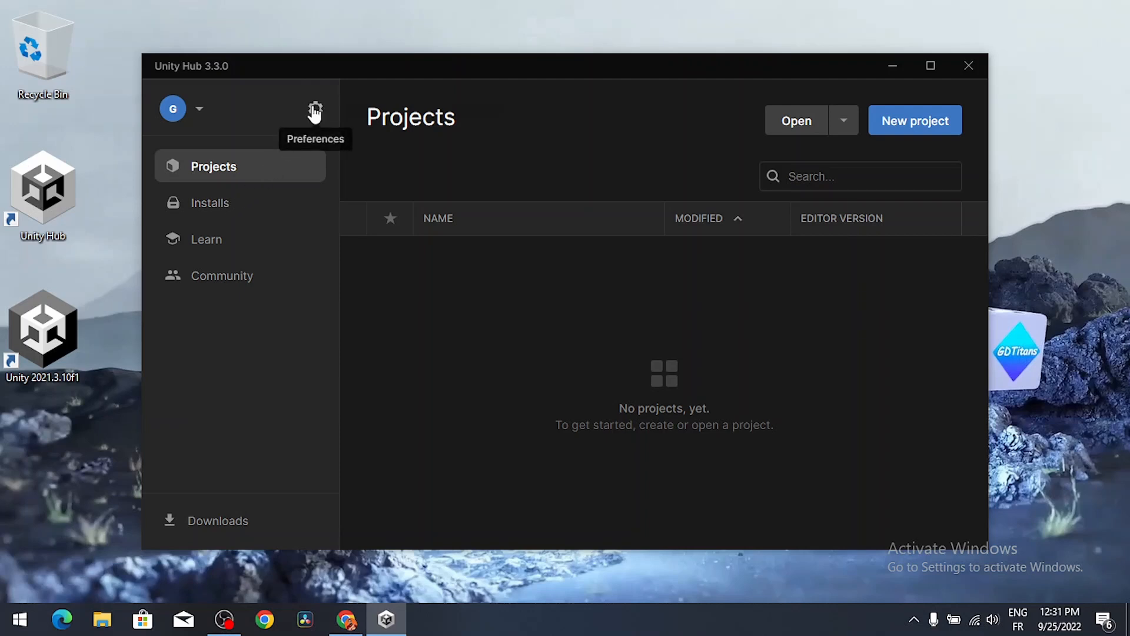
{"action": "left_click", "coordinate": [313, 109]}
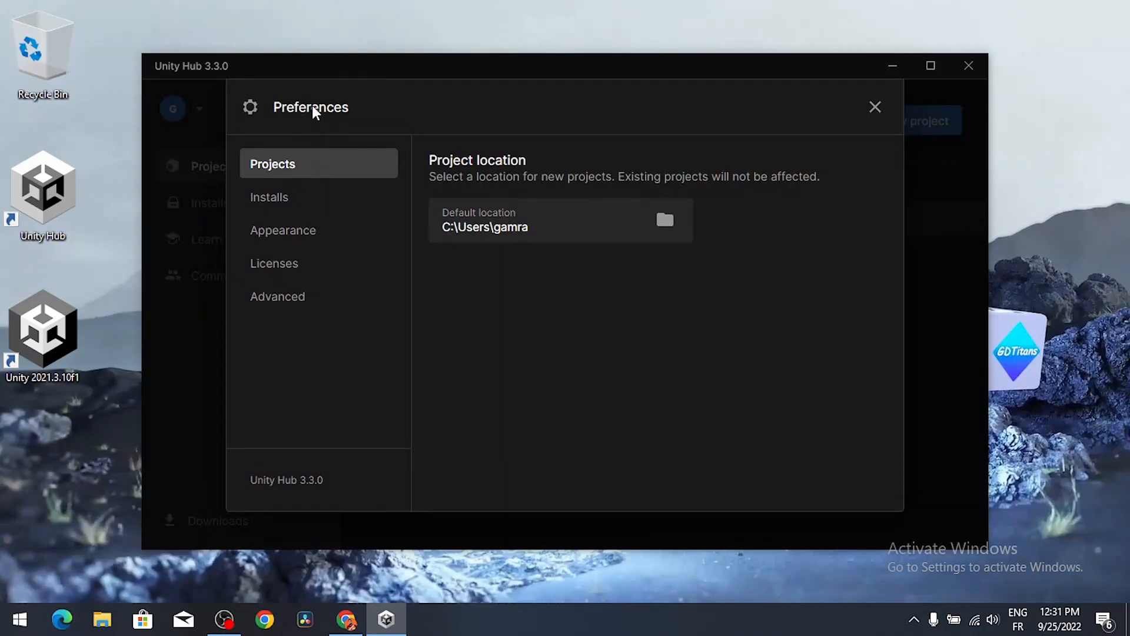
{"action": "mouse_move", "coordinate": [299, 271]}
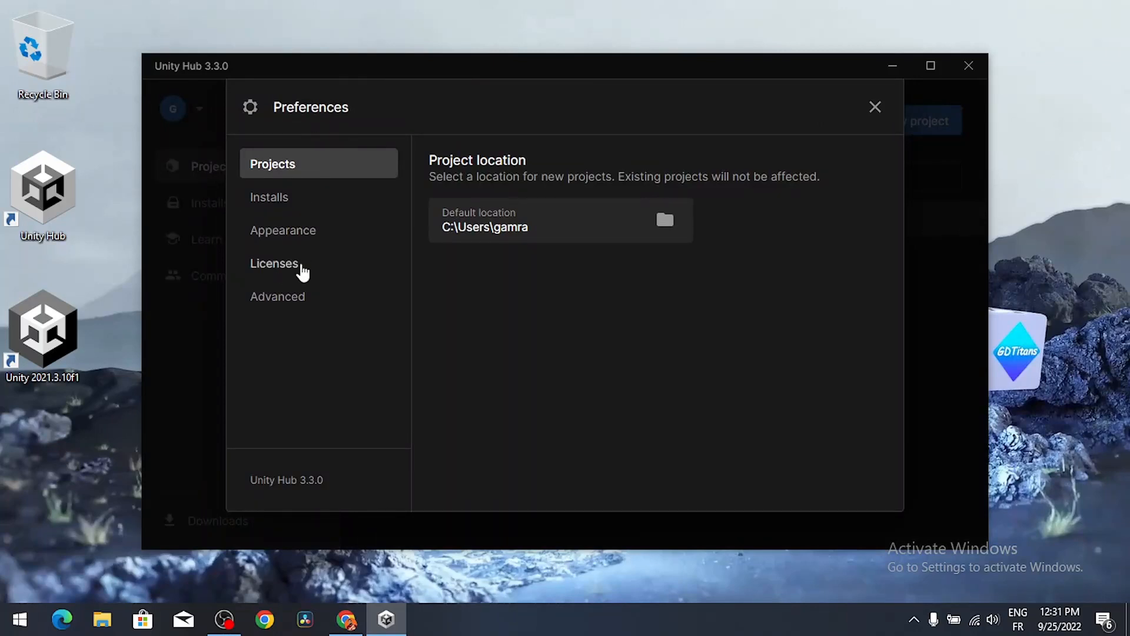
{"action": "left_click", "coordinate": [273, 263]}
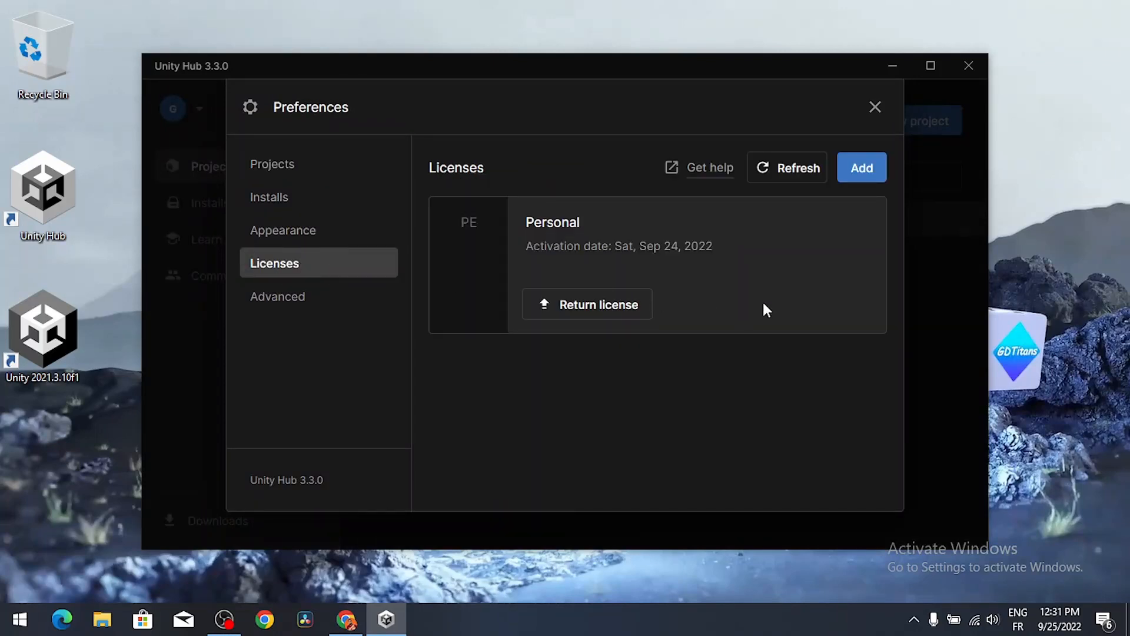
{"action": "mouse_move", "coordinate": [563, 347]}
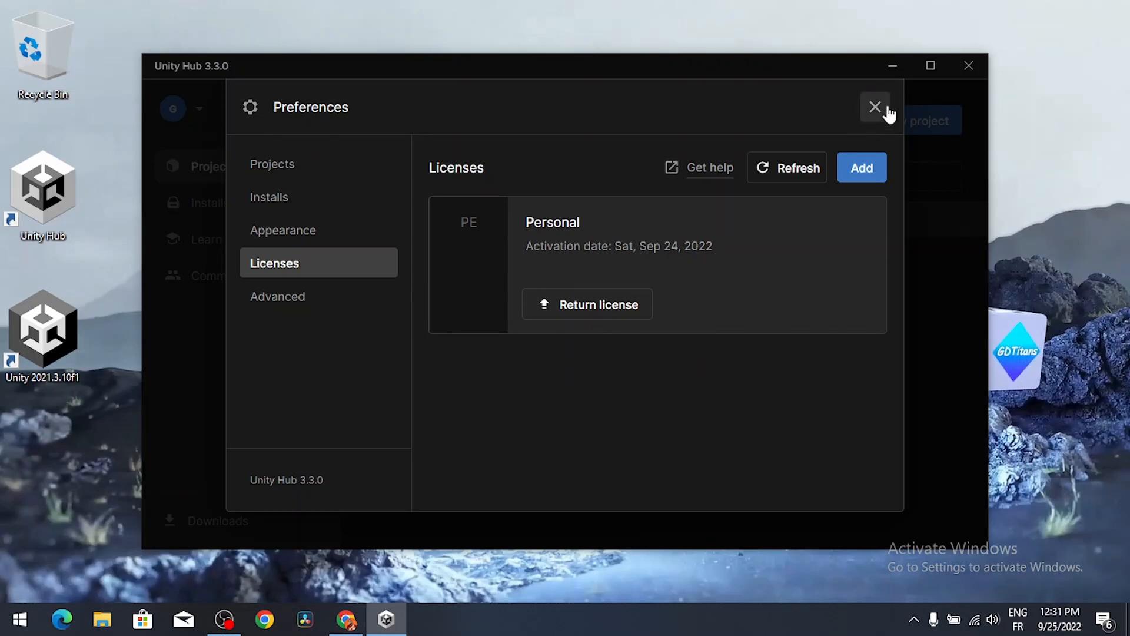
{"action": "left_click", "coordinate": [872, 107]}
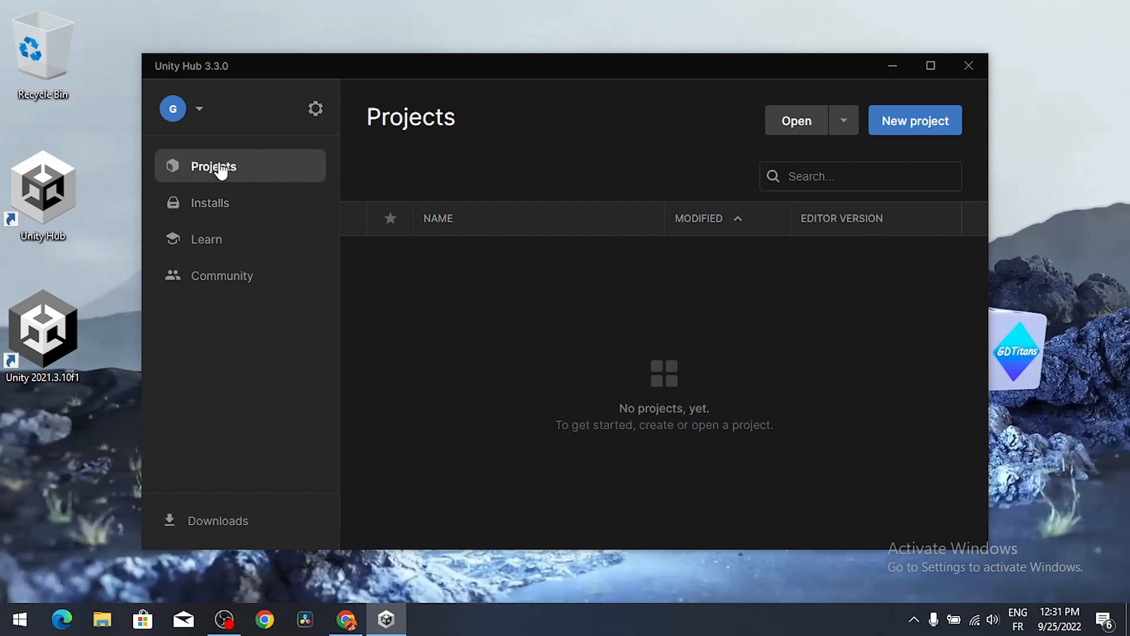
{"action": "mouse_move", "coordinate": [368, 174]}
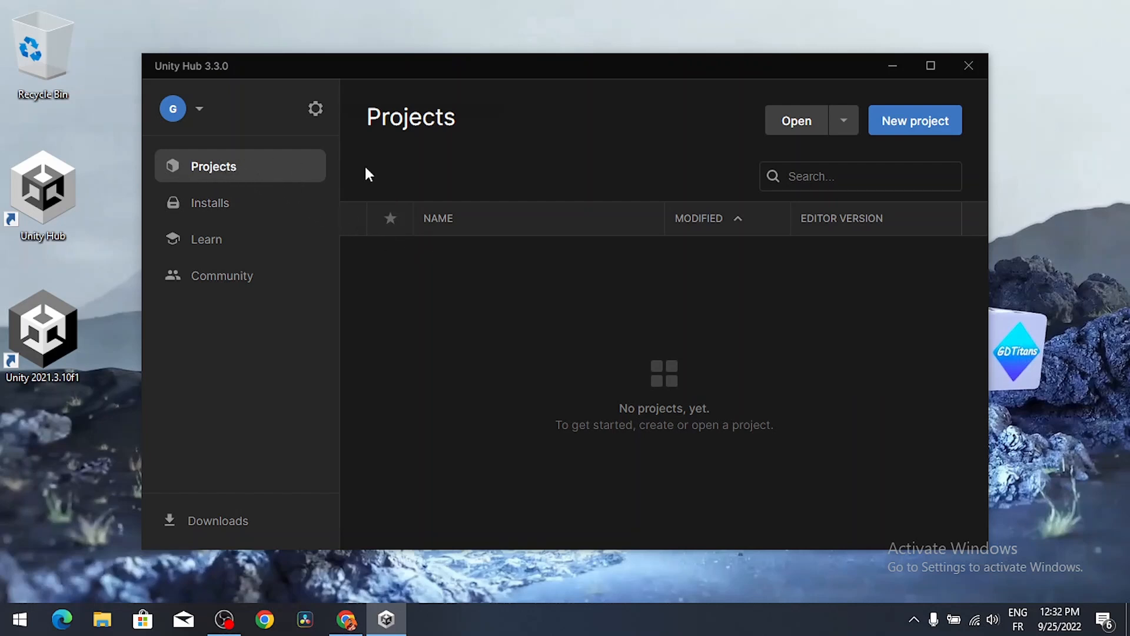
{"action": "mouse_move", "coordinate": [937, 128]}
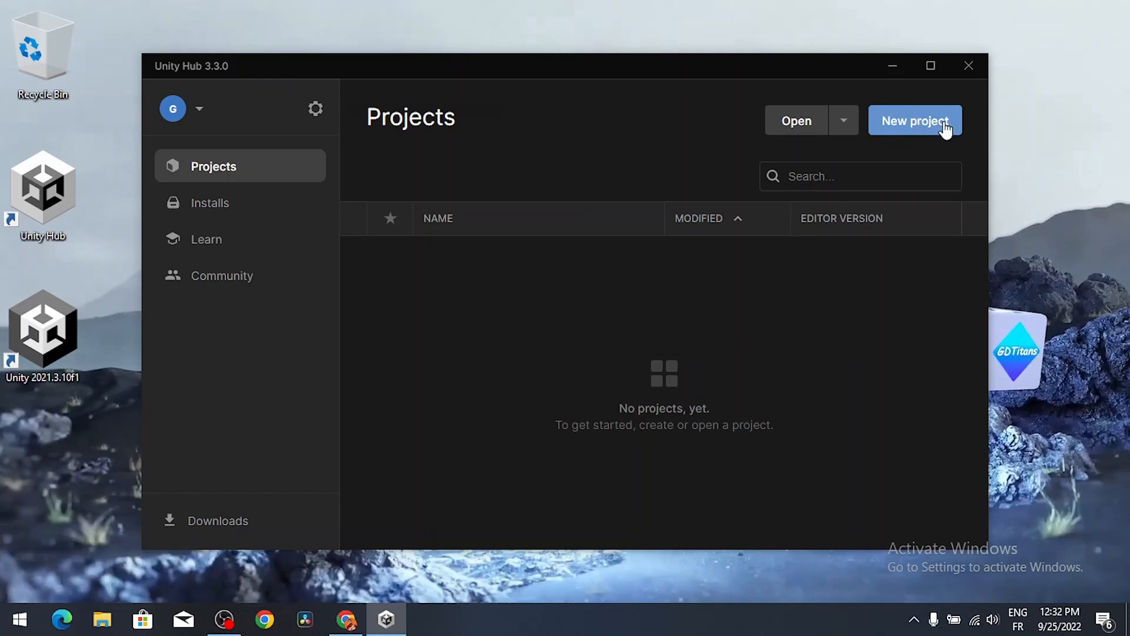
Begin a new project for 2021.3.10f1 and list all available templates
{"action": "left_click", "coordinate": [916, 120]}
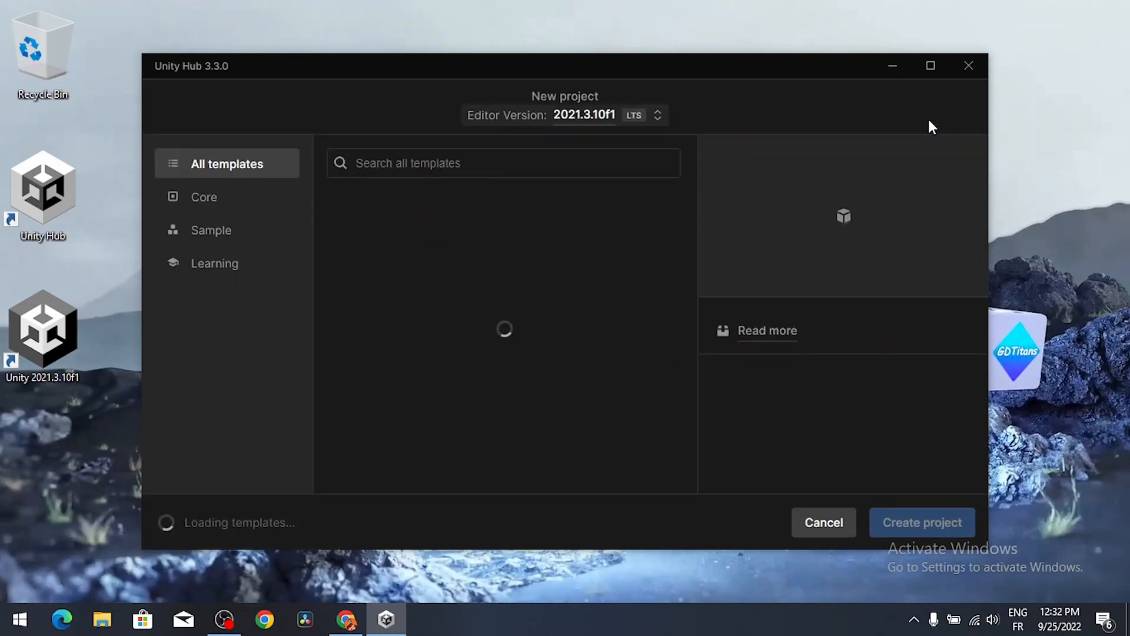
{"action": "left_click", "coordinate": [214, 263]}
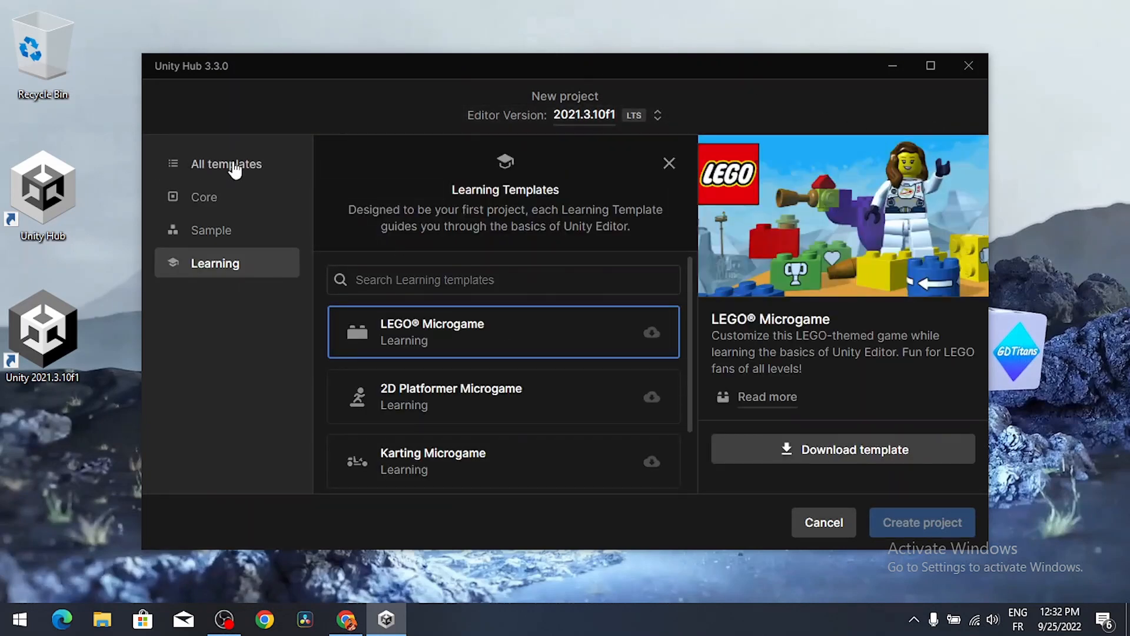
{"action": "left_click", "coordinate": [226, 163]}
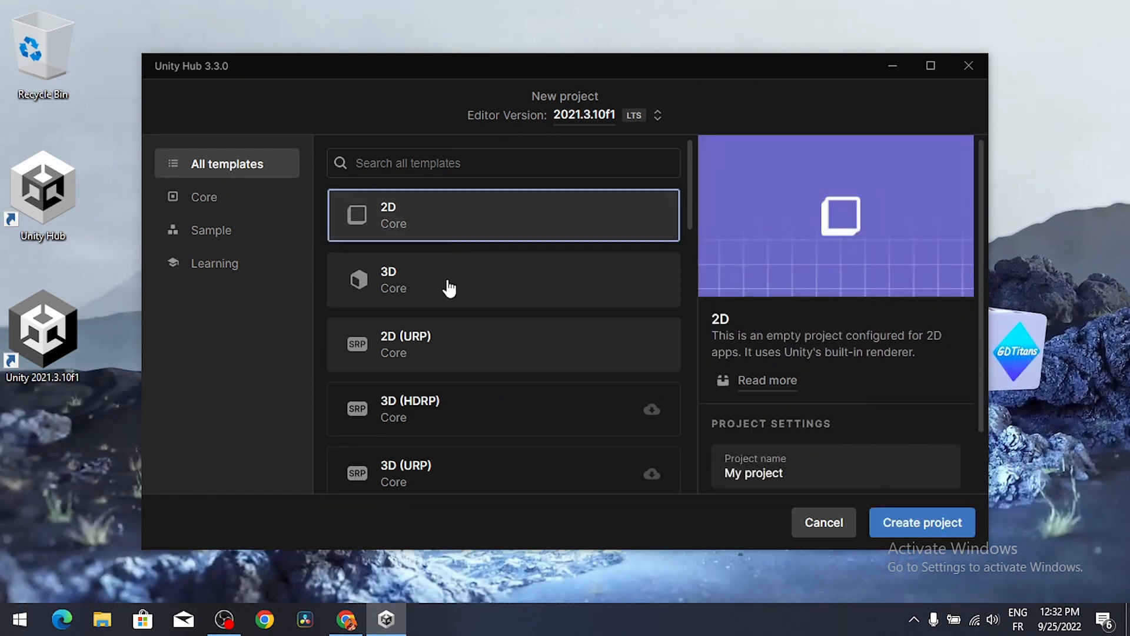
{"action": "mouse_move", "coordinate": [423, 217]}
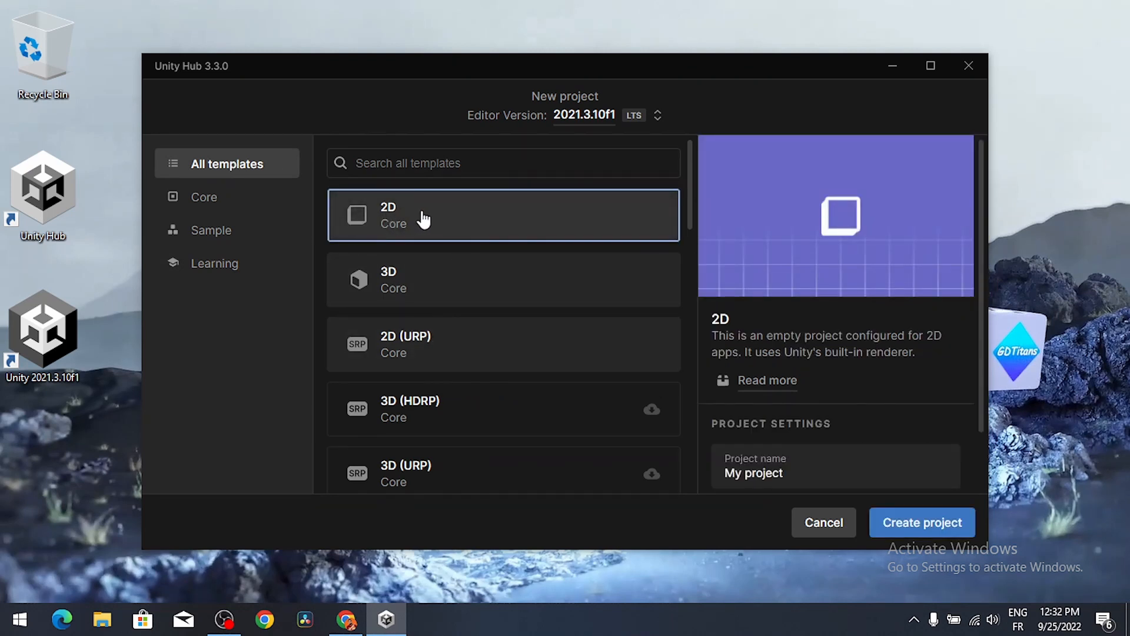
{"action": "mouse_move", "coordinate": [453, 309]}
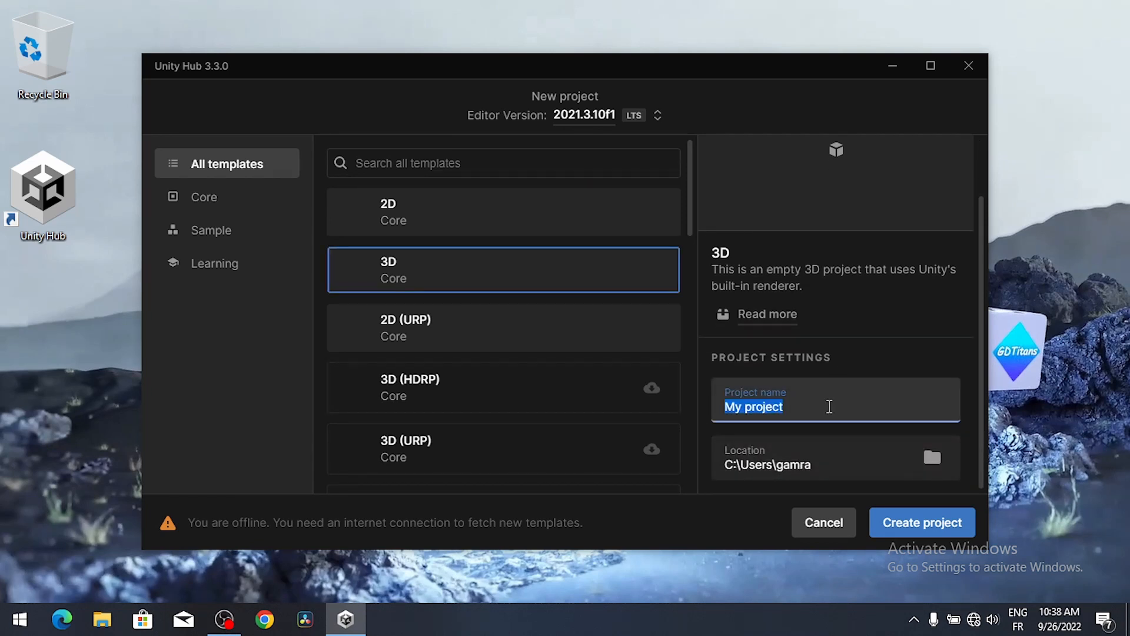
Name the project My-First-Game, confirm the default location, and create it
{"action": "type", "text": "My-"}
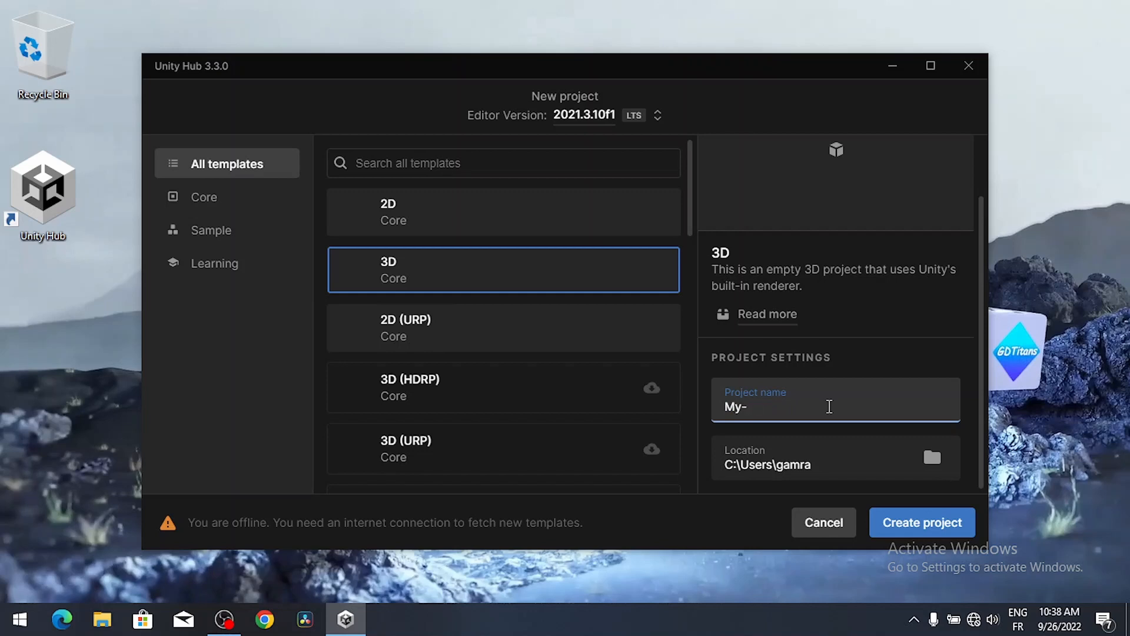
{"action": "type", "text": "First-Game"}
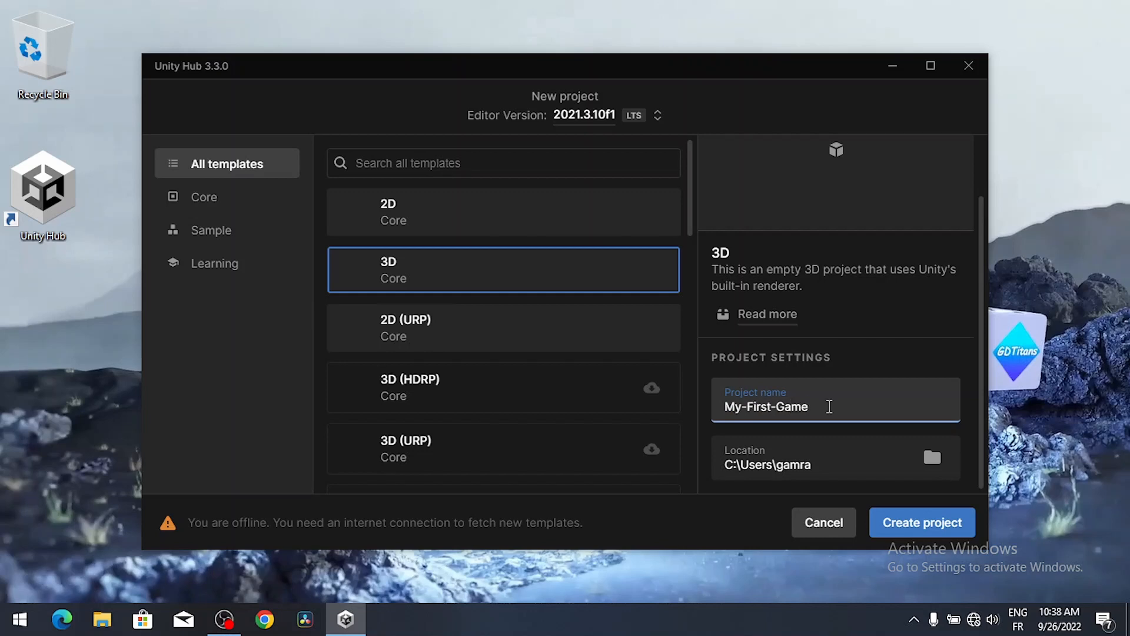
{"action": "mouse_move", "coordinate": [911, 449]}
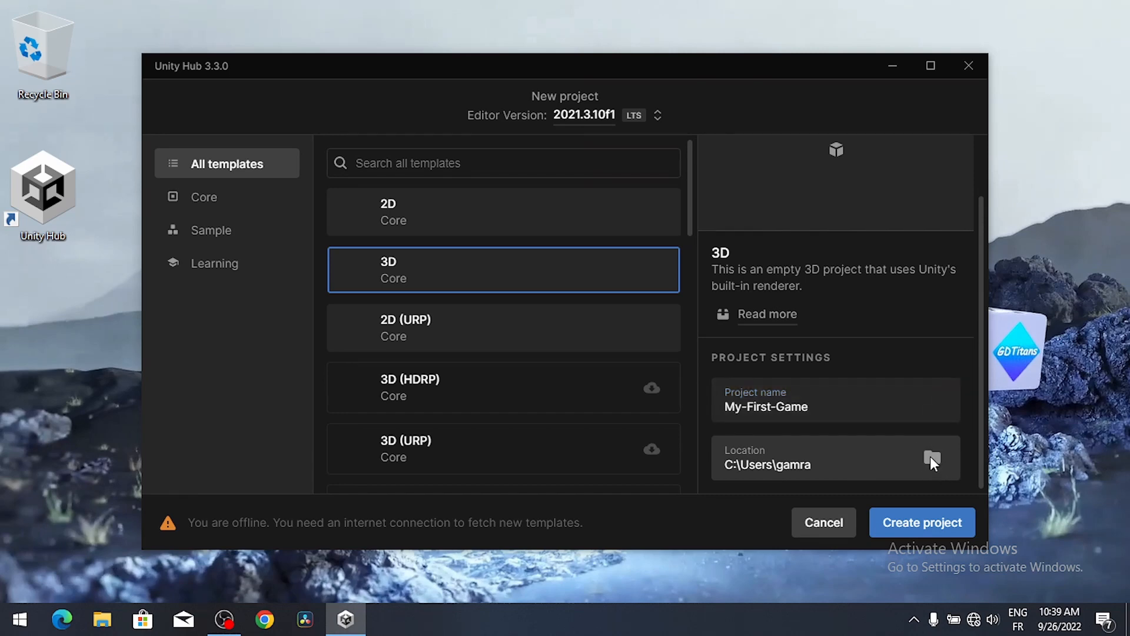
{"action": "left_click", "coordinate": [932, 457]}
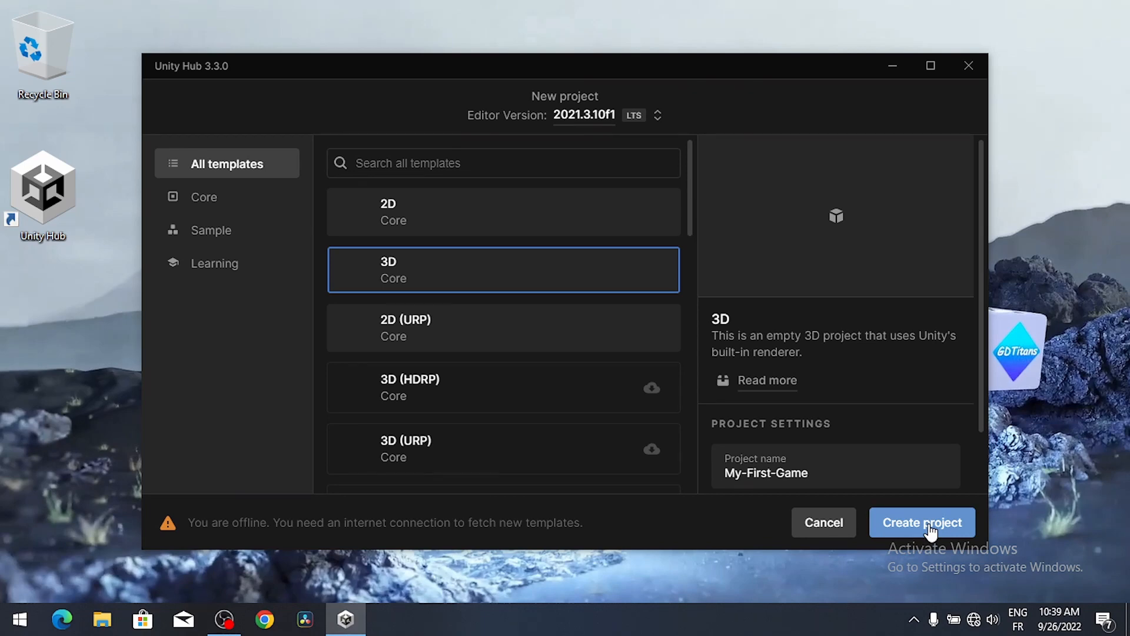
{"action": "left_click", "coordinate": [922, 523]}
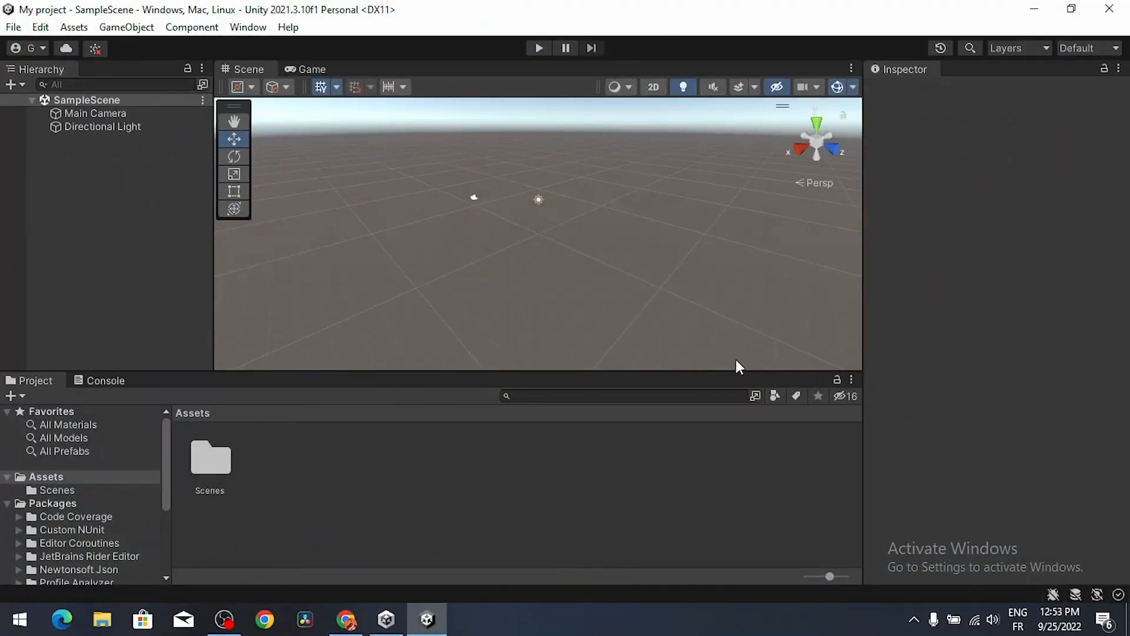
{"action": "mouse_move", "coordinate": [166, 294]}
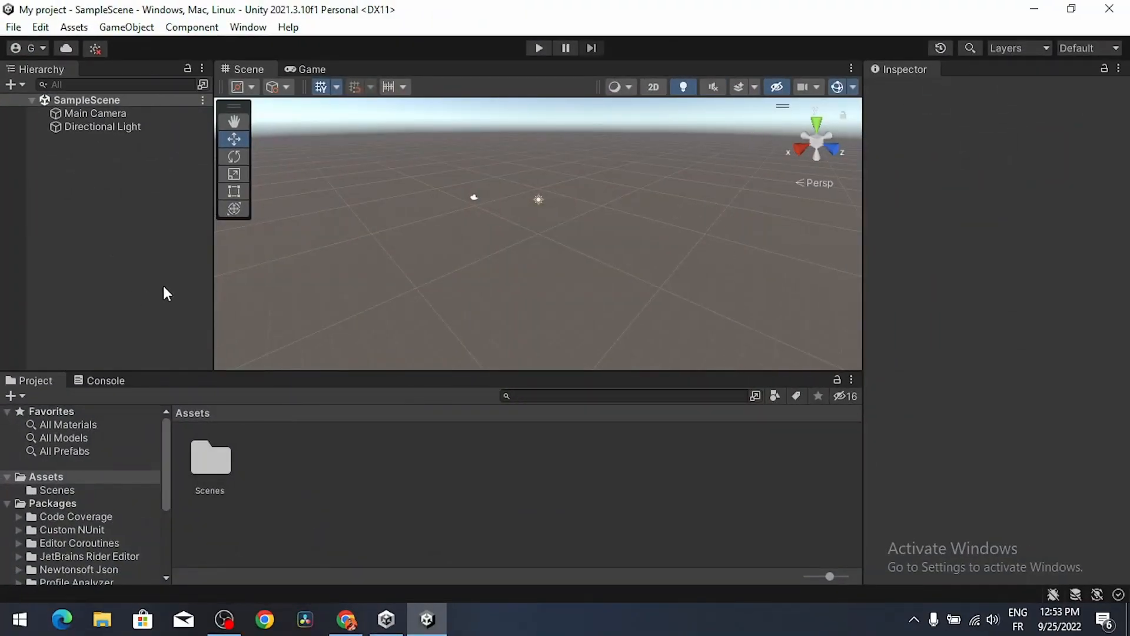
{"action": "mouse_move", "coordinate": [396, 212]}
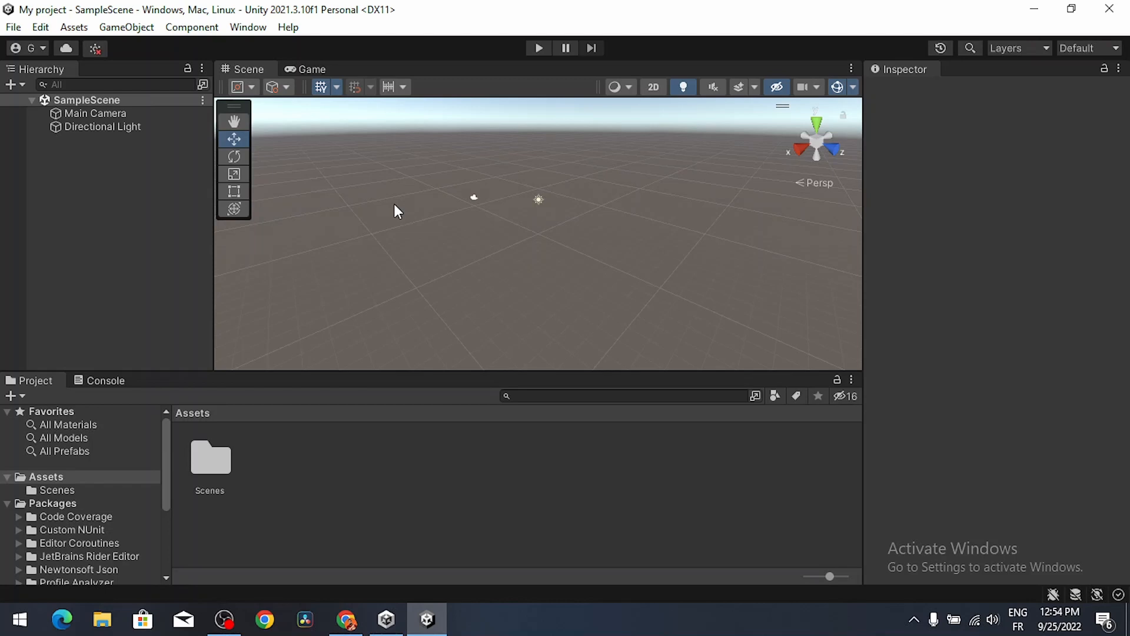
Preview the empty SampleScene in Game view, then return to Scene view
{"action": "left_click", "coordinate": [310, 69]}
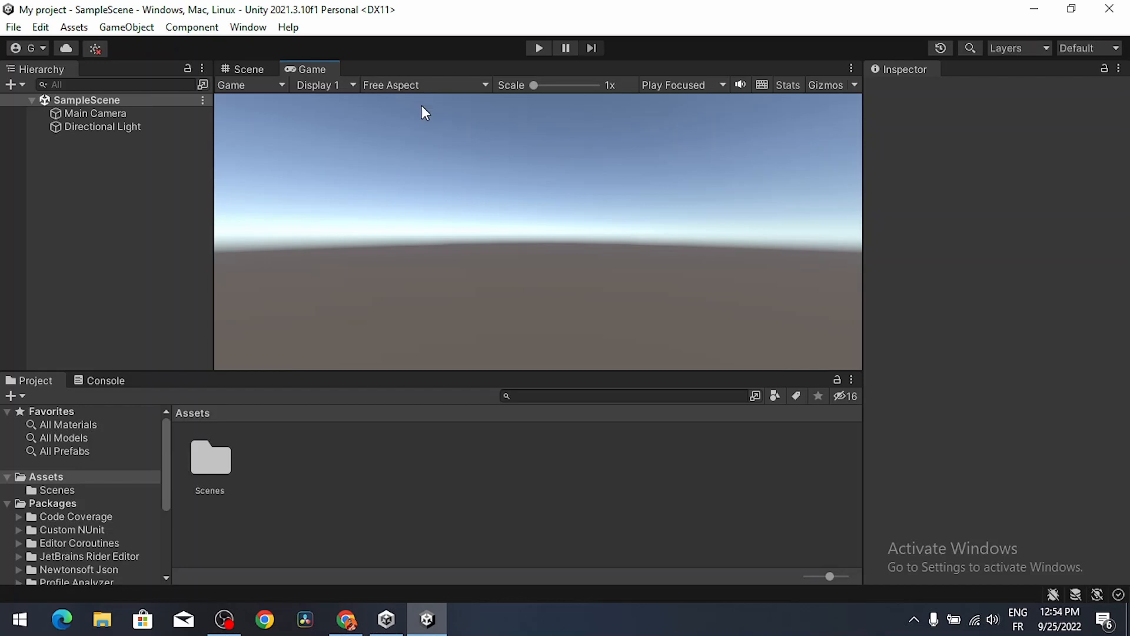
{"action": "left_click", "coordinate": [245, 69]}
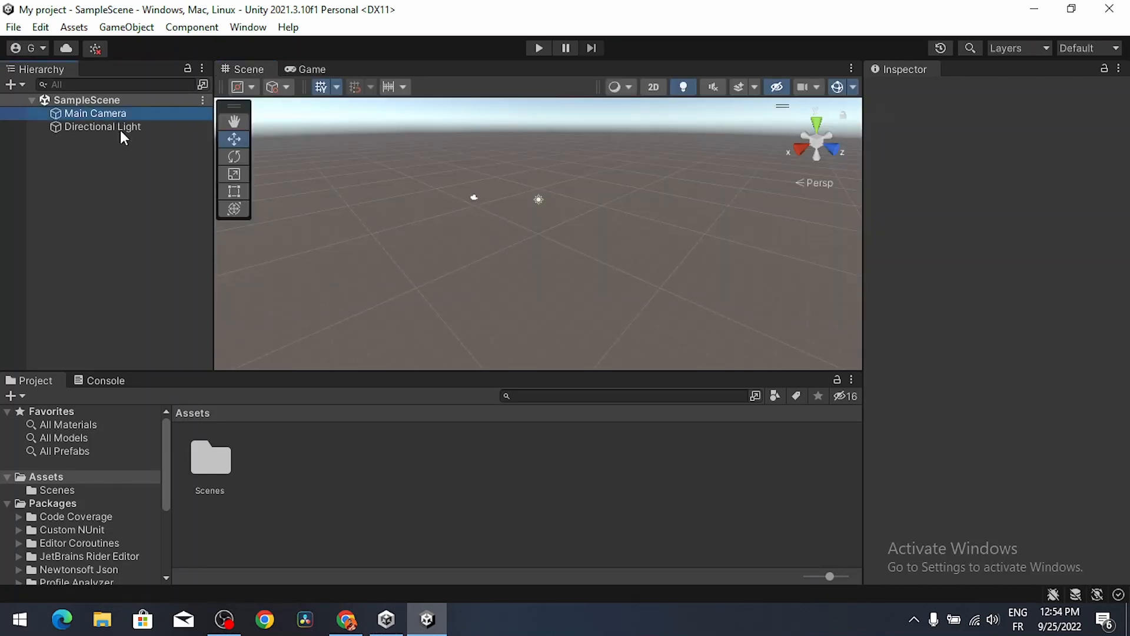